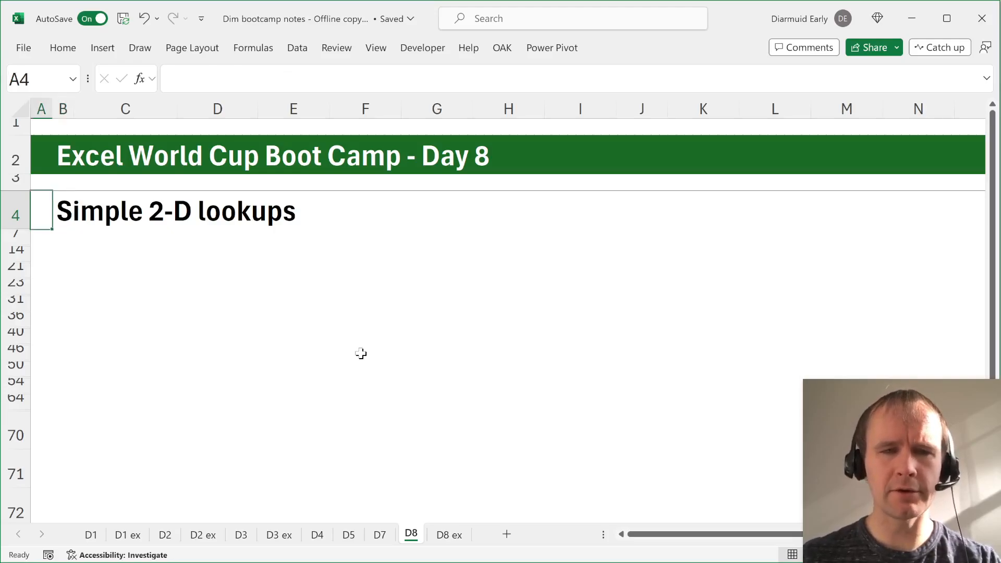
mouse_move(421, 171)
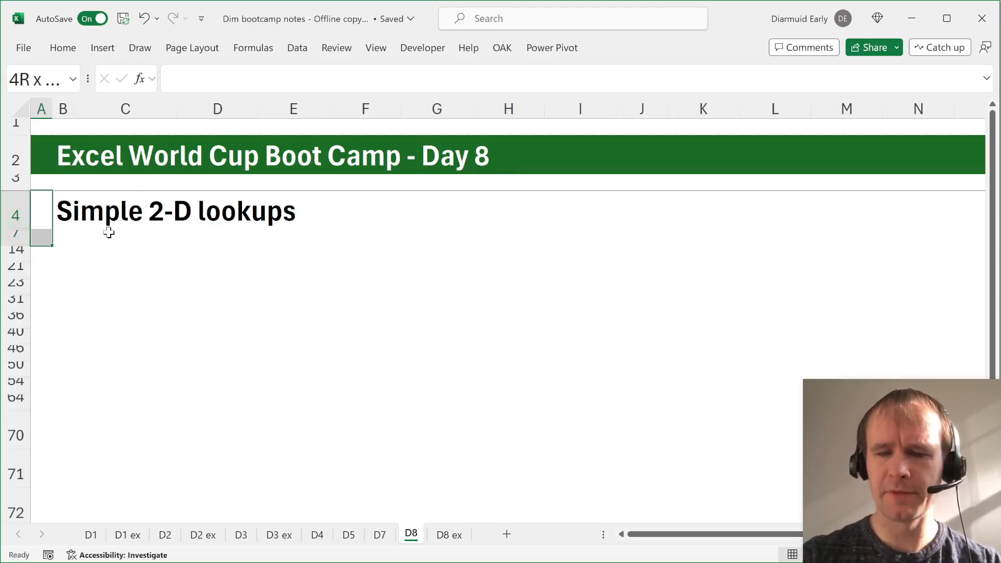
Review the Sales by team and month table on D8 ex, including Team Alpha's January figure.
click(448, 535)
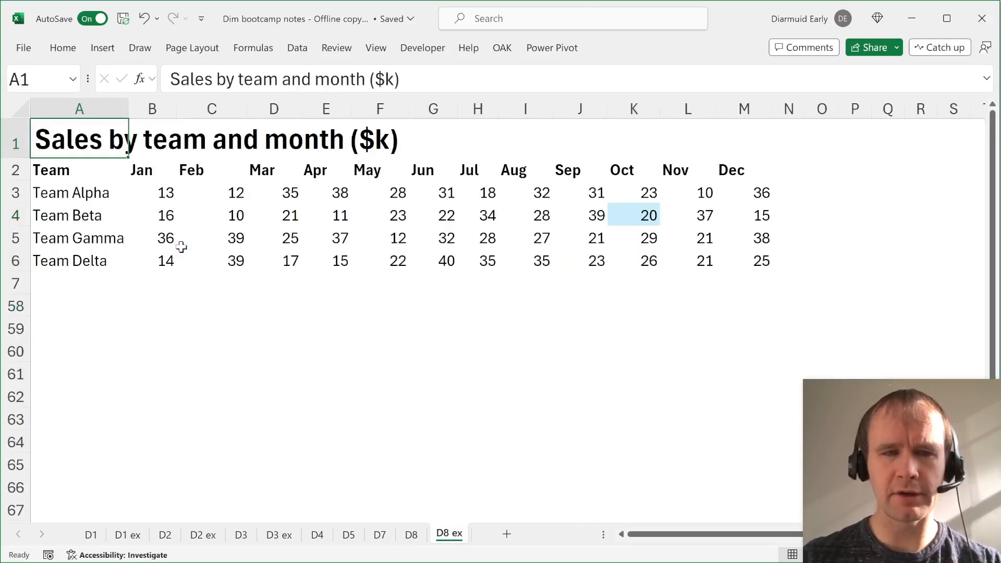
click(70, 193)
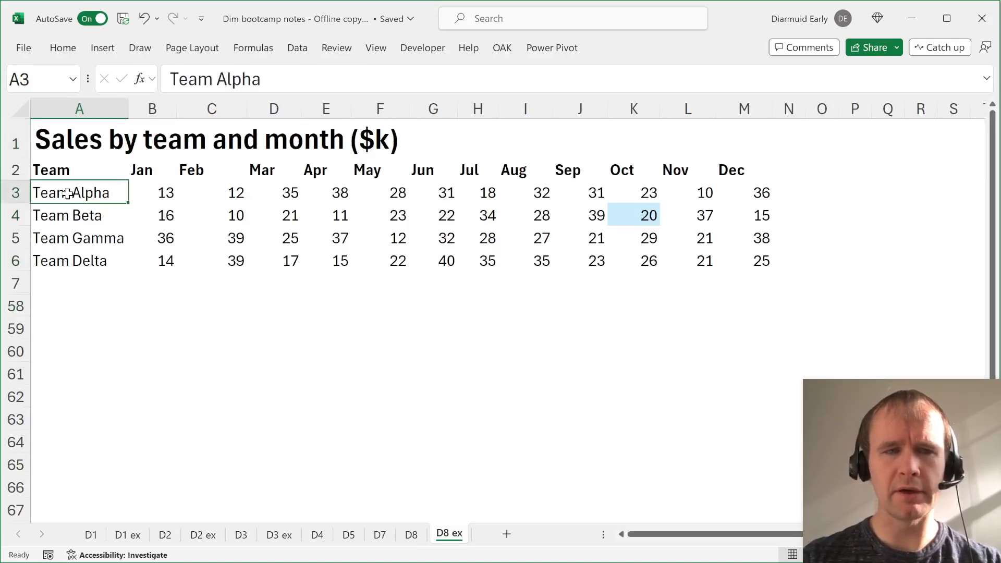
click(152, 192)
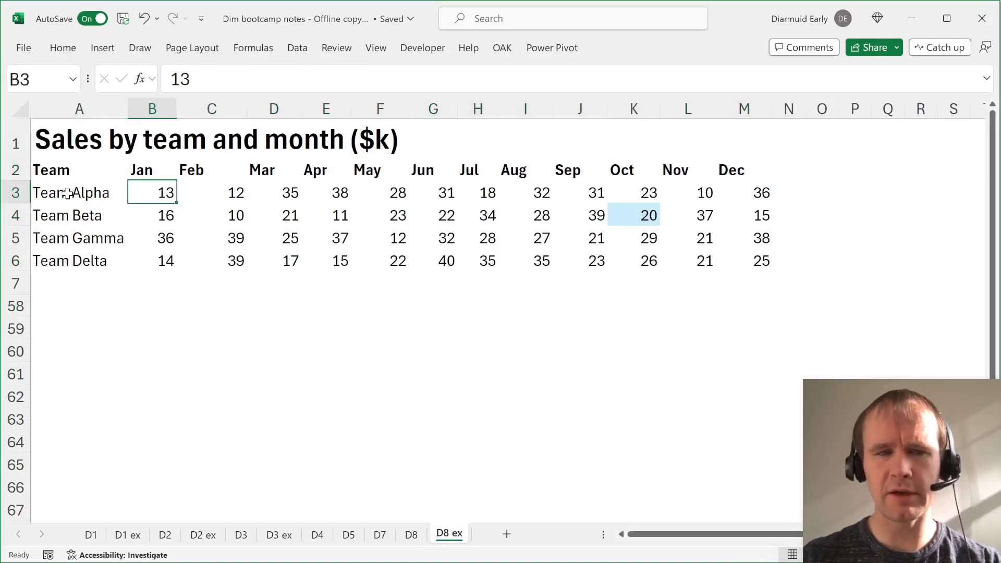
click(79, 139)
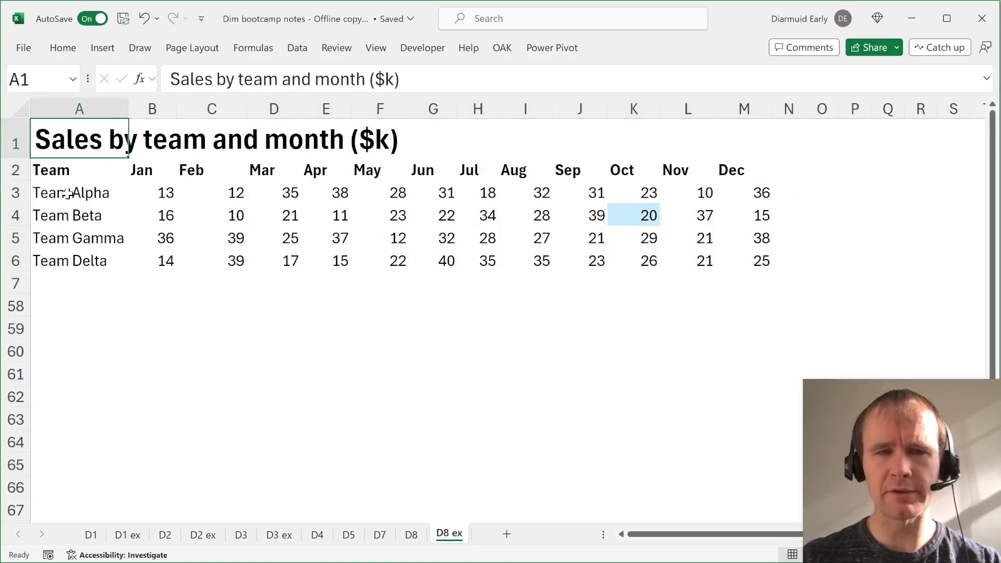
Back on D8, inspect the Team Beta October question and its lookup formula returning 20.
click(411, 534)
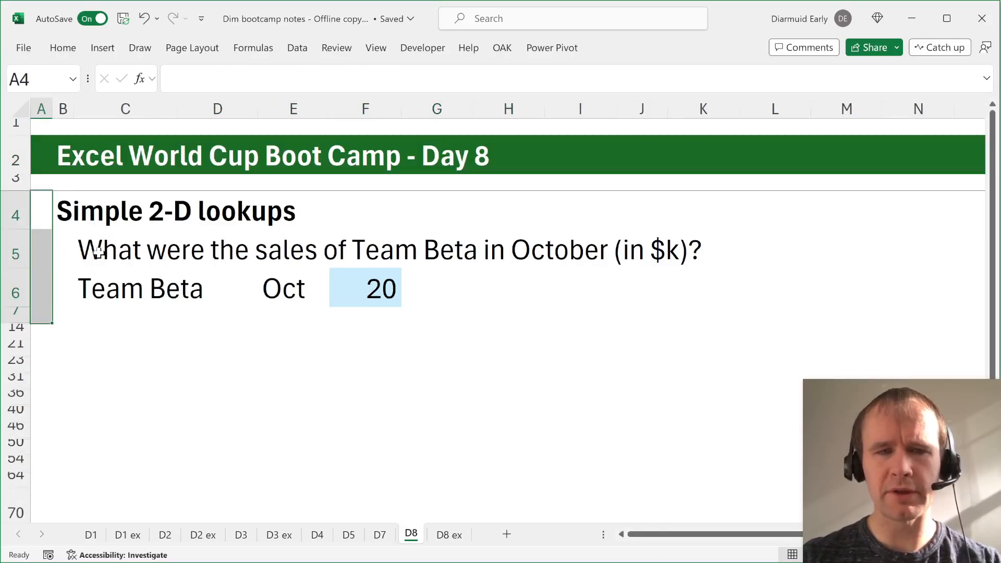
click(125, 249)
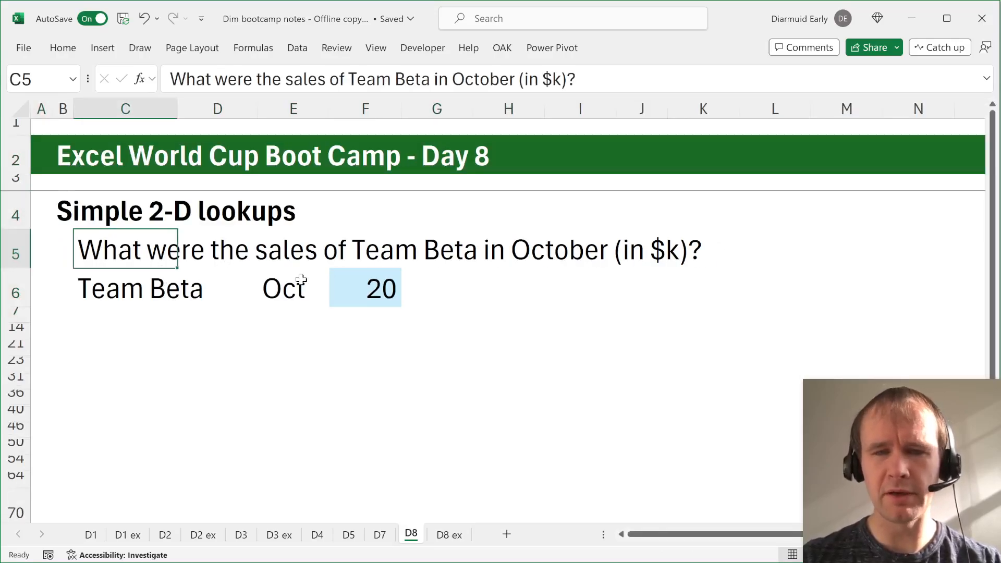
click(365, 288)
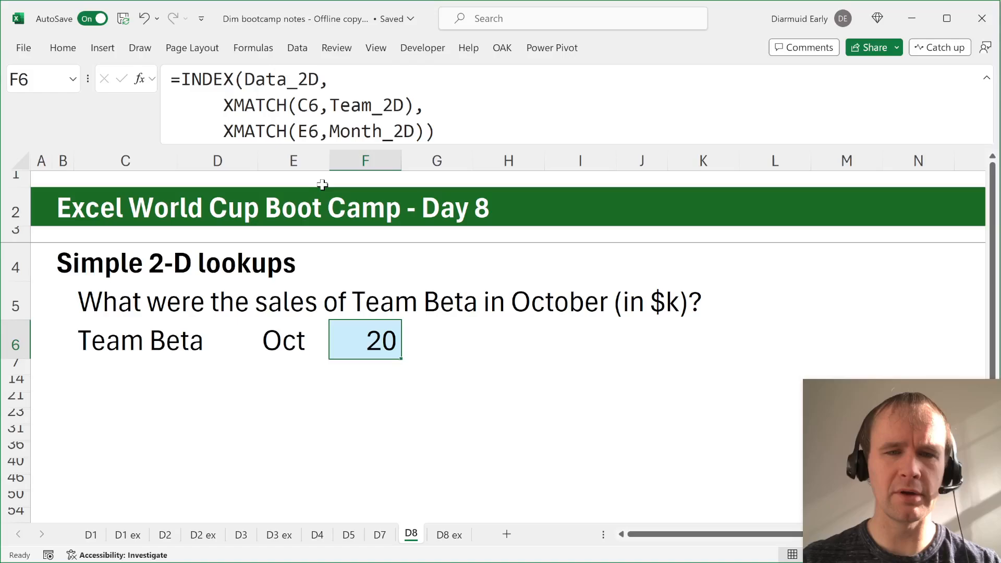
Check the month headers range, view the F6 lookup formula, and expand Multiple matches.
click(448, 535)
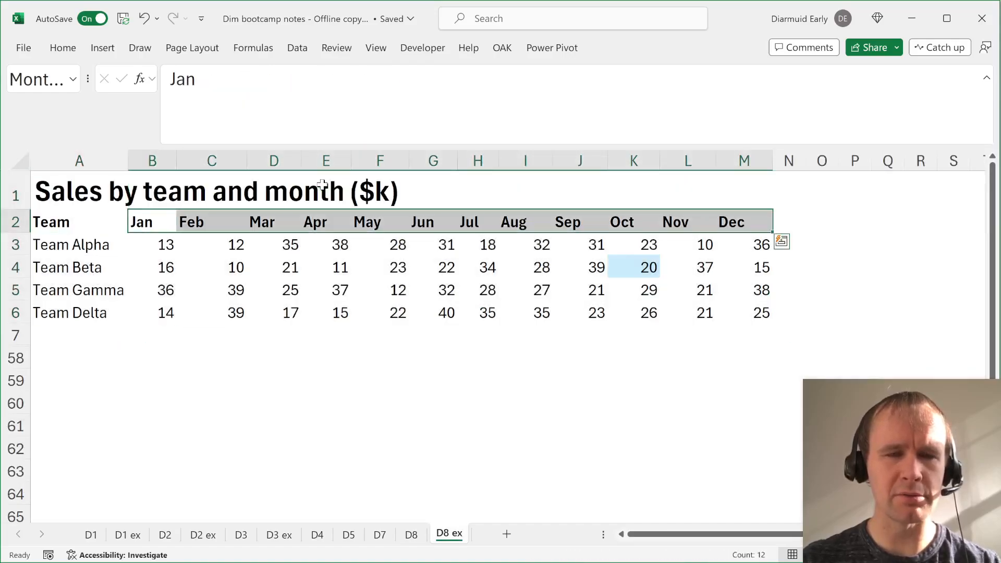
click(411, 534)
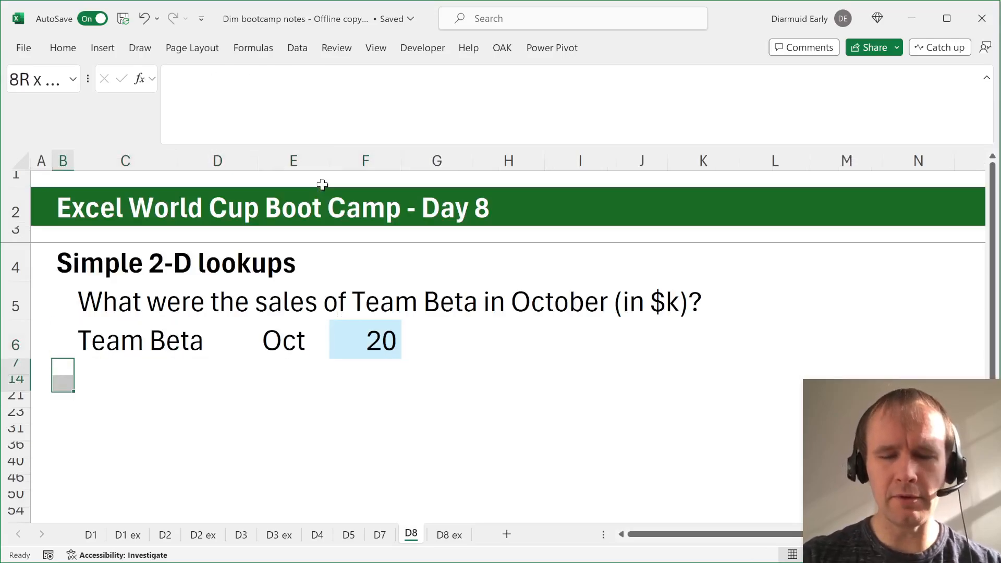
click(365, 339)
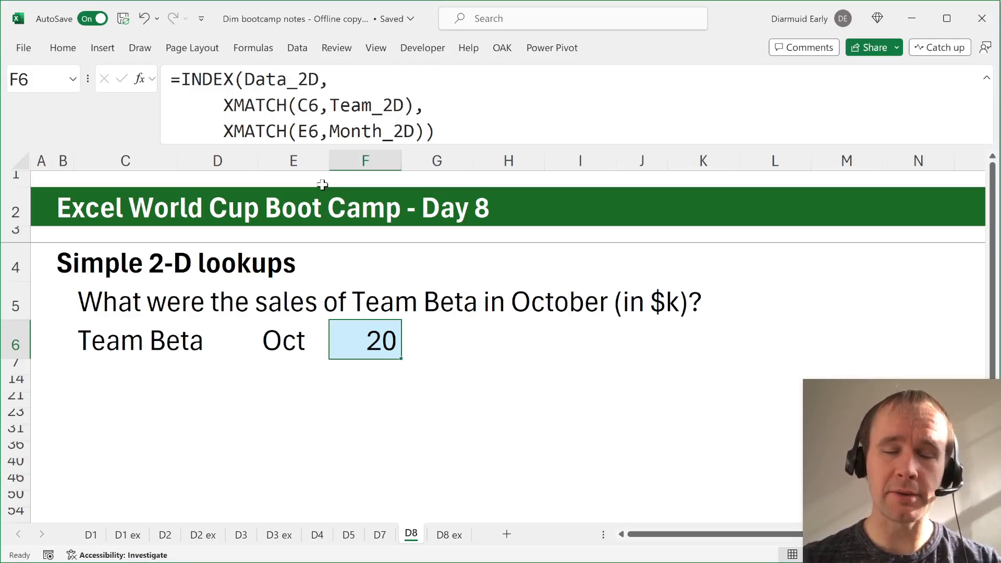
click(125, 367)
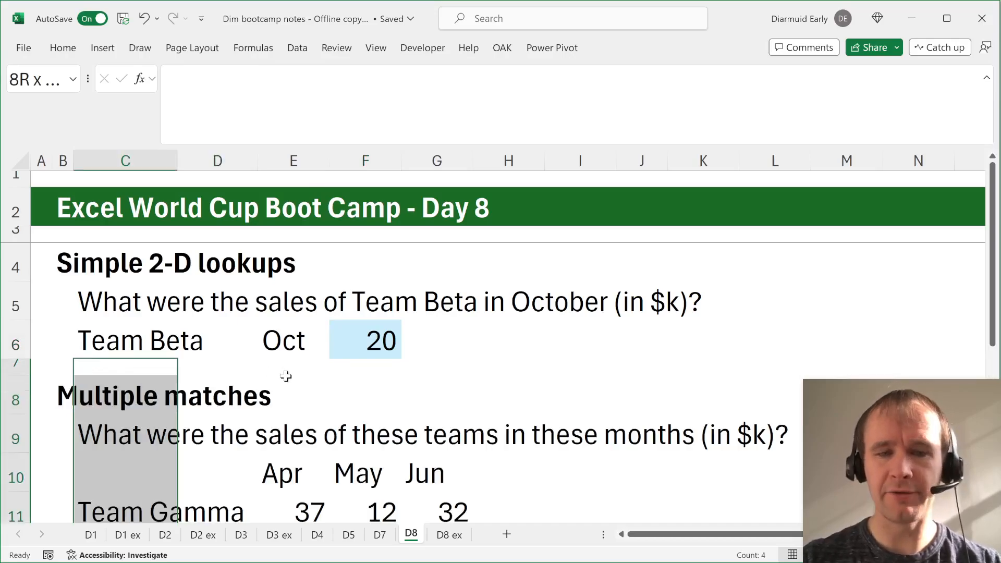
scroll(down, 3)
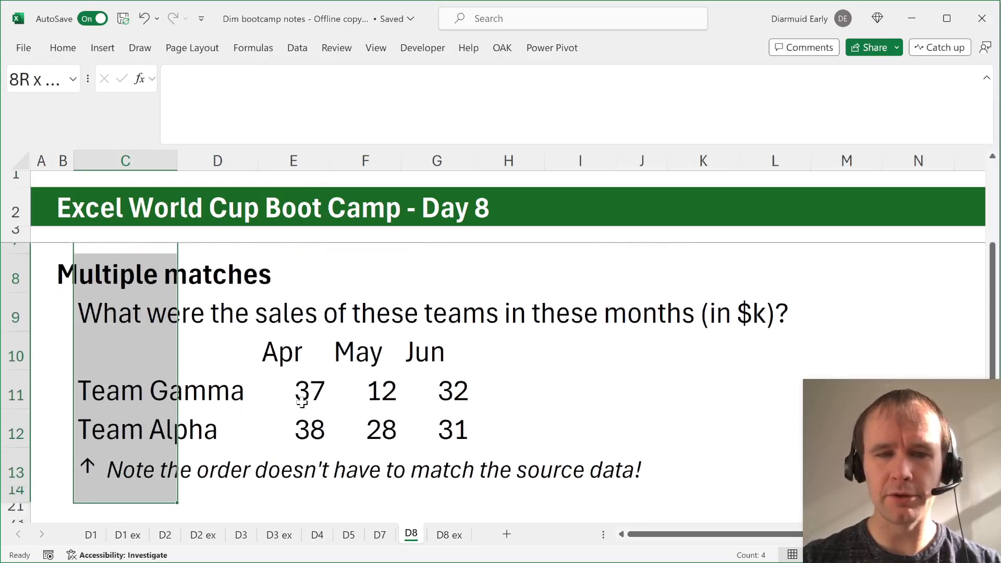
click(293, 390)
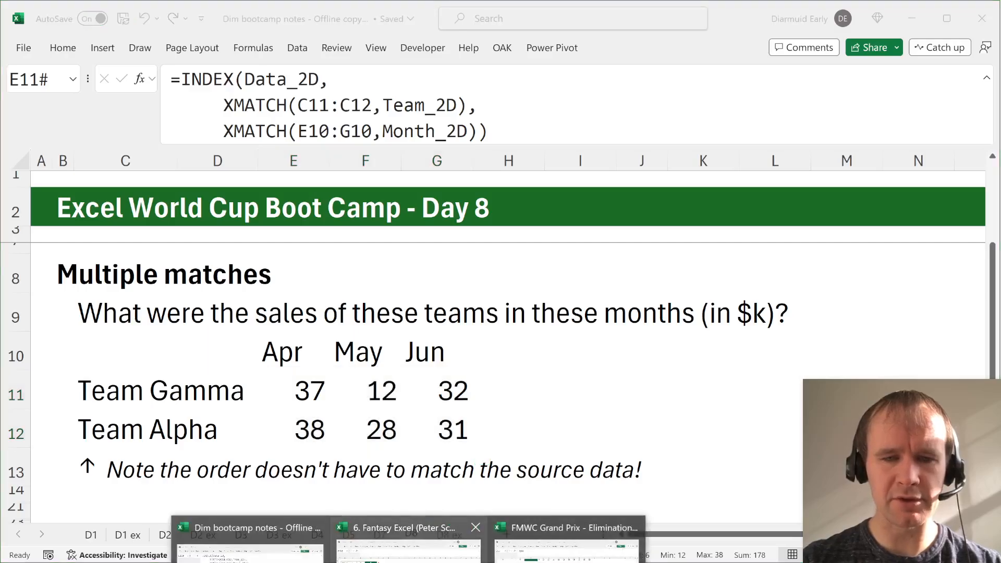
Scroll the Fantasy Excel workbook to the Level 3 question and inspect the SEQUENCE weeks 3–7 formula.
click(407, 528)
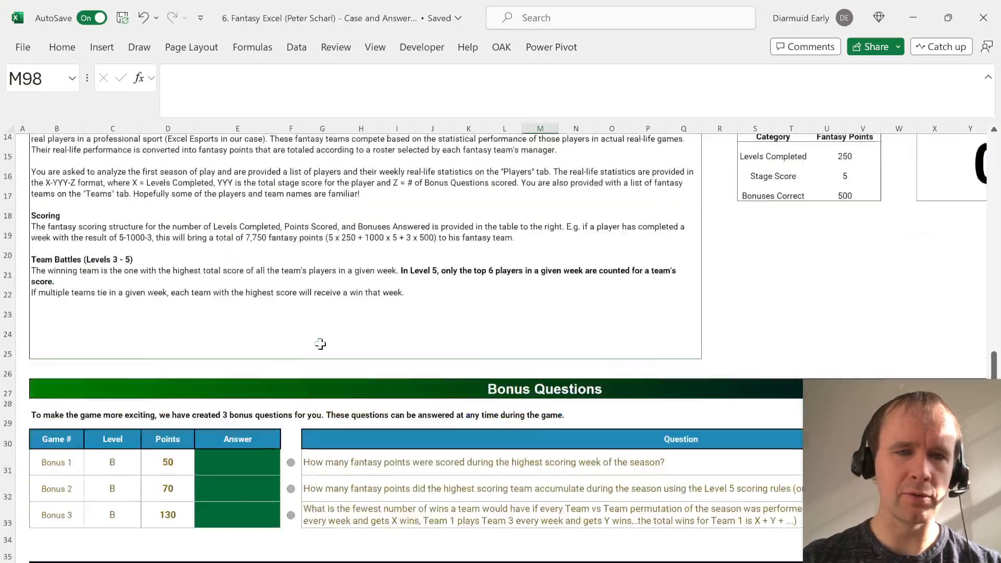
scroll(up, 3)
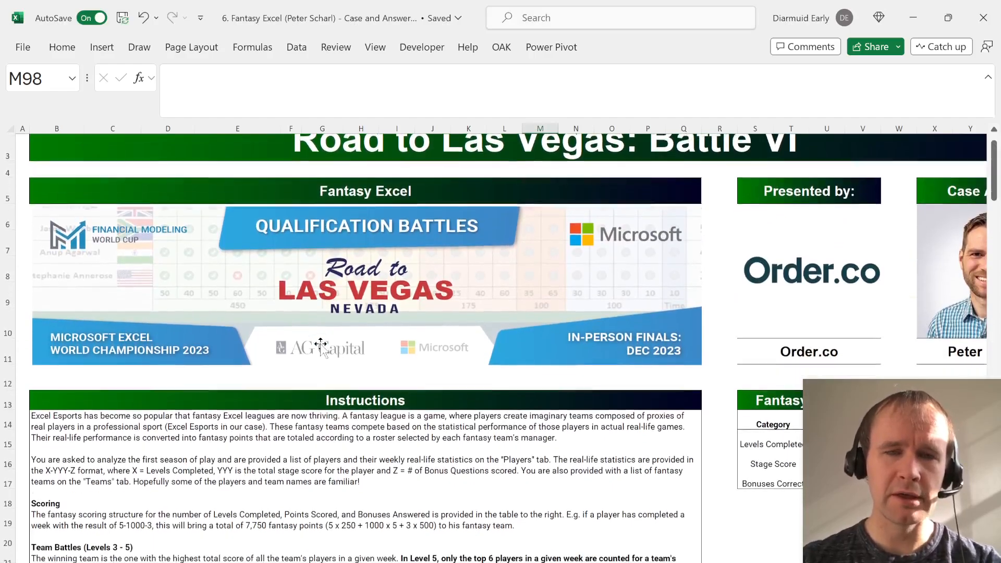
scroll(down, 3)
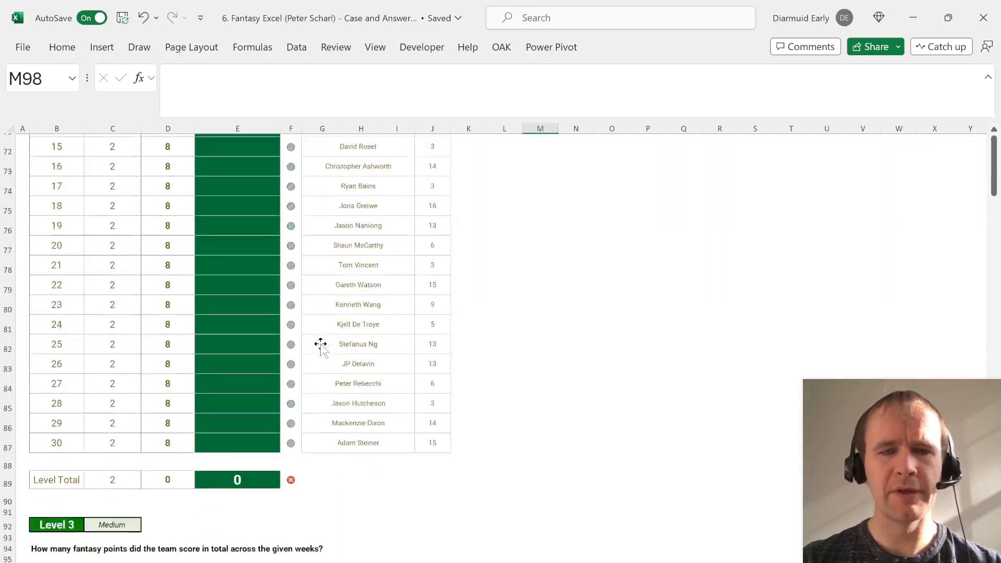
scroll(down, 3)
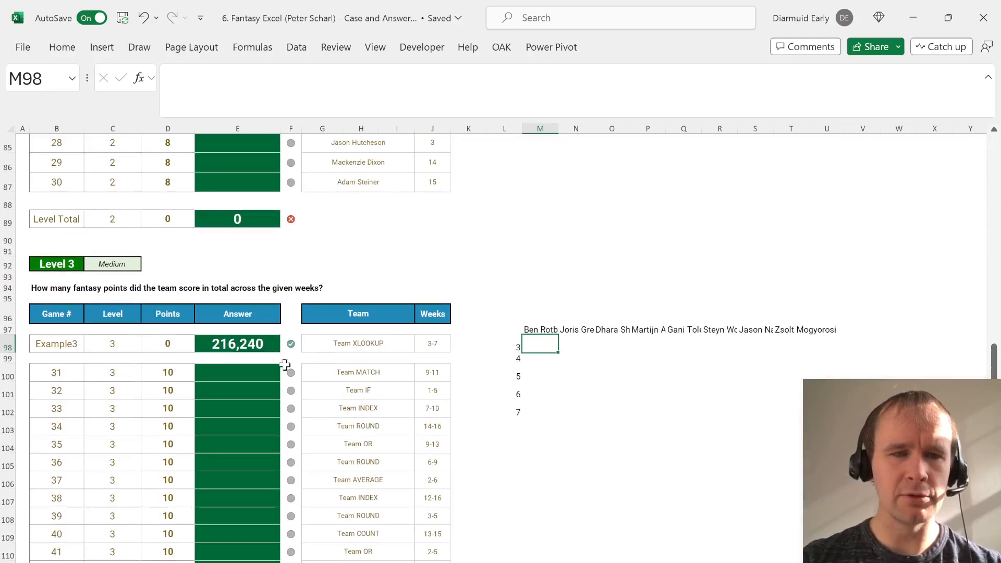
click(56, 287)
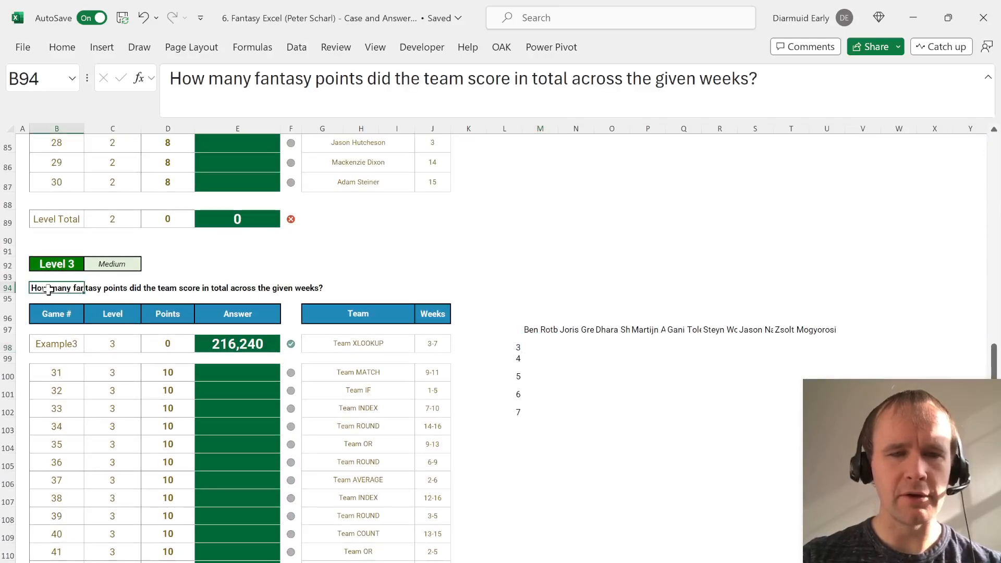
mouse_move(481, 338)
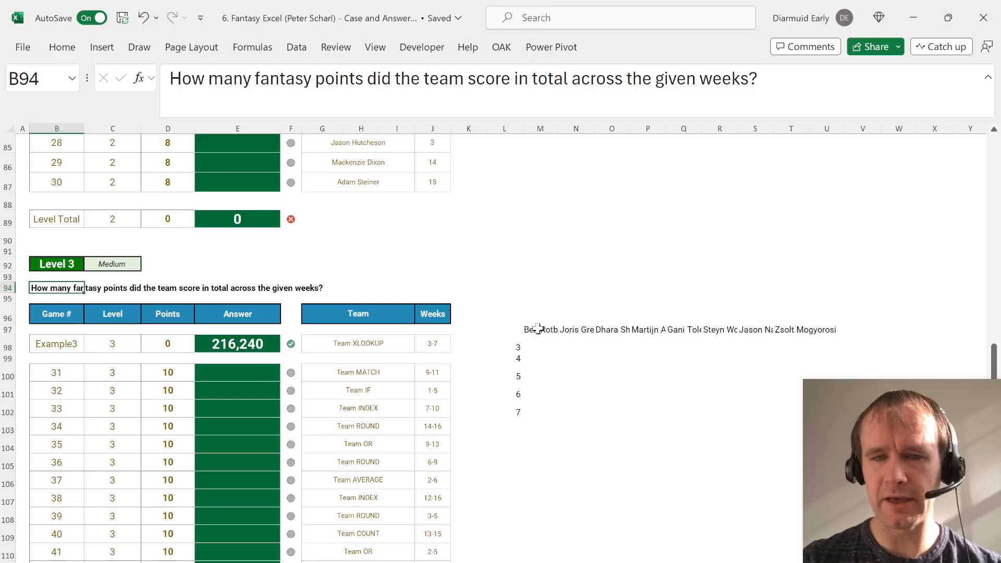
click(504, 344)
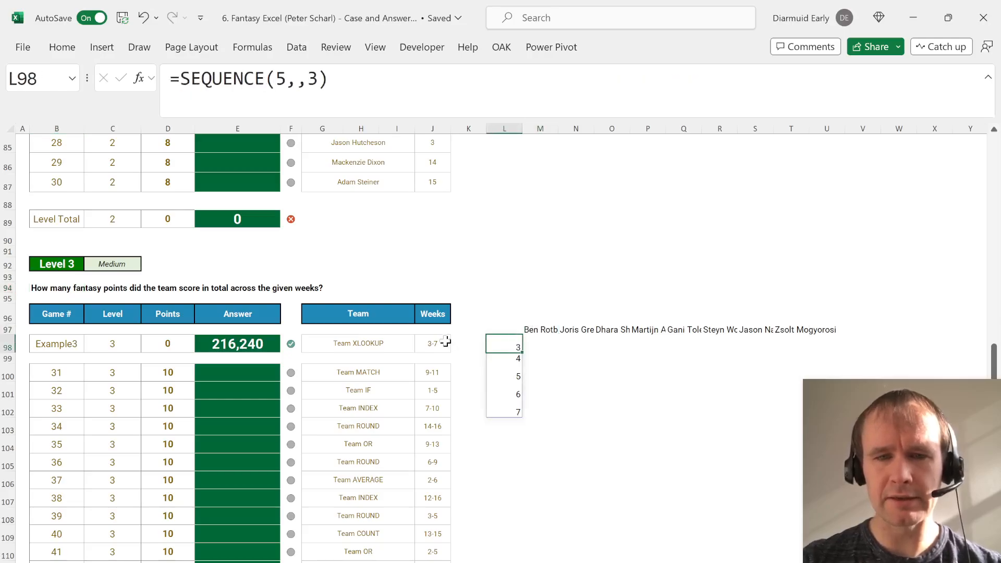
click(539, 344)
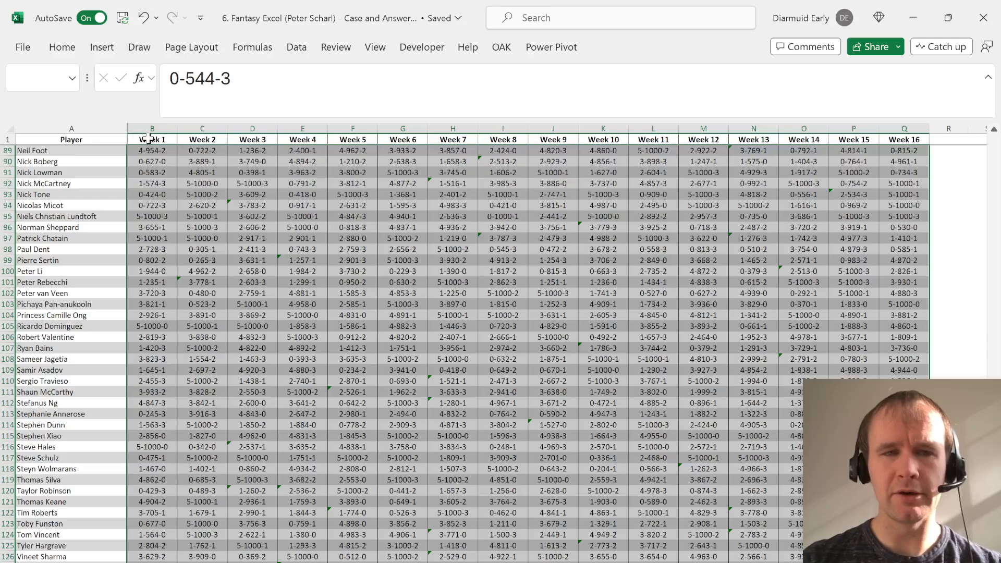
mouse_move(207, 273)
text(=INDEX()
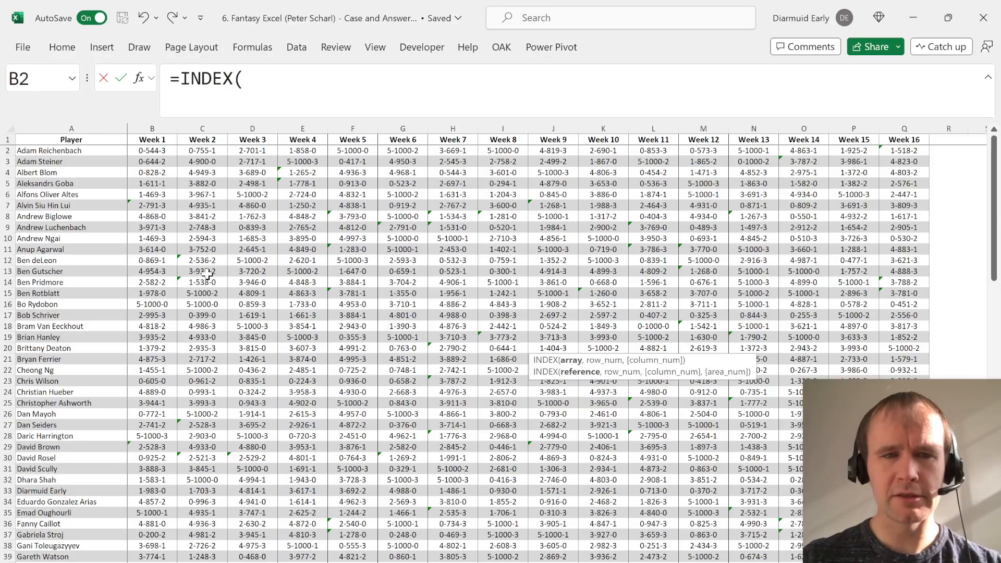
Write a spilled INDEX/XMATCH over Players!B2:B129 and $B$2:$Q$129 returning weeks 3–7 stats.
text(Players!B2:B129)
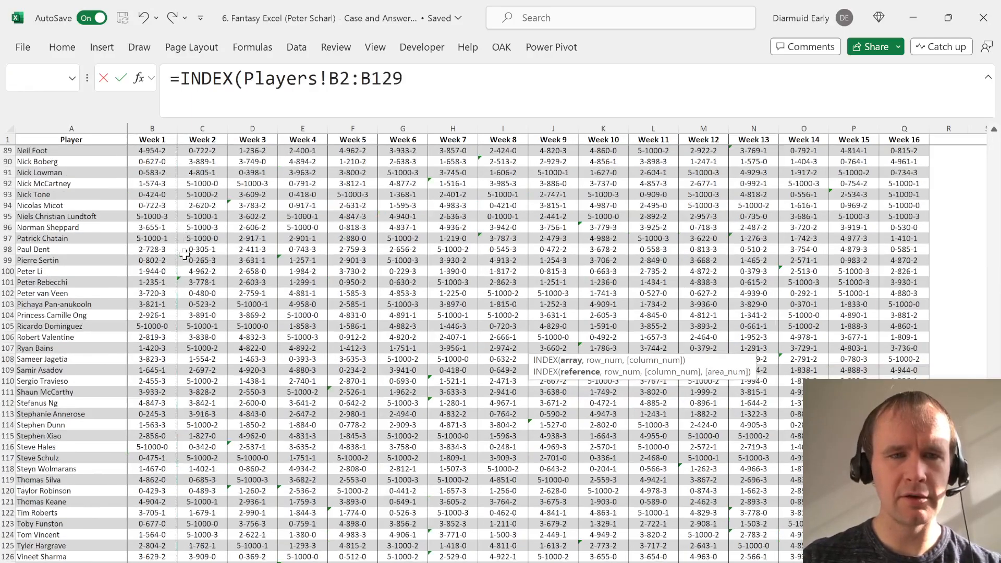
text($B$2:$Q$129,x)
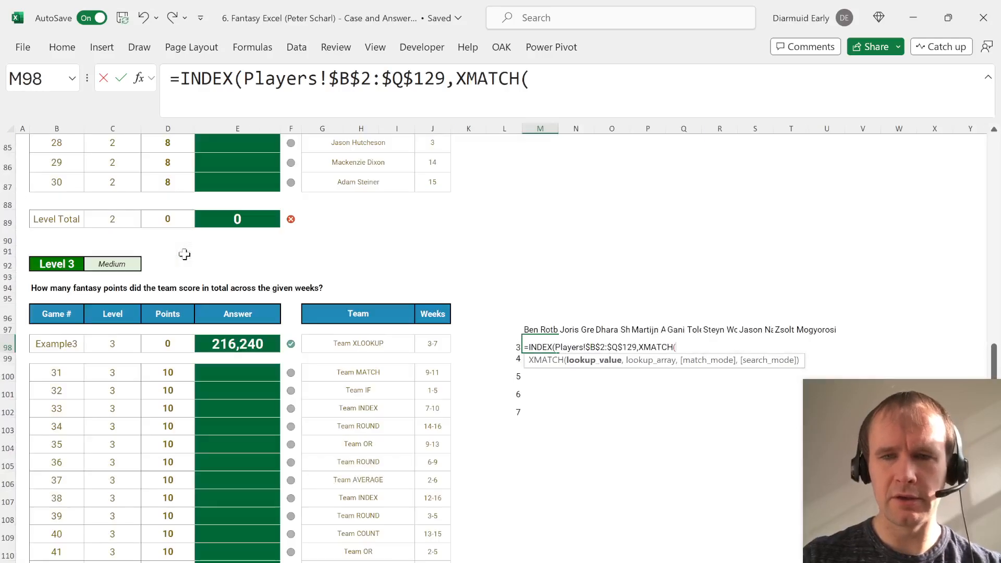
text(L)
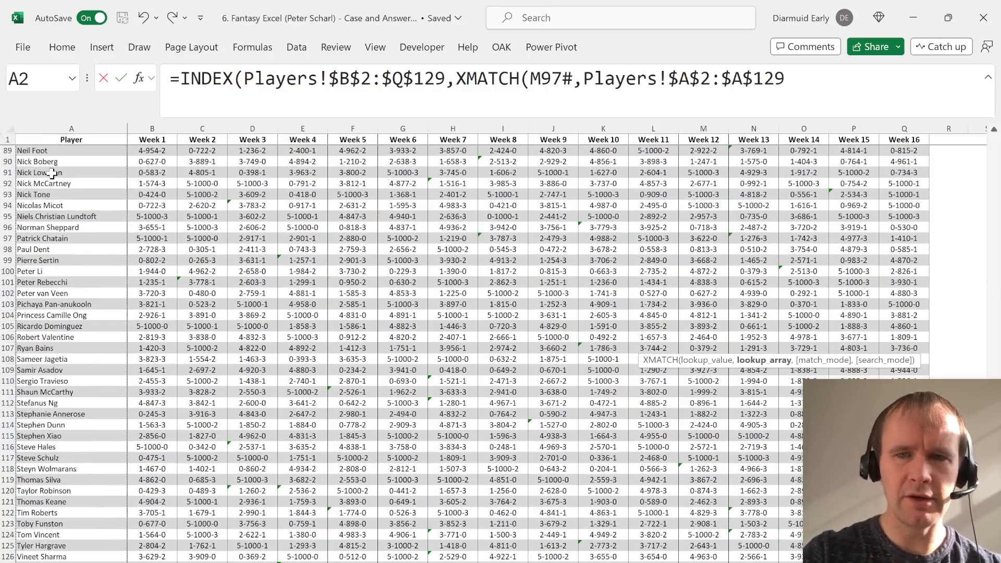
text(,L98#))
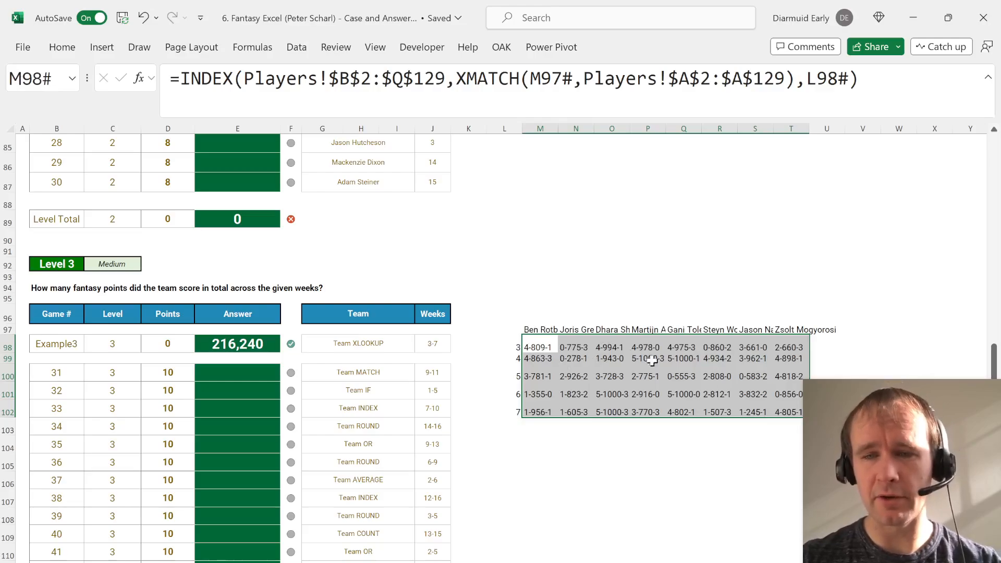
click(539, 347)
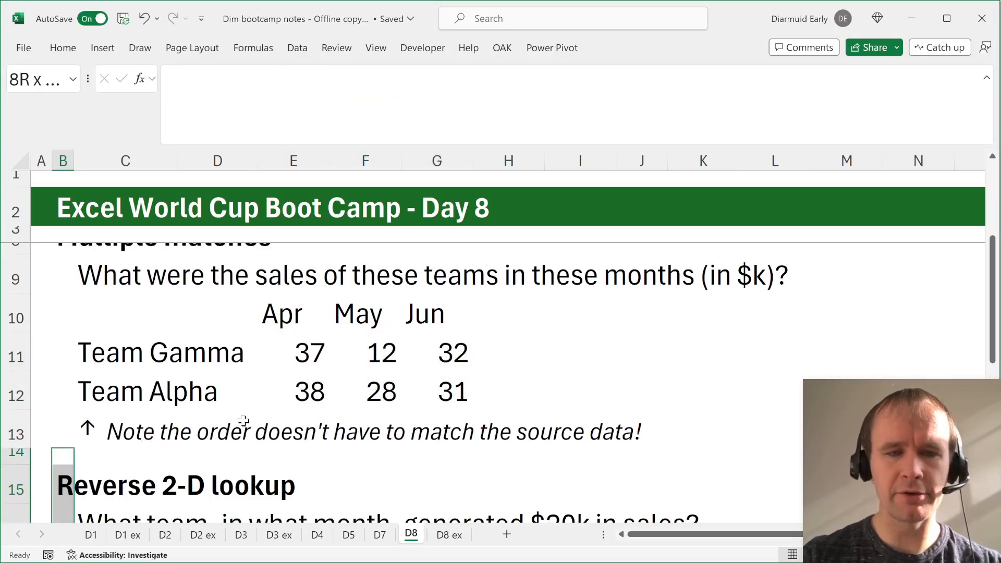
scroll(down, 3)
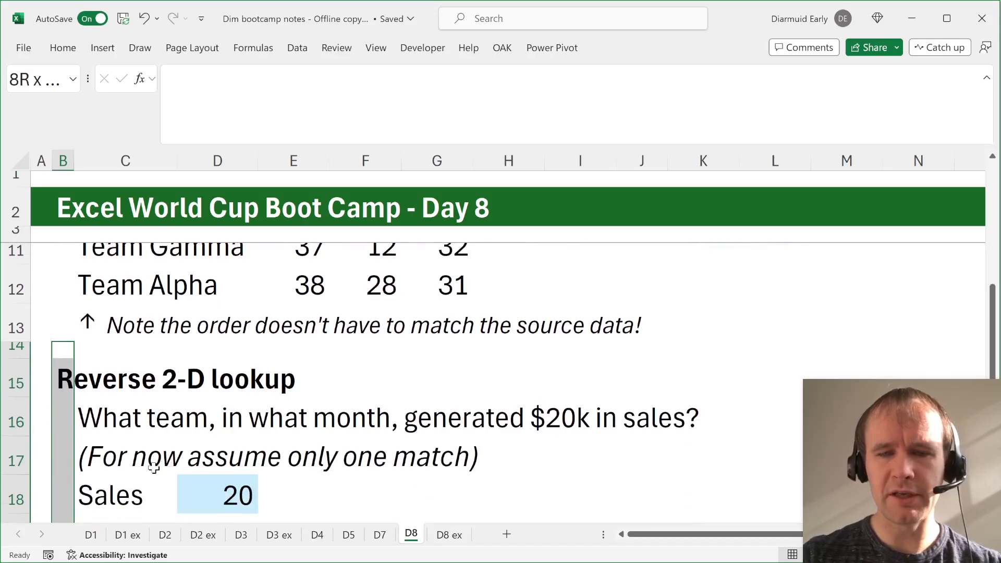
click(449, 535)
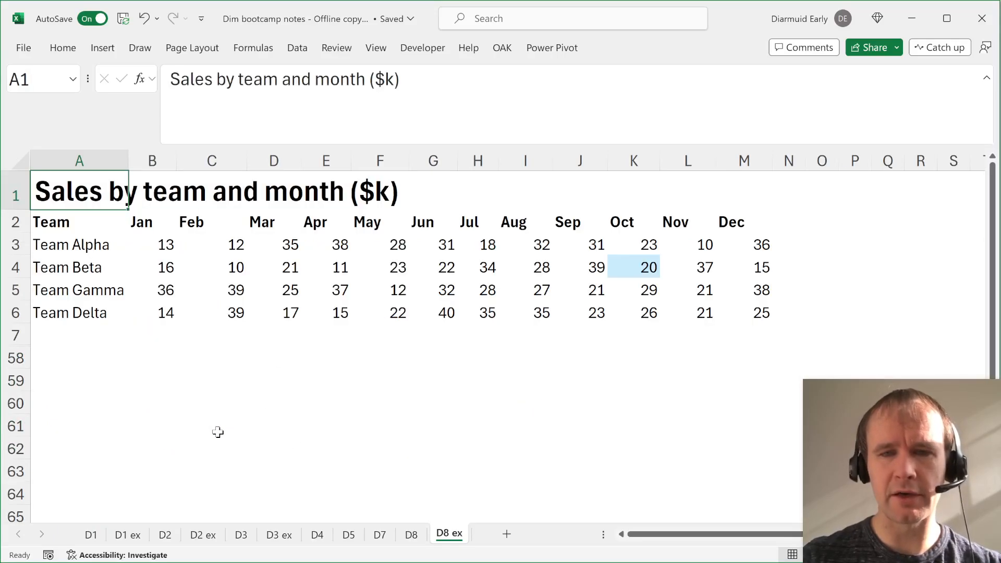
click(648, 267)
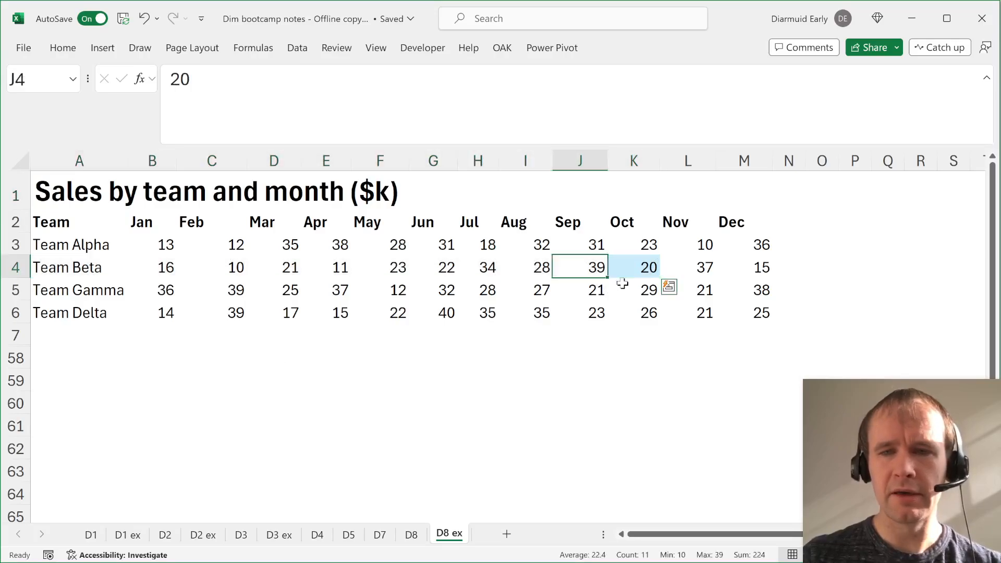
click(410, 534)
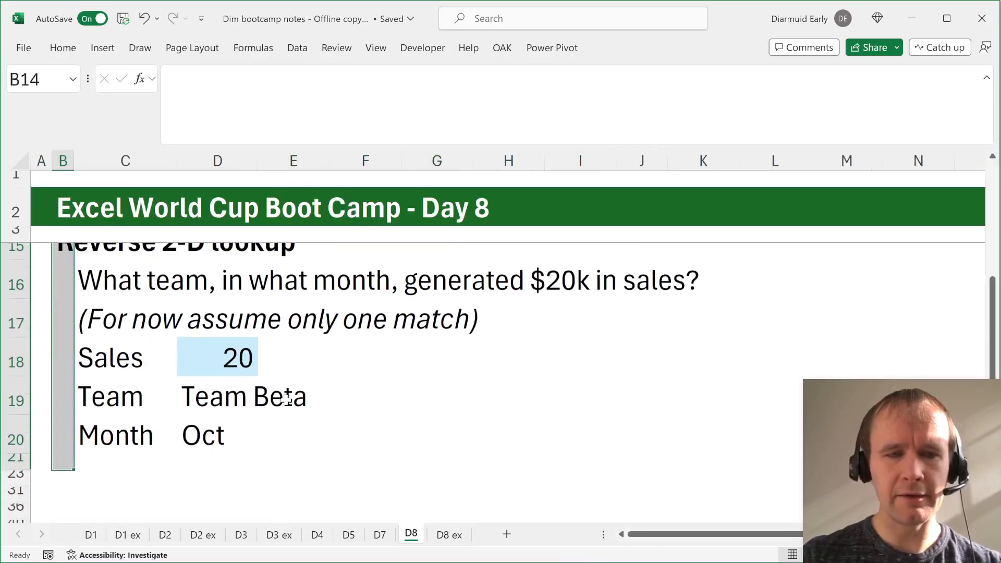
click(217, 396)
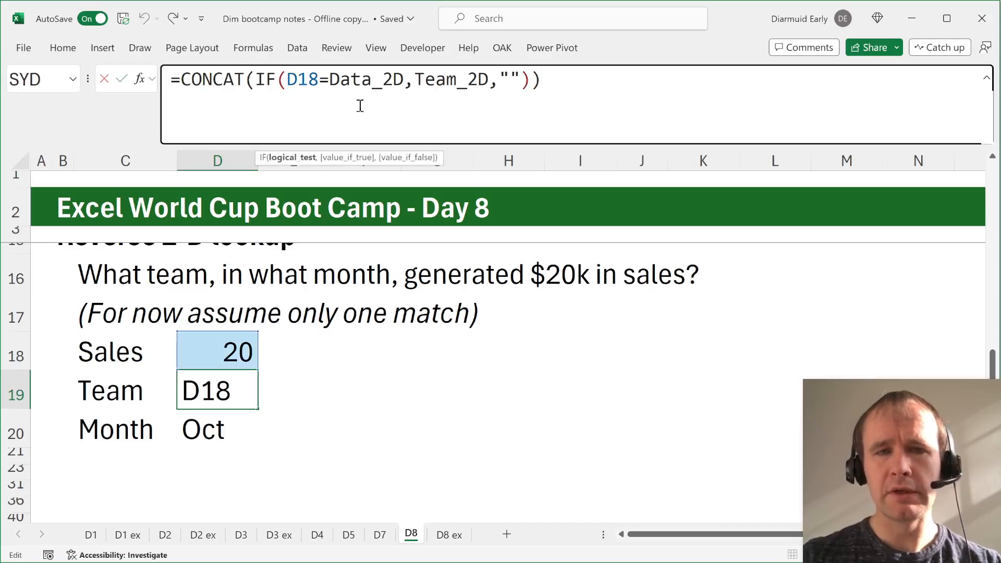
mouse_move(319, 330)
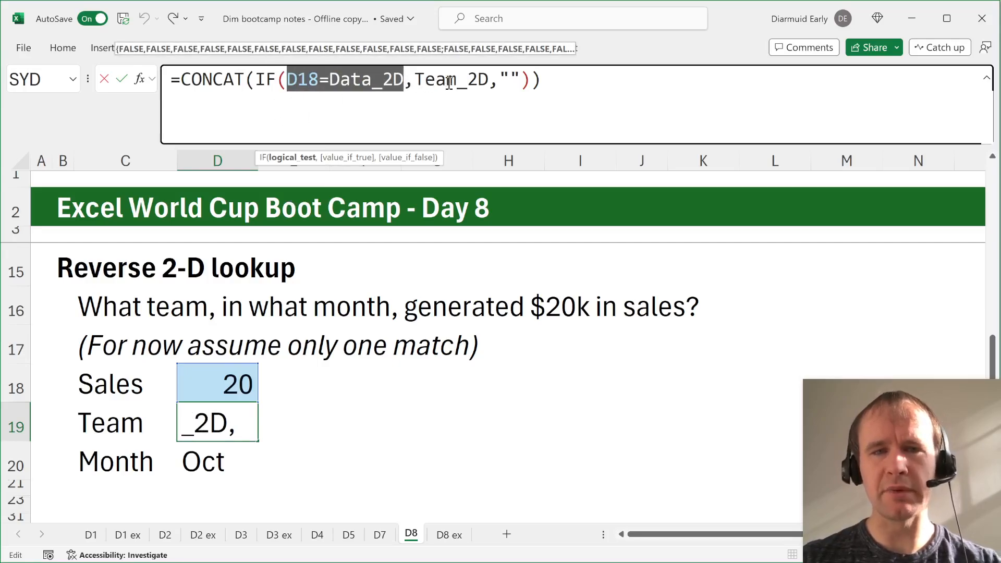
Leave the CONCAT(IF) Team formula untouched and switch to the D8 ex sales data sheet.
click(523, 79)
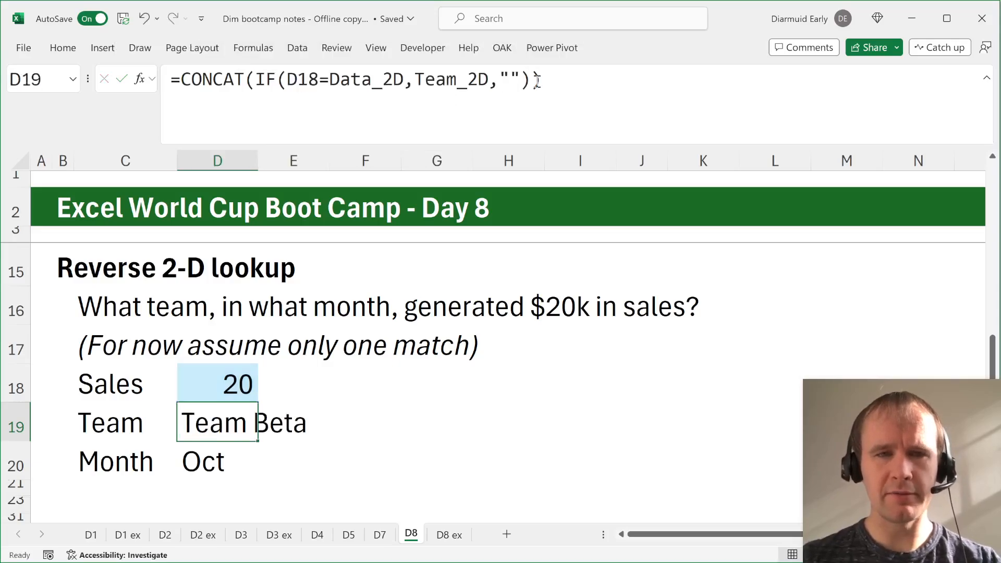
click(449, 534)
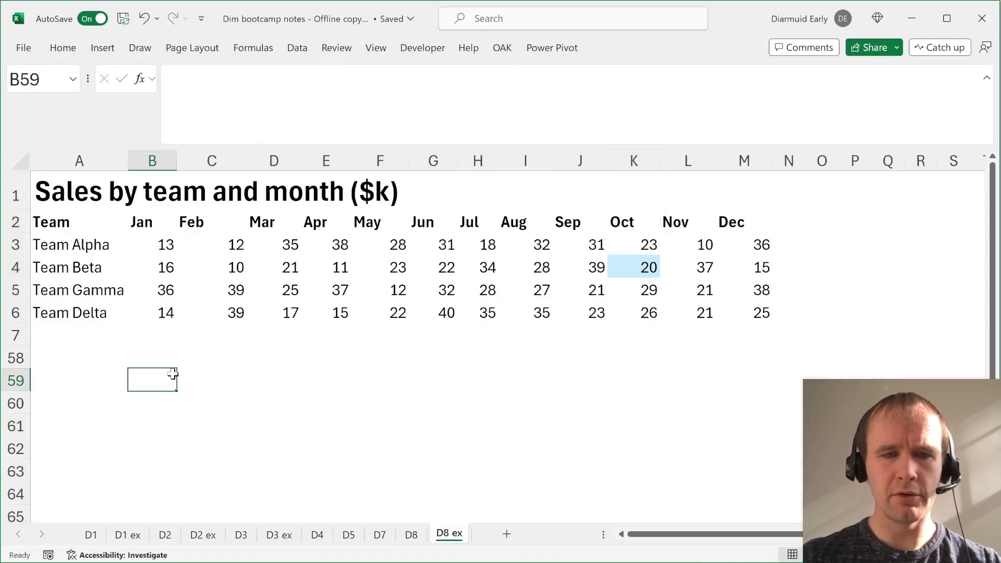
Test =IF(D18=Data_2D,Team_2D,"") spilling Team Beta, then remove the test cell.
text(=IF(D18=Data_2D,Team_2D,""))
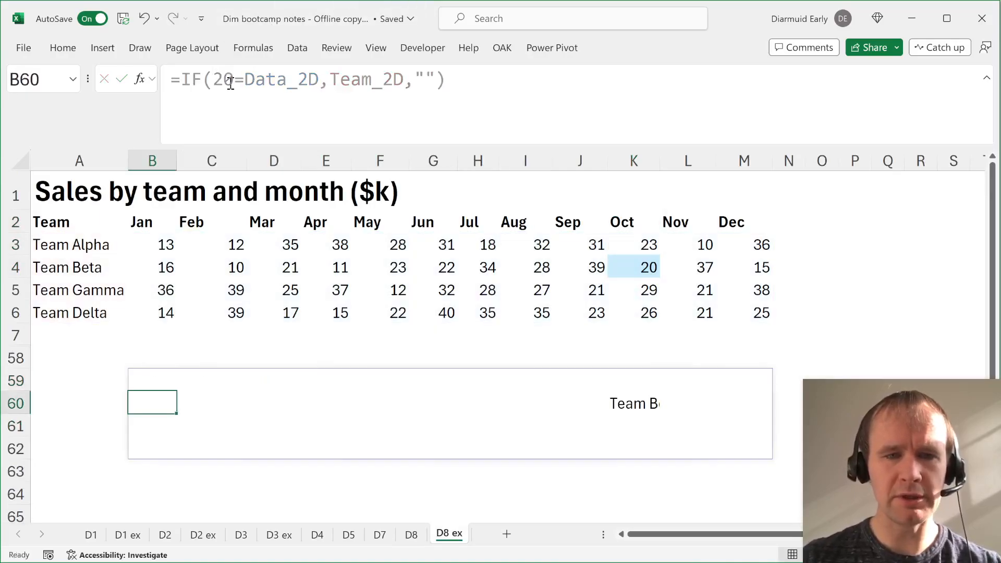
key(Up)
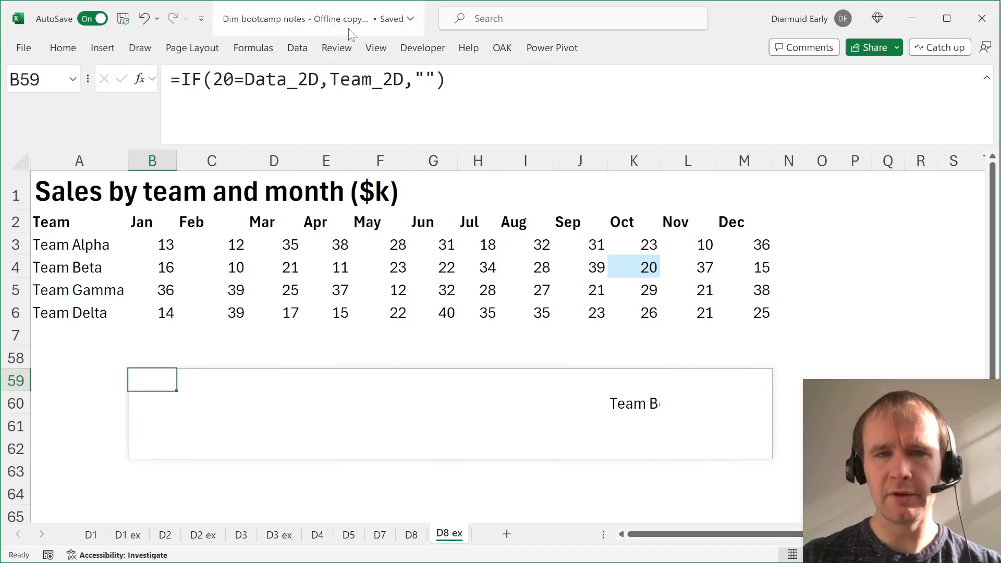
click(633, 403)
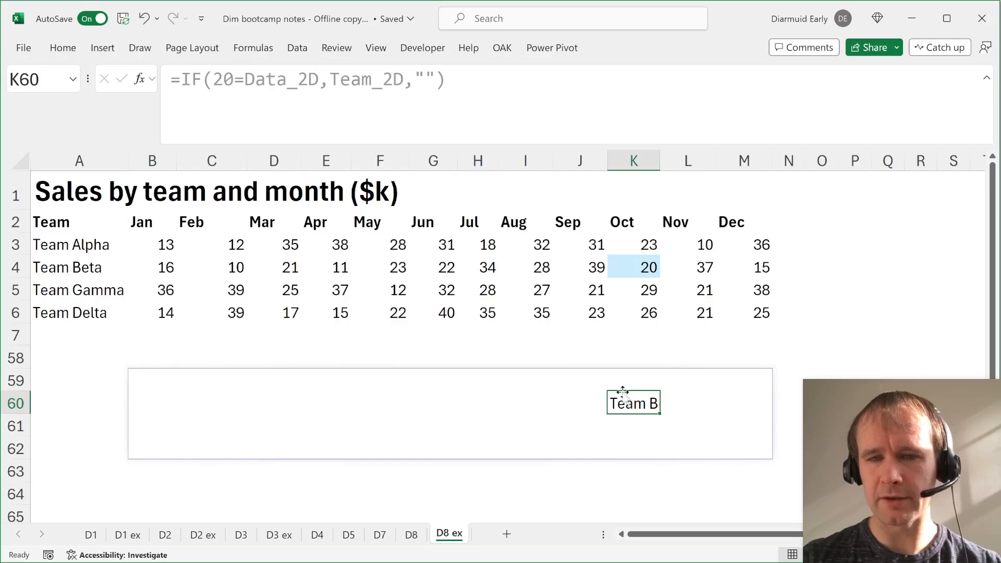
click(151, 379)
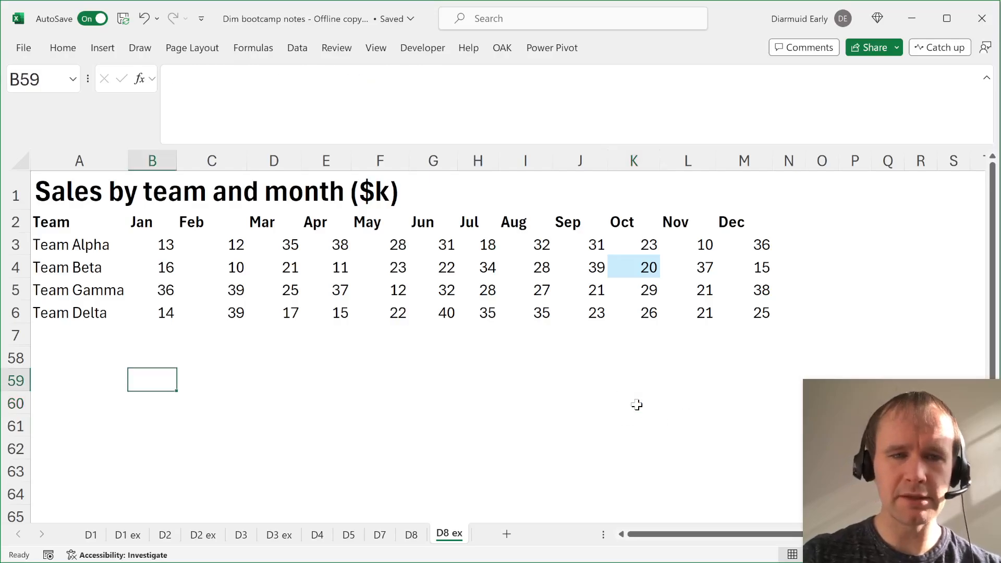
click(411, 535)
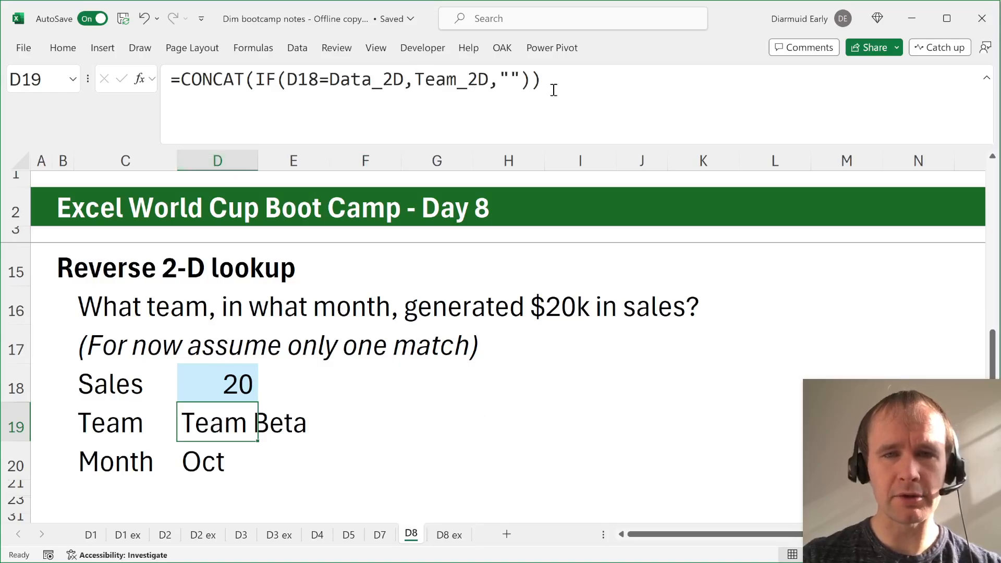
click(216, 461)
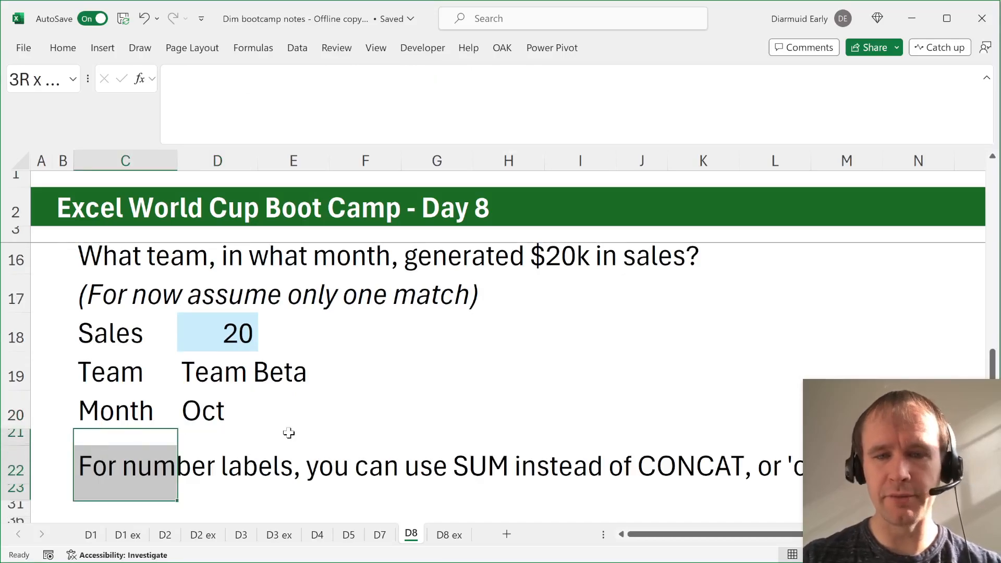
scroll(down, 3)
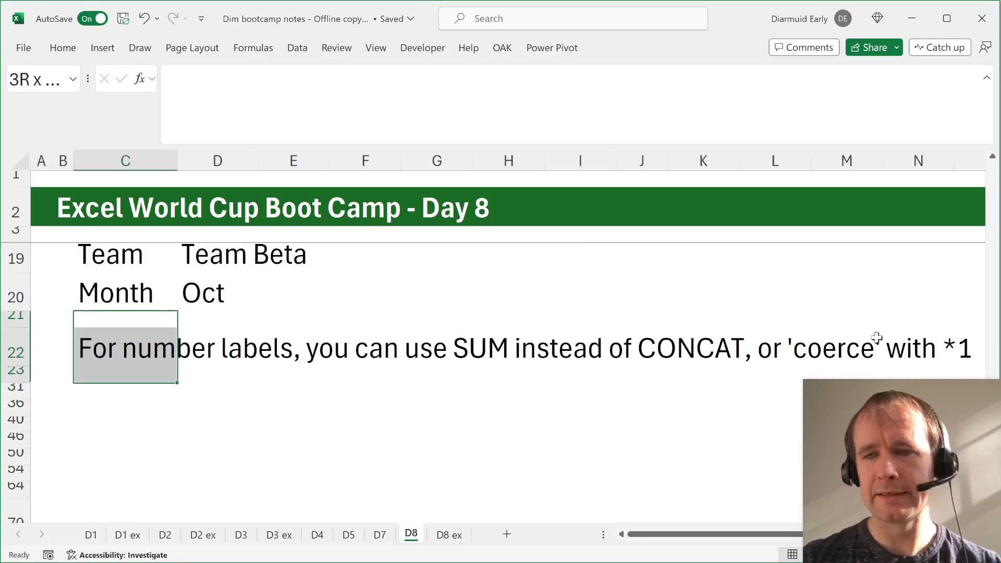
mouse_move(362, 333)
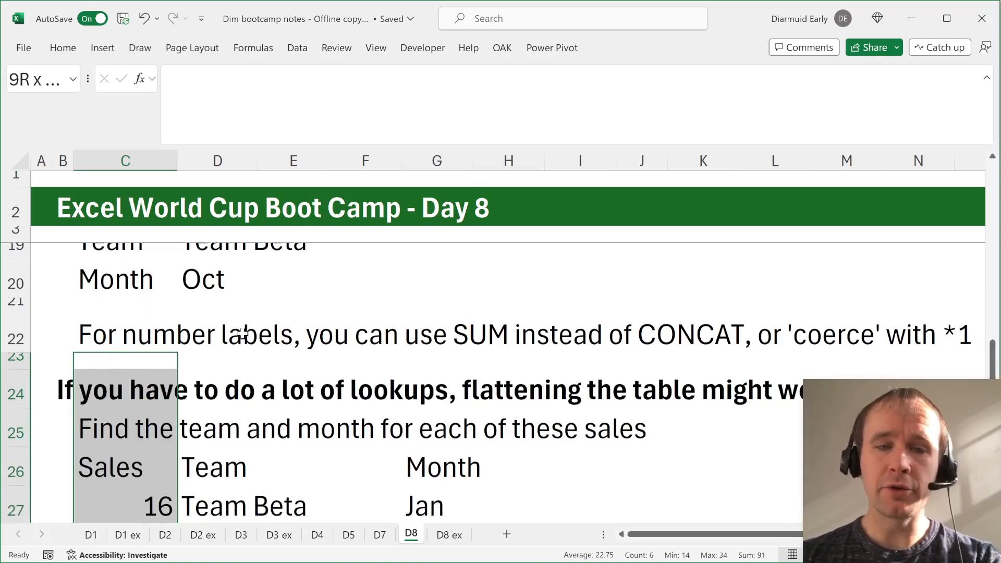
scroll(down, 3)
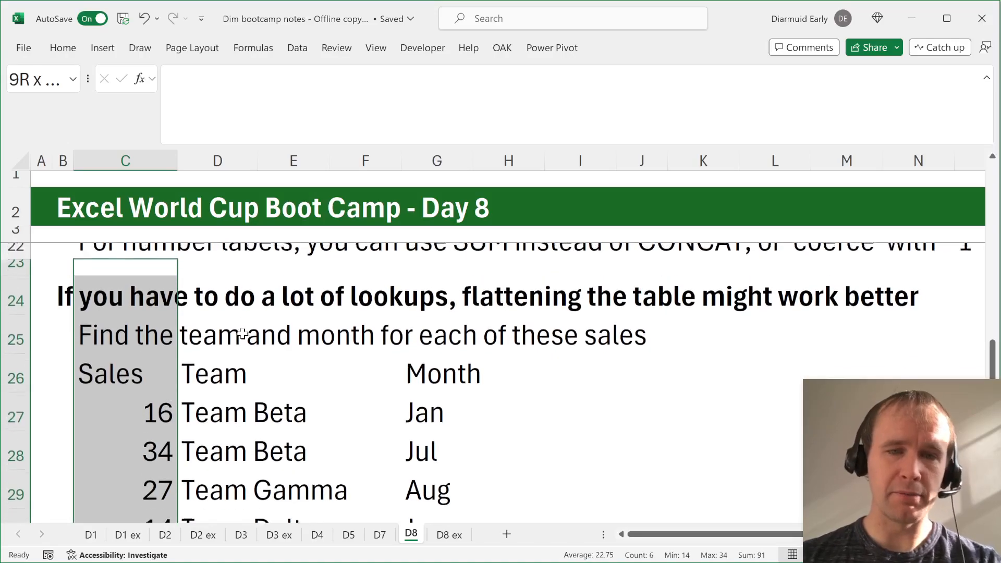
click(449, 534)
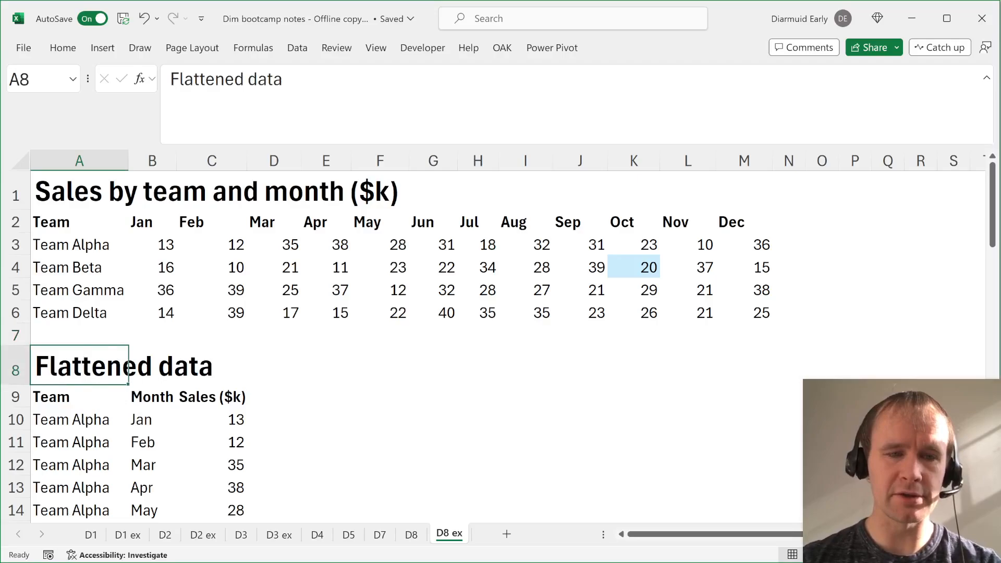
scroll(down, 3)
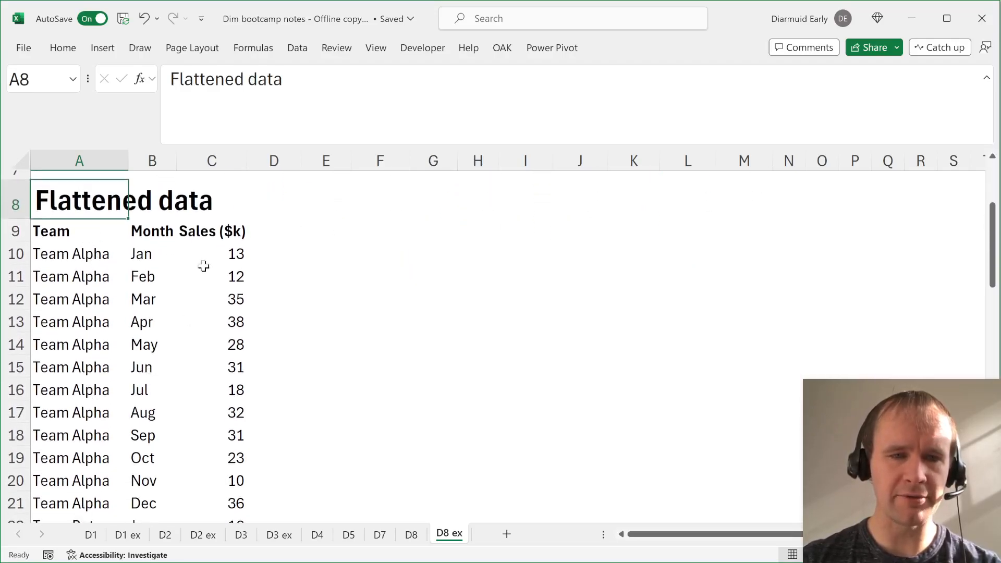
scroll(down, 3)
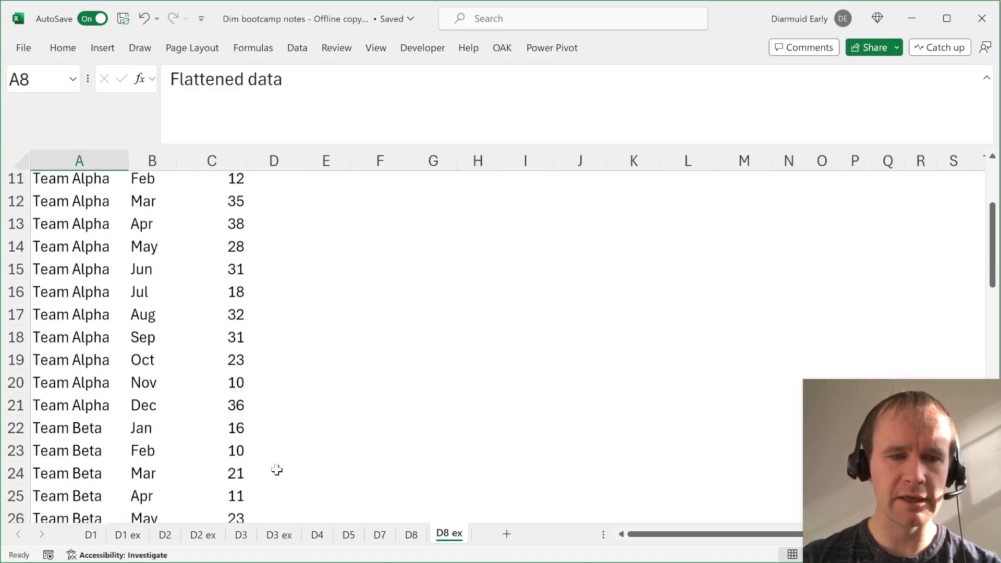
scroll(down, 3)
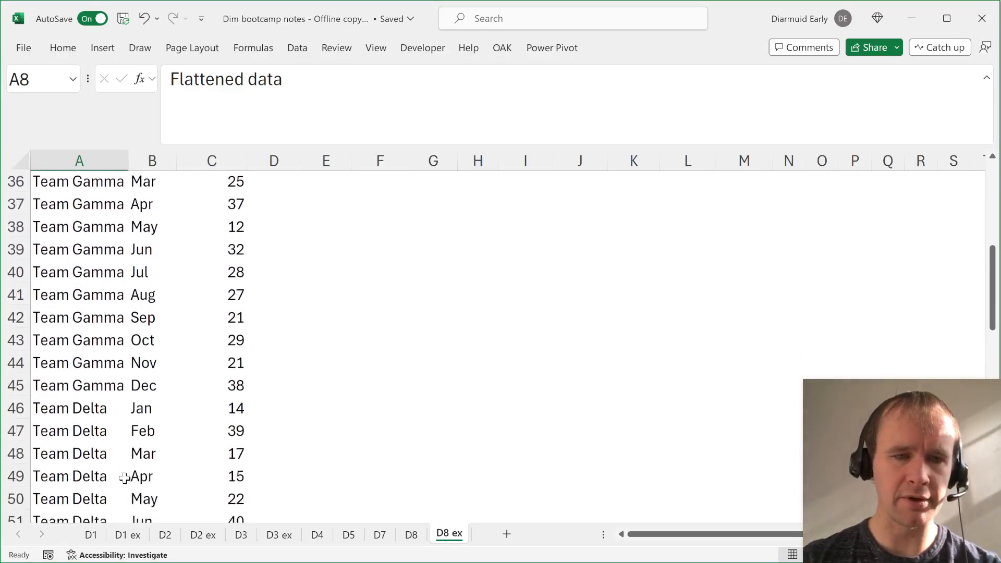
click(411, 535)
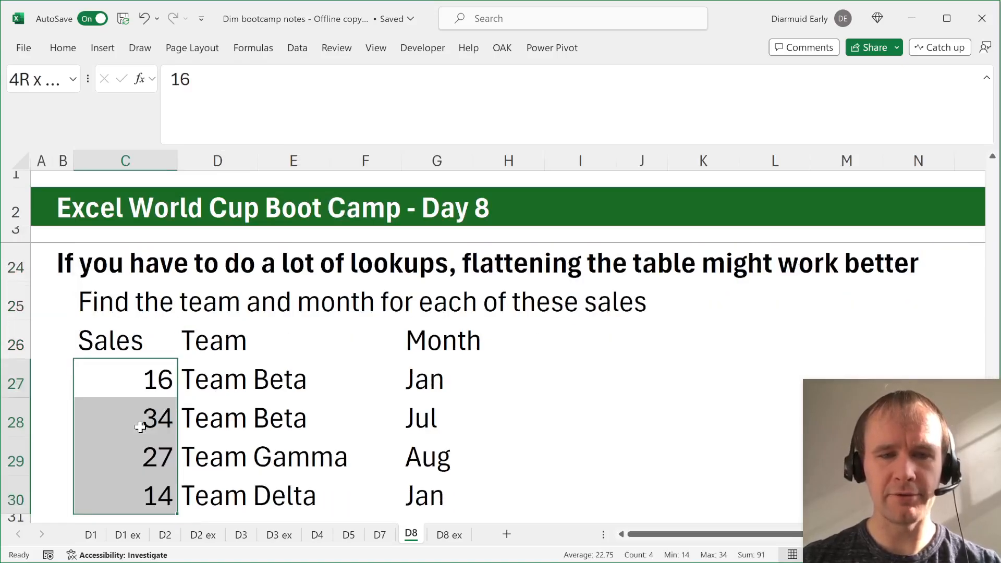
click(217, 379)
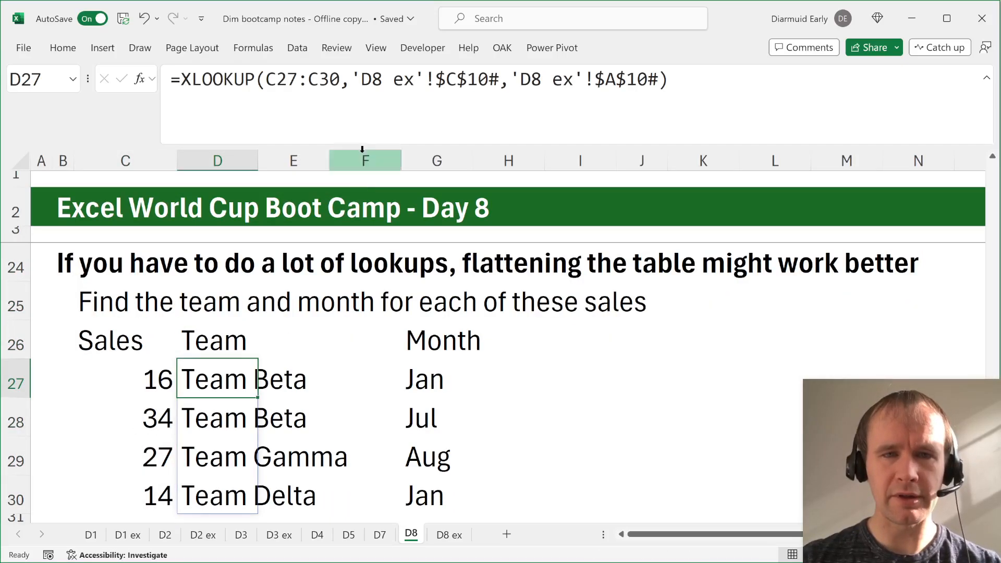
click(437, 378)
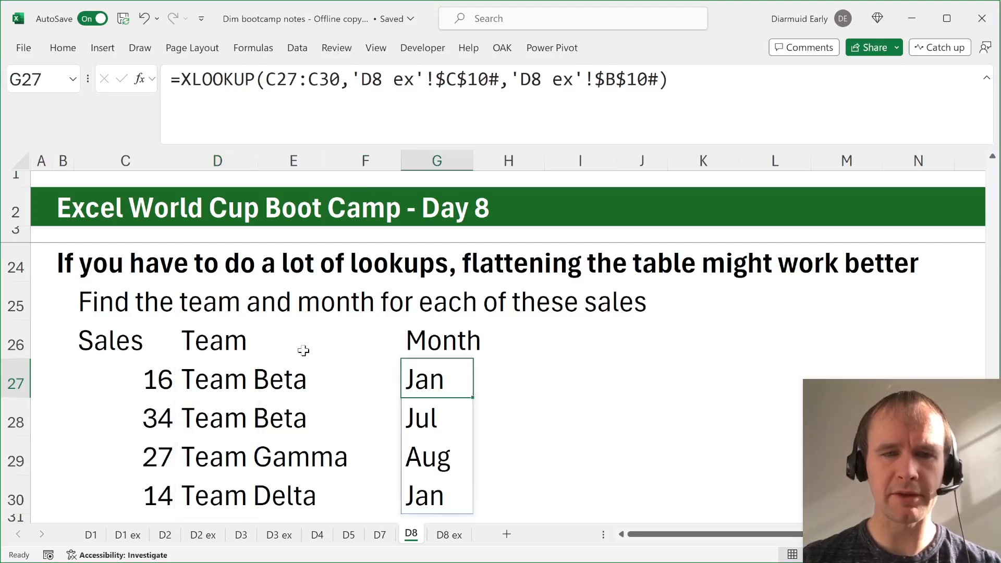
scroll(down, 3)
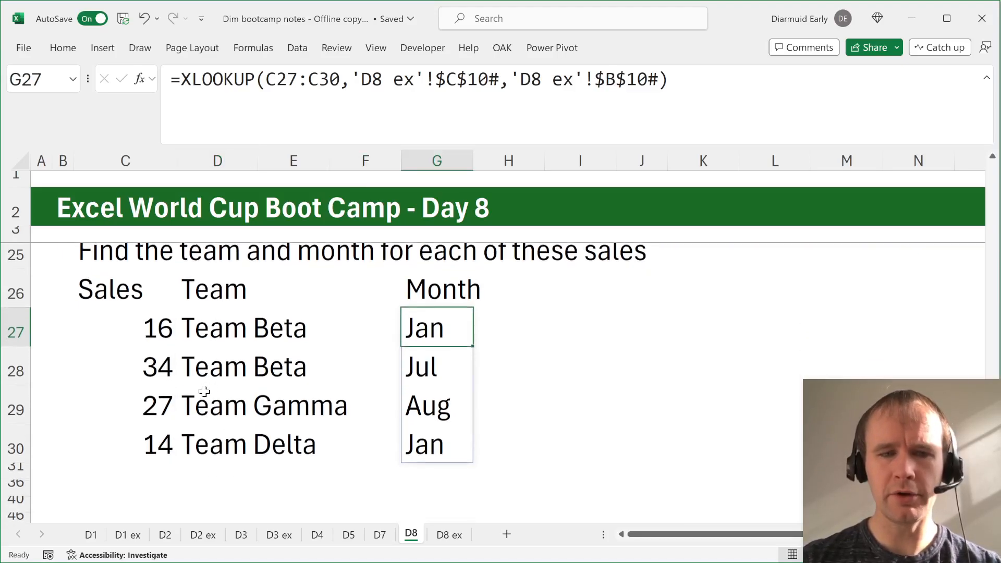
click(126, 446)
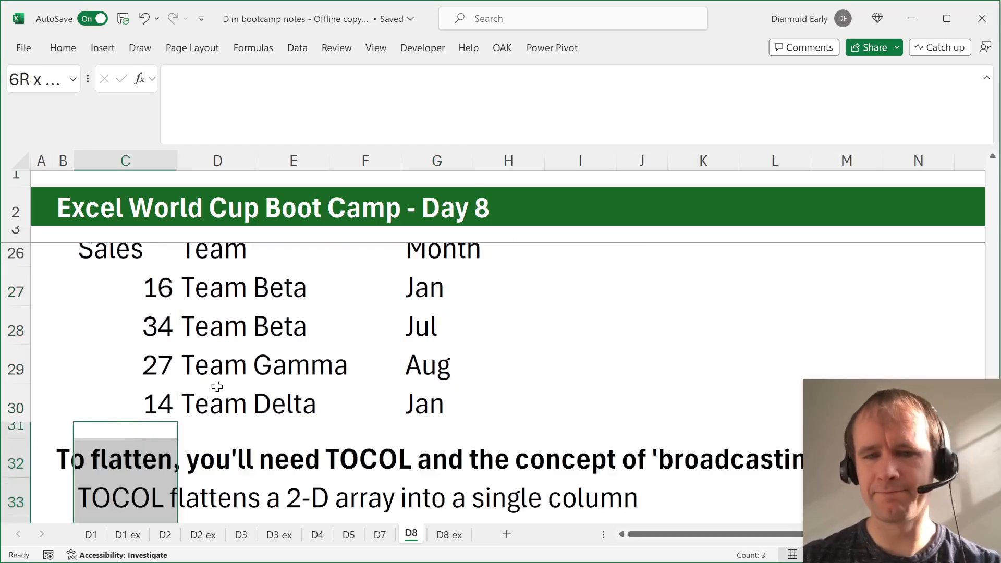
Scroll through the TOCOL notes on ignoring errors or blanks, then go to D8 ex.
scroll(down, 3)
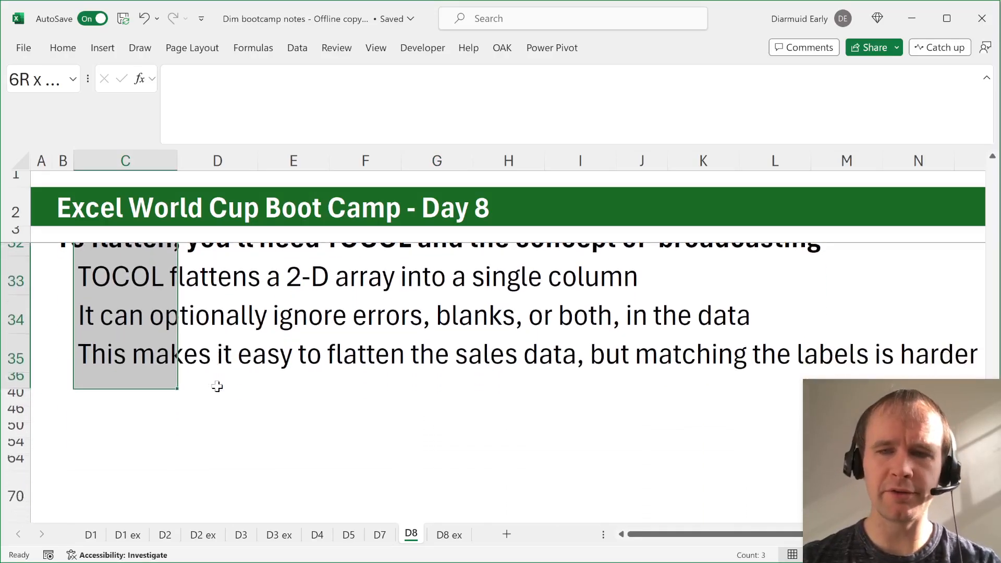
scroll(up, 3)
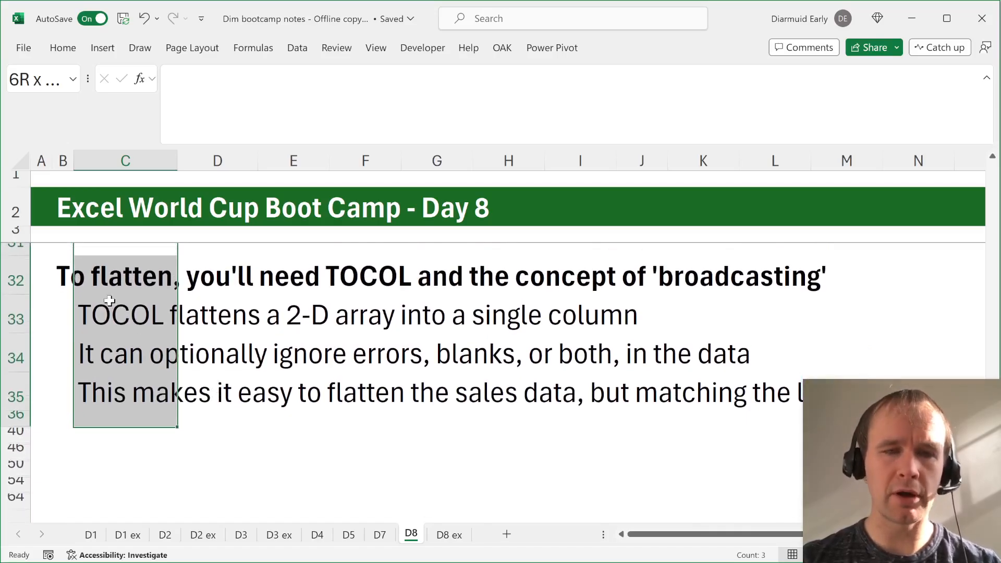
mouse_move(114, 319)
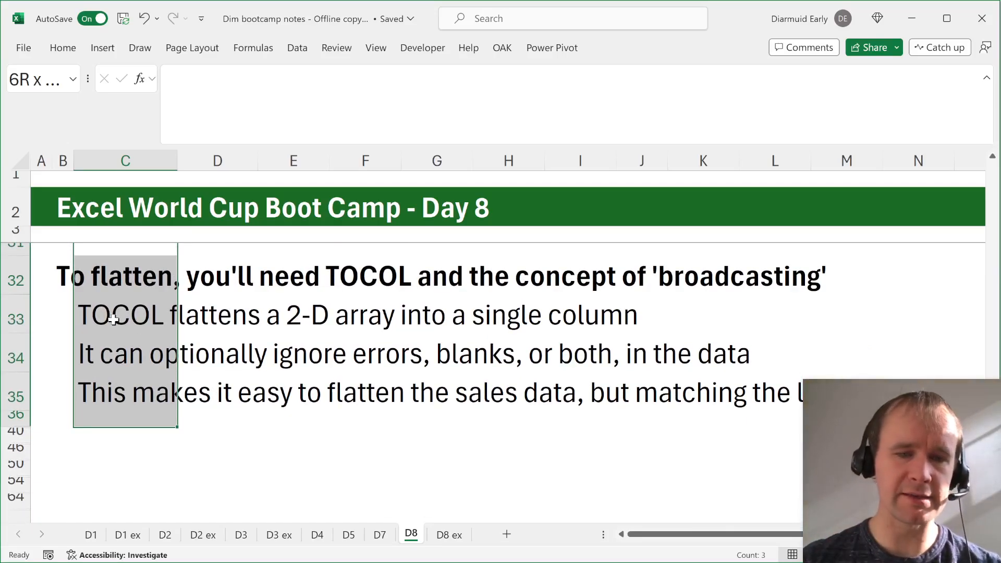
click(448, 534)
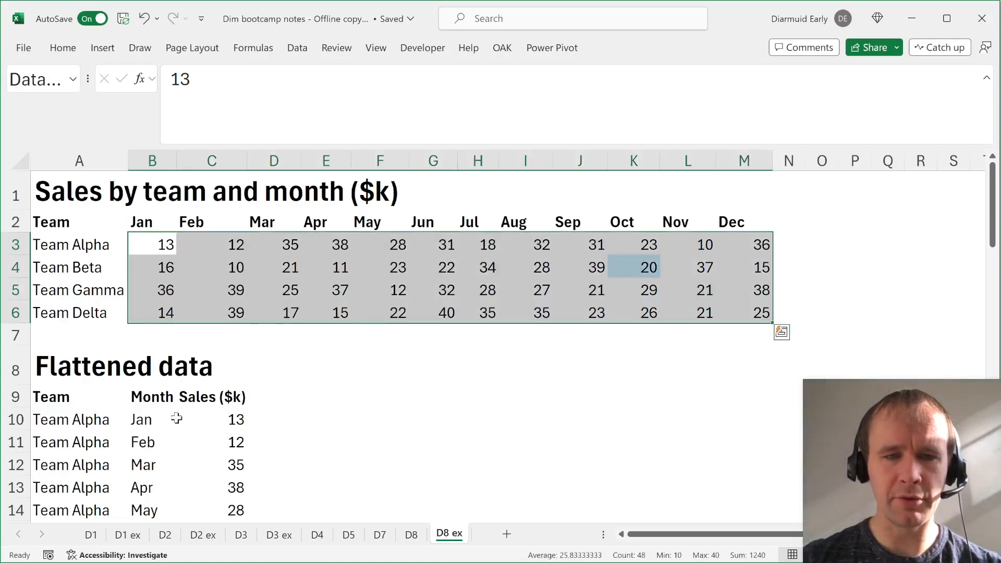
Enter a trial =TOCOL(Month_2D) beside the flattened sales, review its spill, and leave.
scroll(down, 3)
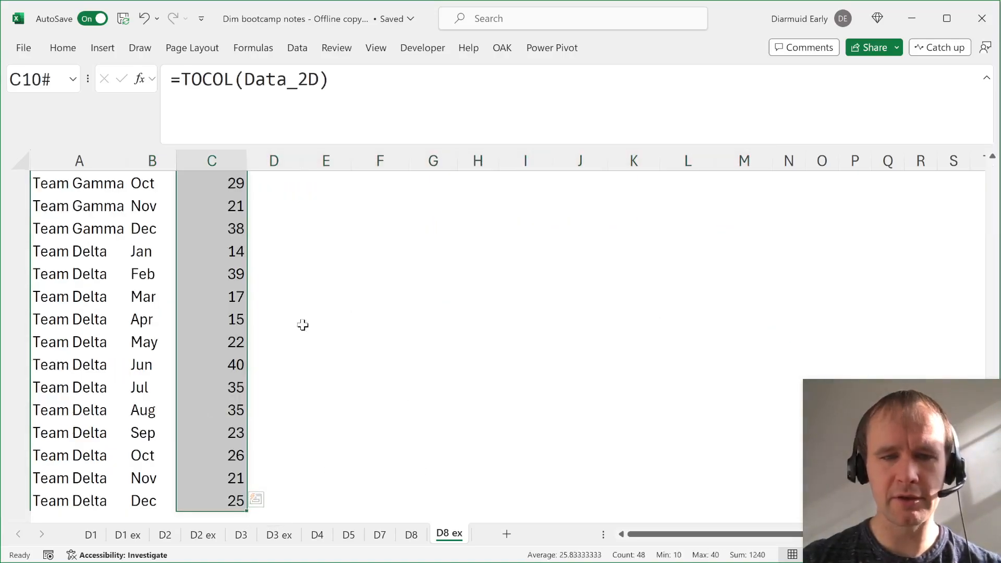
scroll(up, 3)
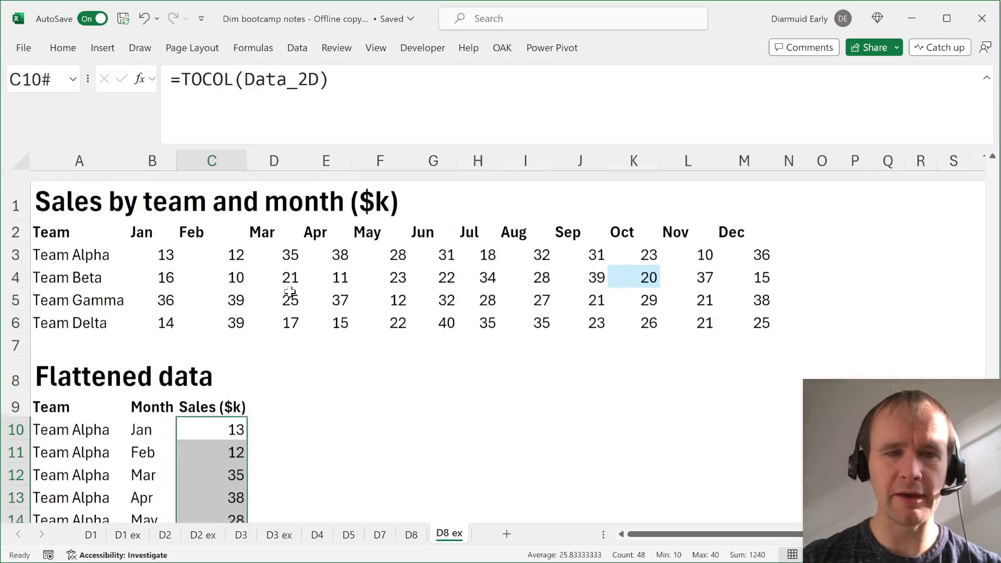
click(325, 419)
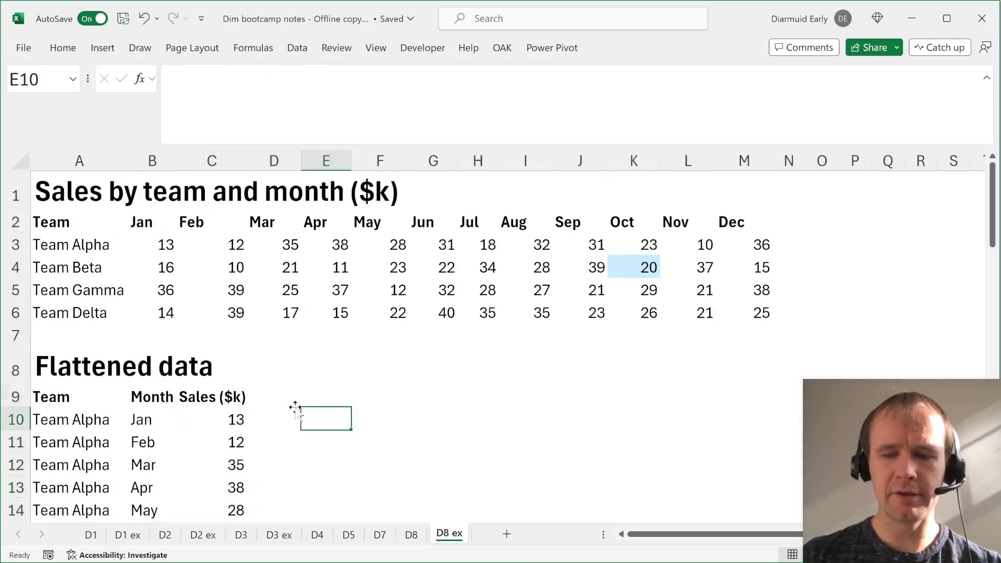
text(=toc)
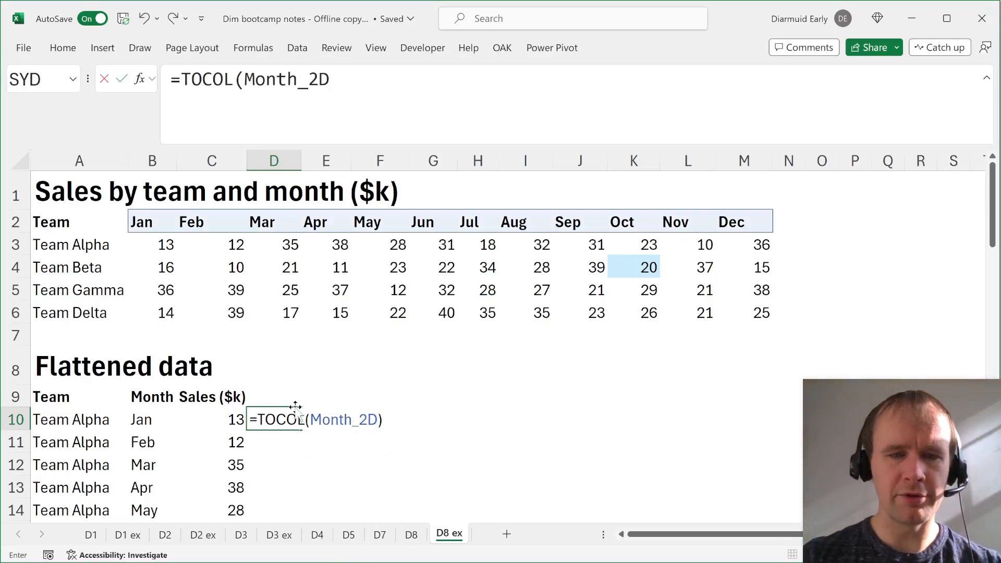
key(Return)
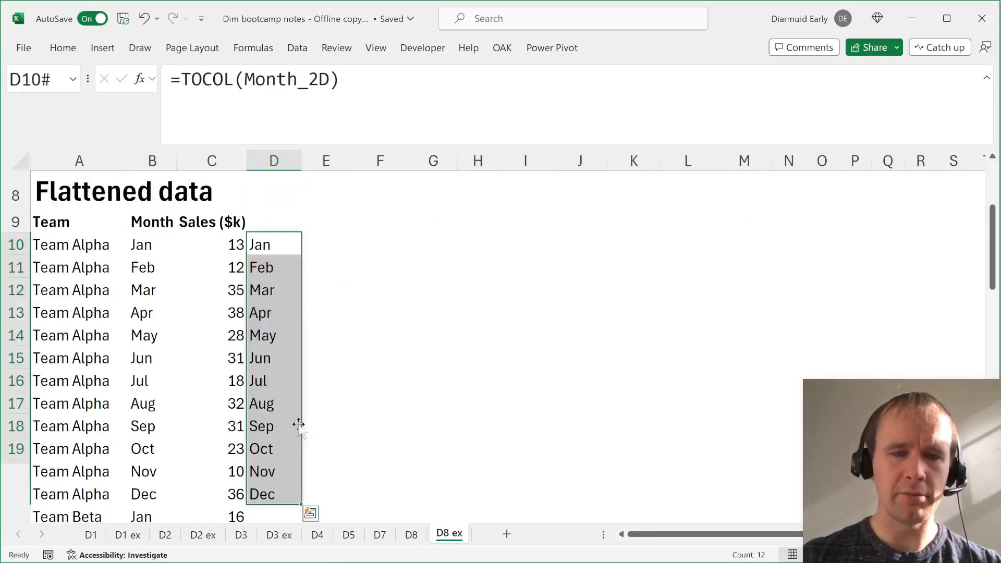
scroll(down, 3)
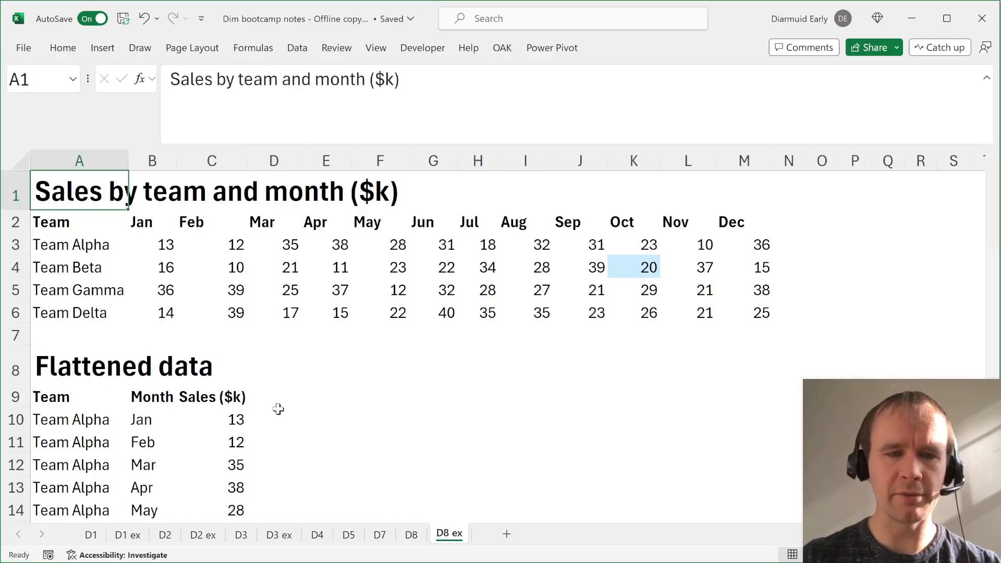
click(410, 534)
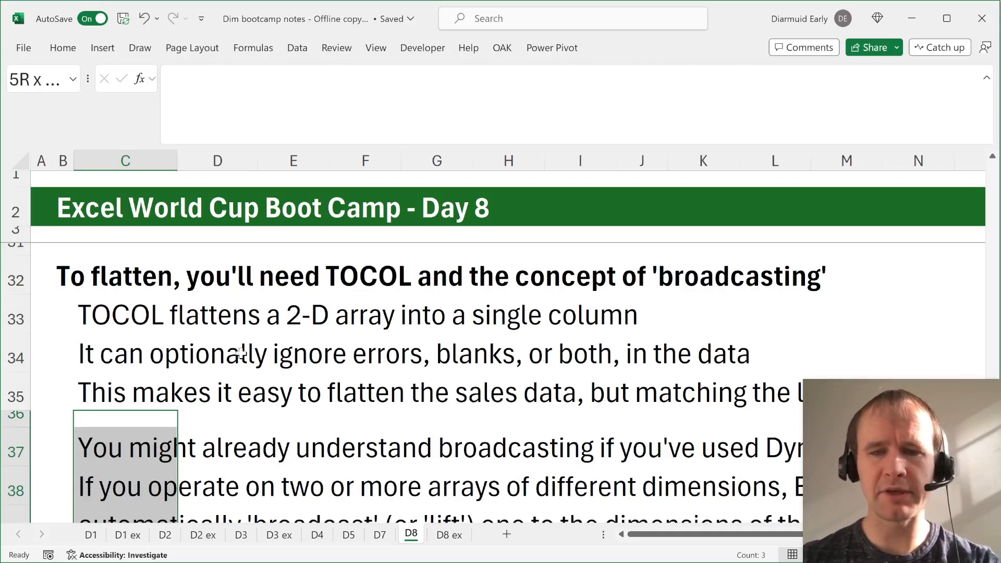
scroll(down, 3)
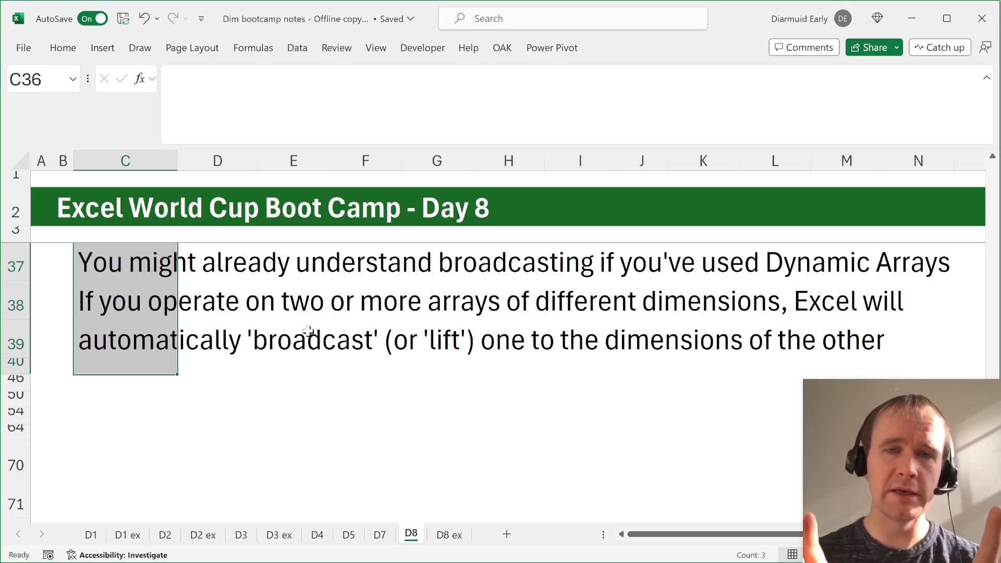
click(125, 301)
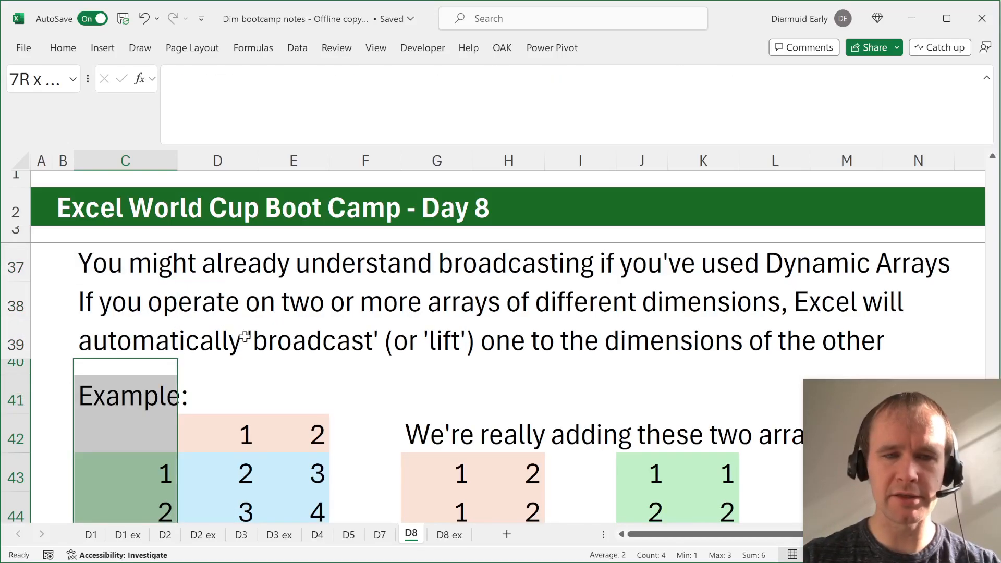
click(217, 329)
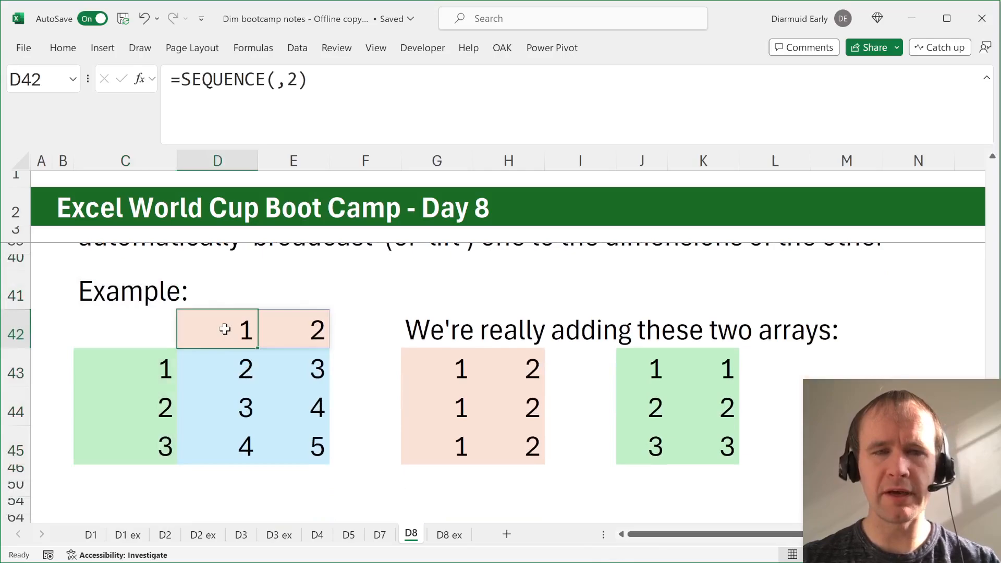
click(125, 446)
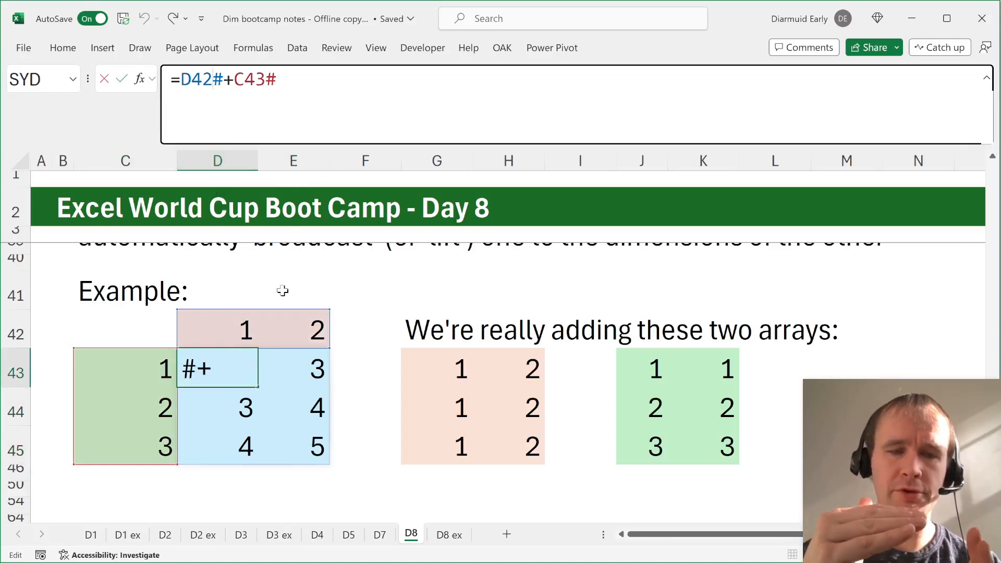
click(437, 367)
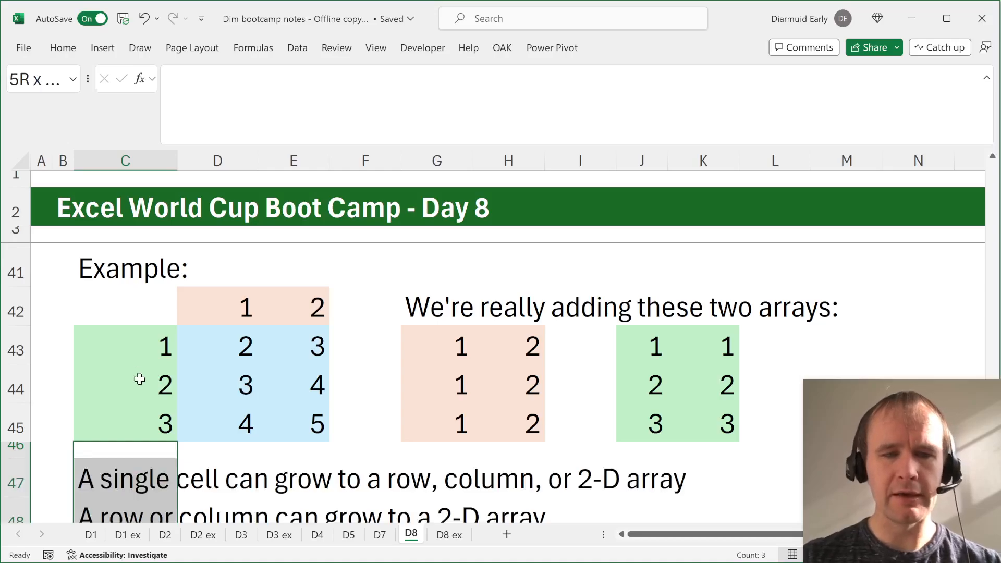
scroll(down, 3)
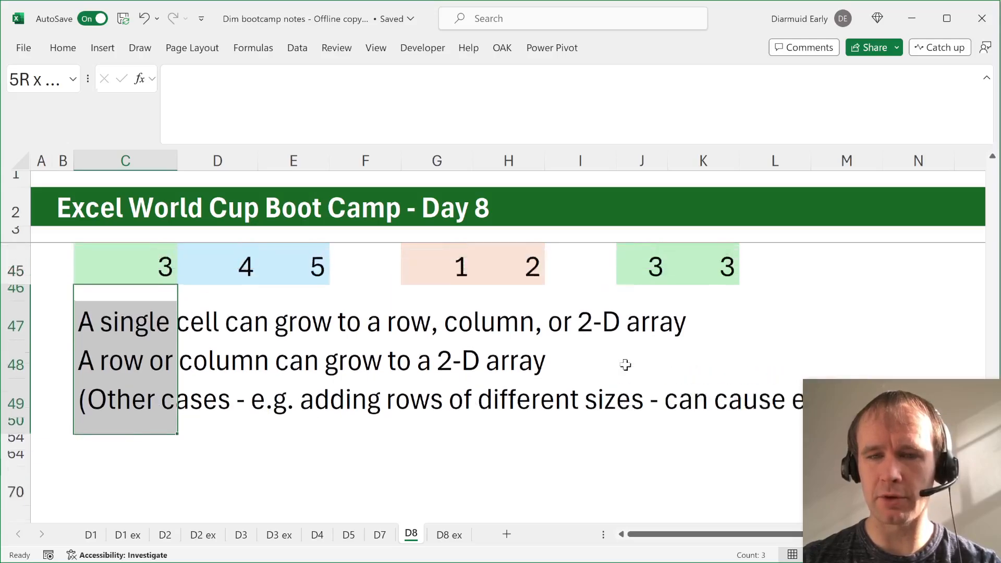
scroll(up, 3)
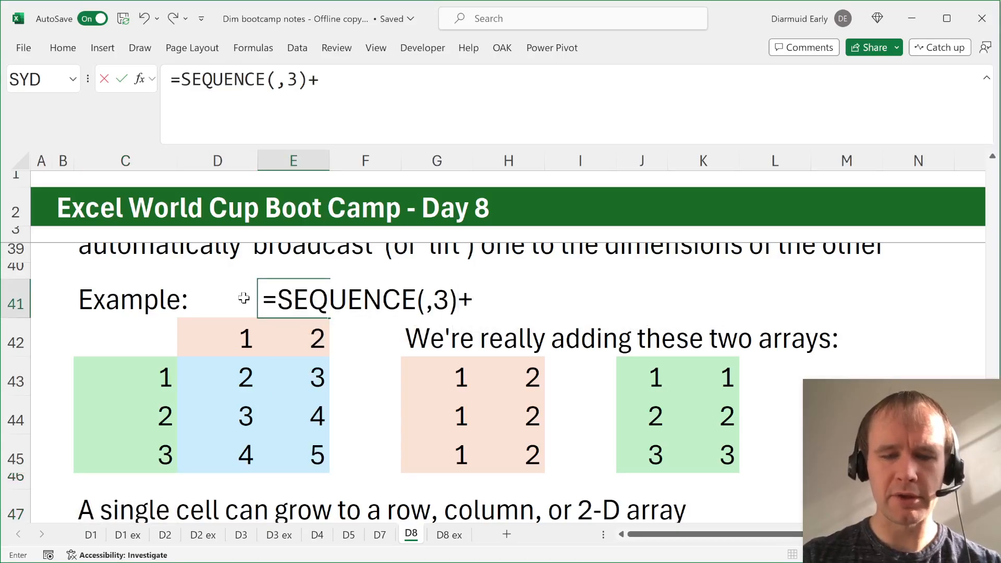
text(SEQUENCE(,2))
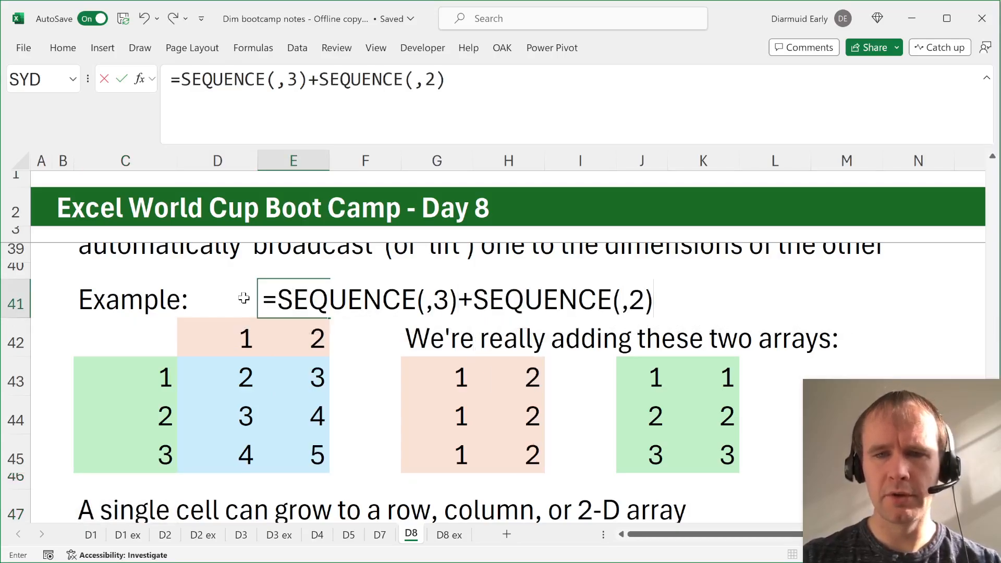
key(Return)
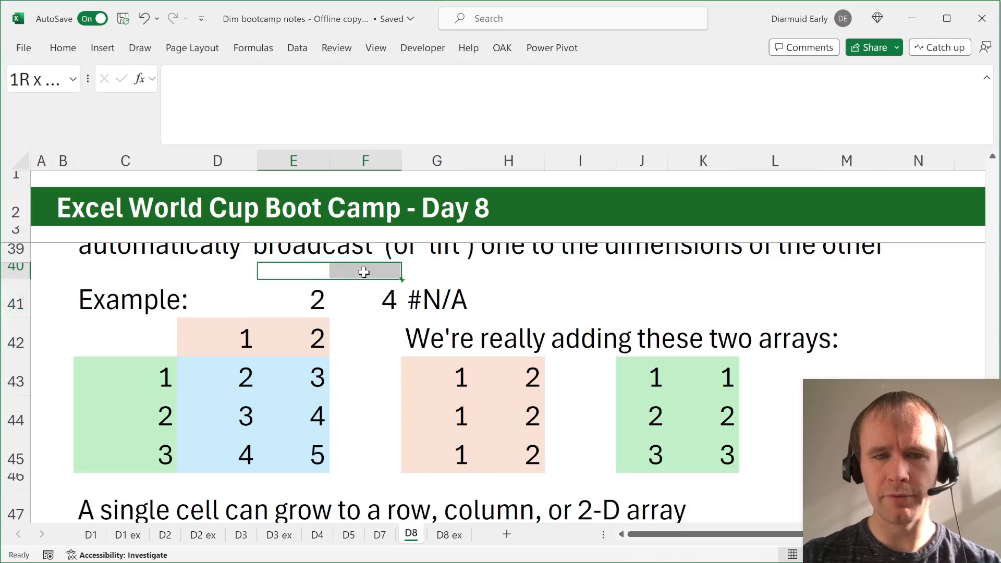
click(437, 299)
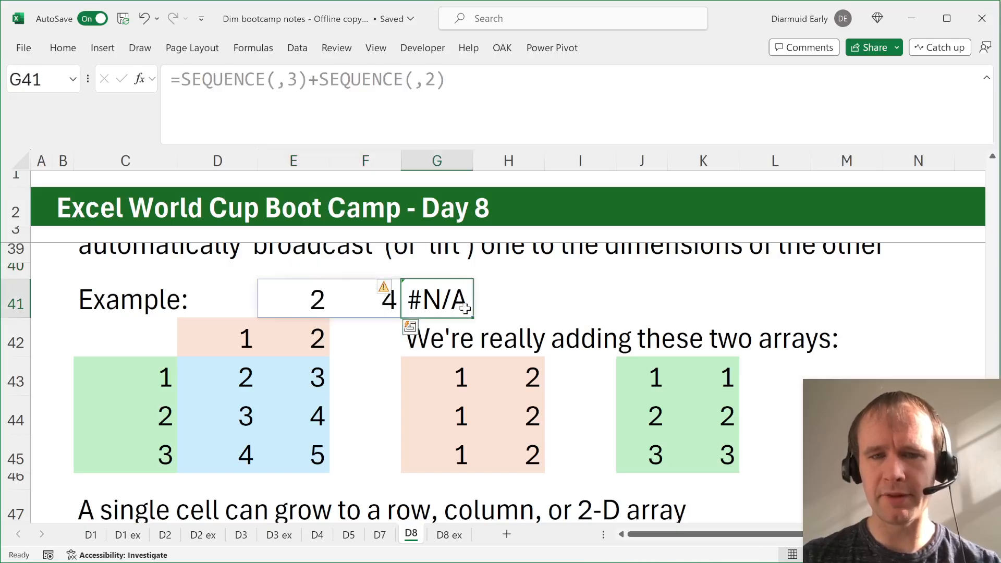
click(293, 299)
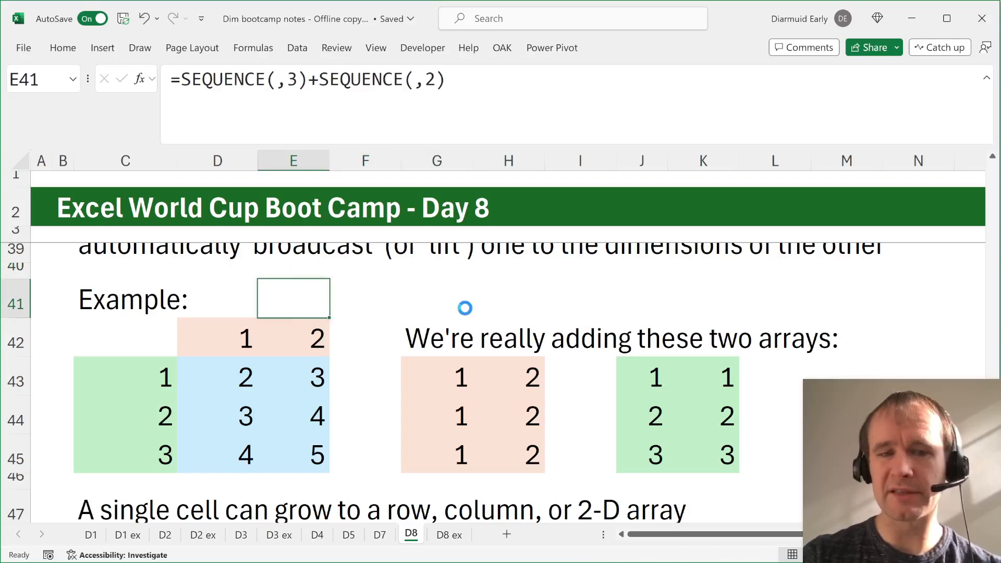
scroll(down, 3)
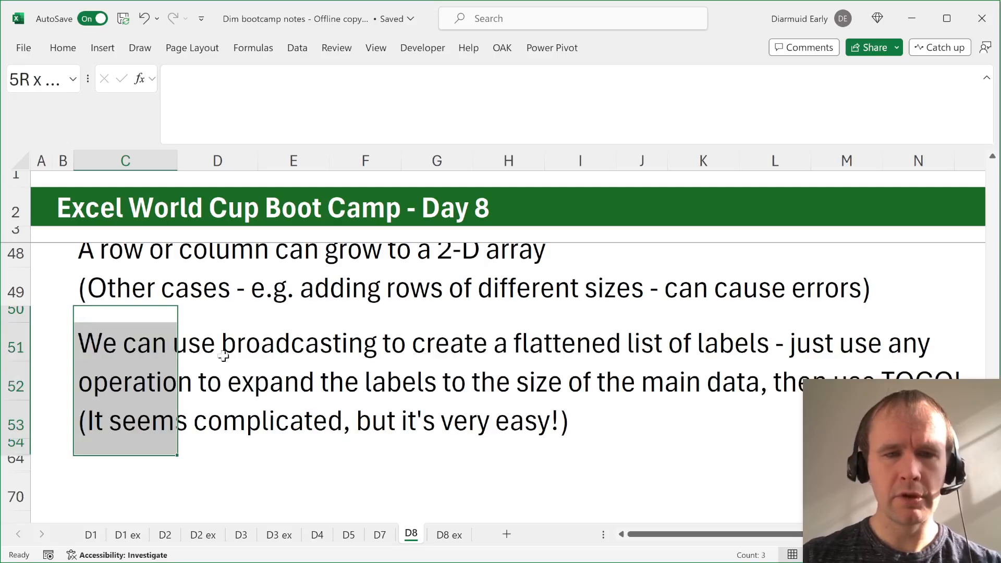
Scroll down to the broadcasting note, then view the IF(Data_2D<>"",Team_2D) example on D8 ex.
scroll(down, 3)
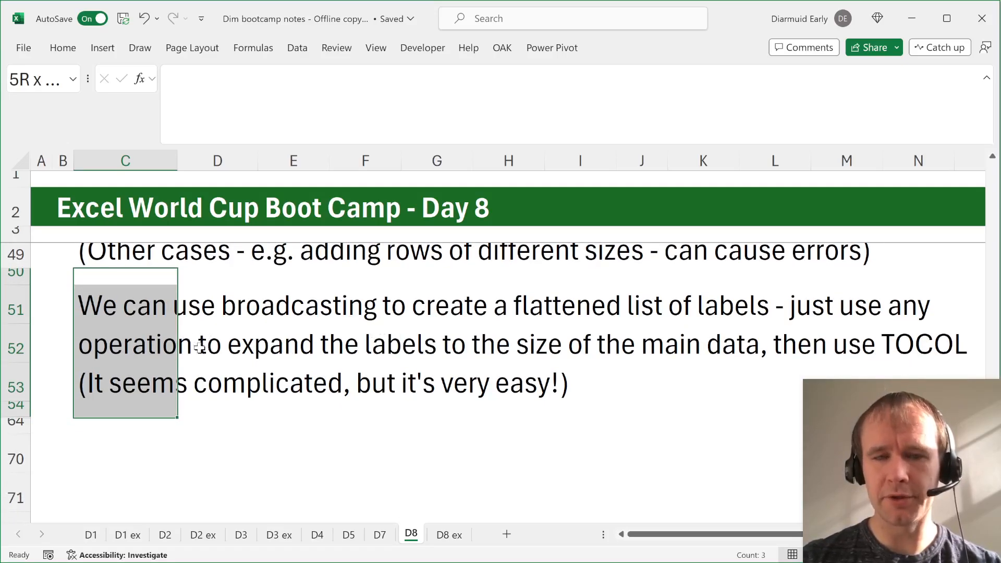
scroll(down, 3)
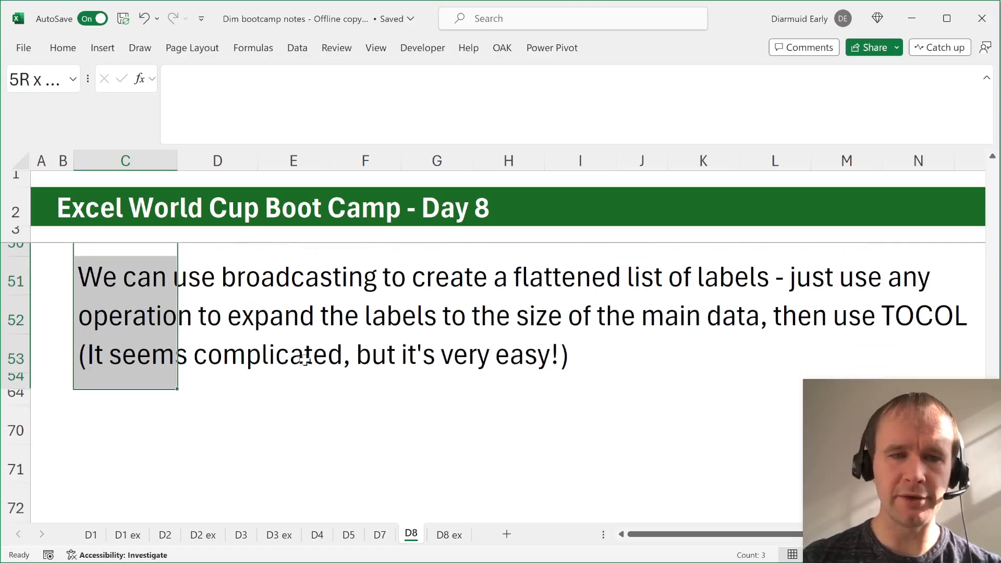
click(449, 534)
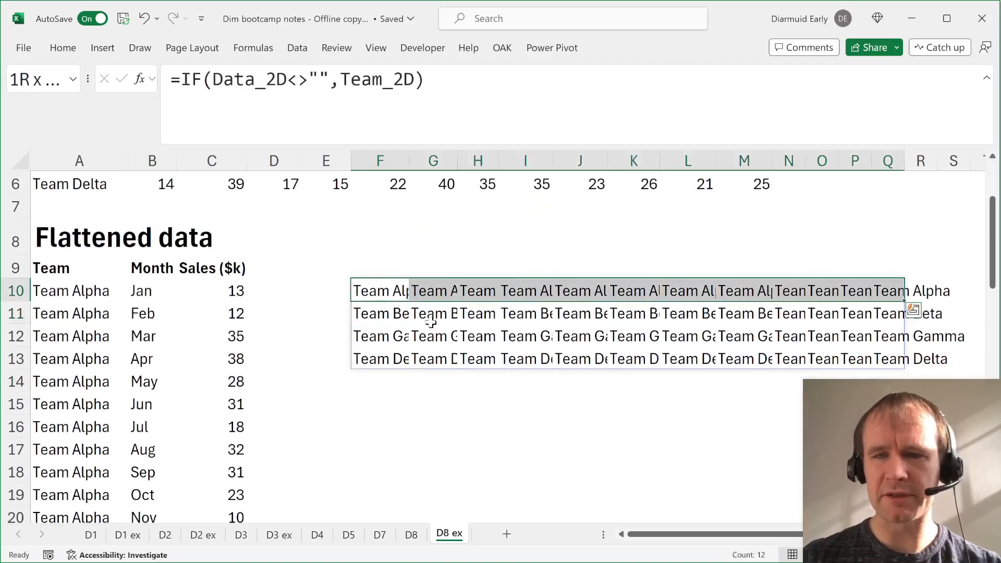
Remove the broadcast label grid and inspect the Month and Team TOCOL formulas.
click(379, 291)
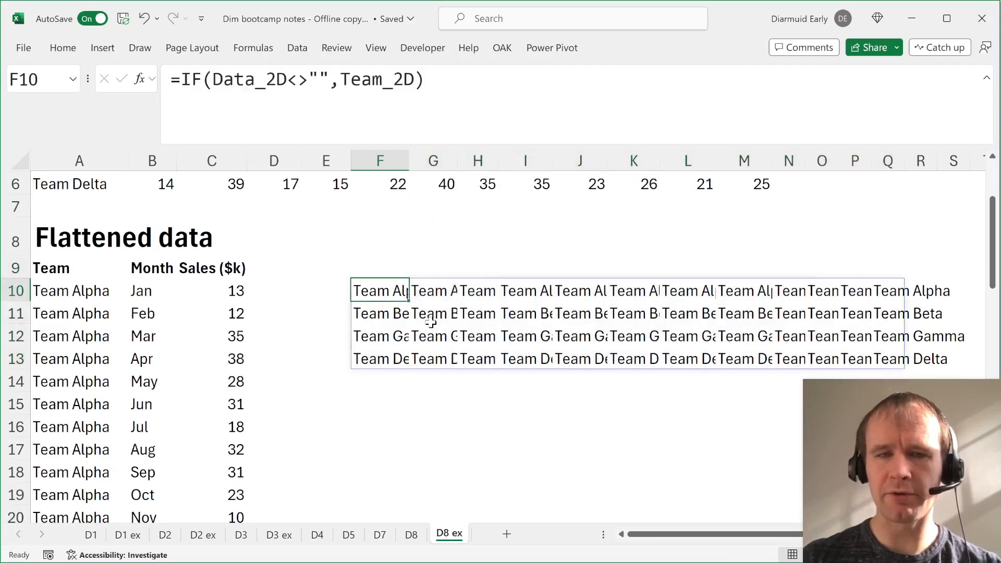
click(152, 291)
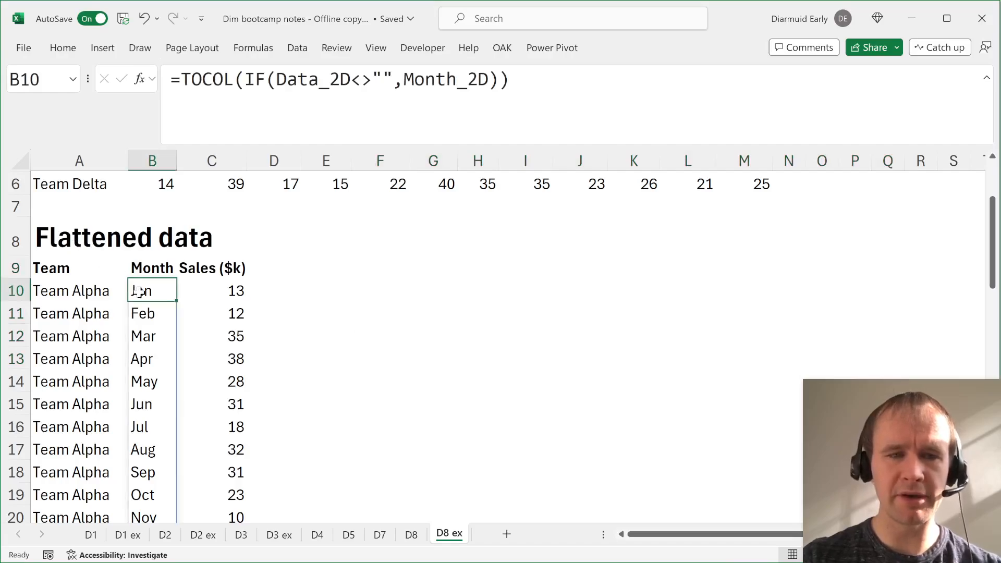
scroll(up, 3)
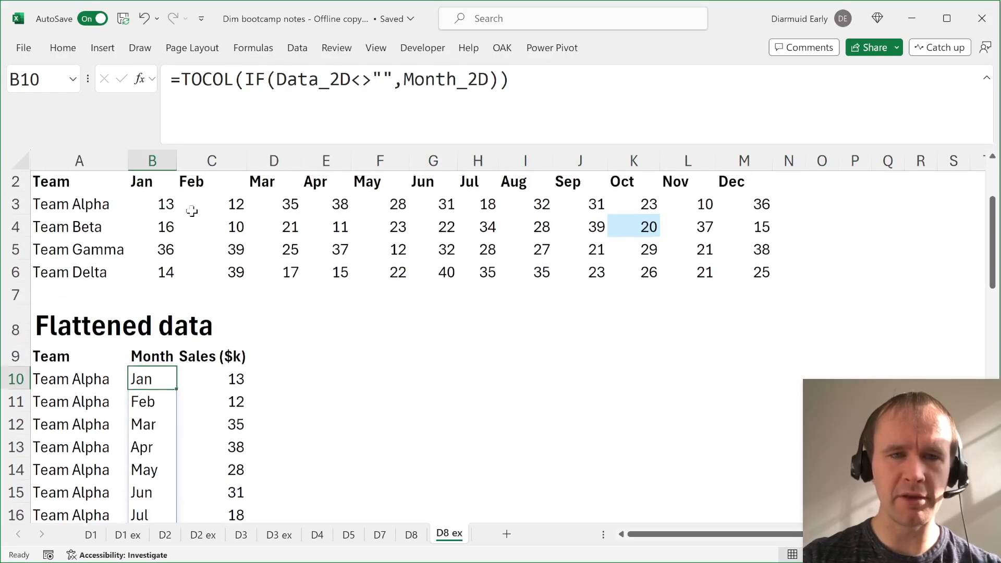
click(79, 392)
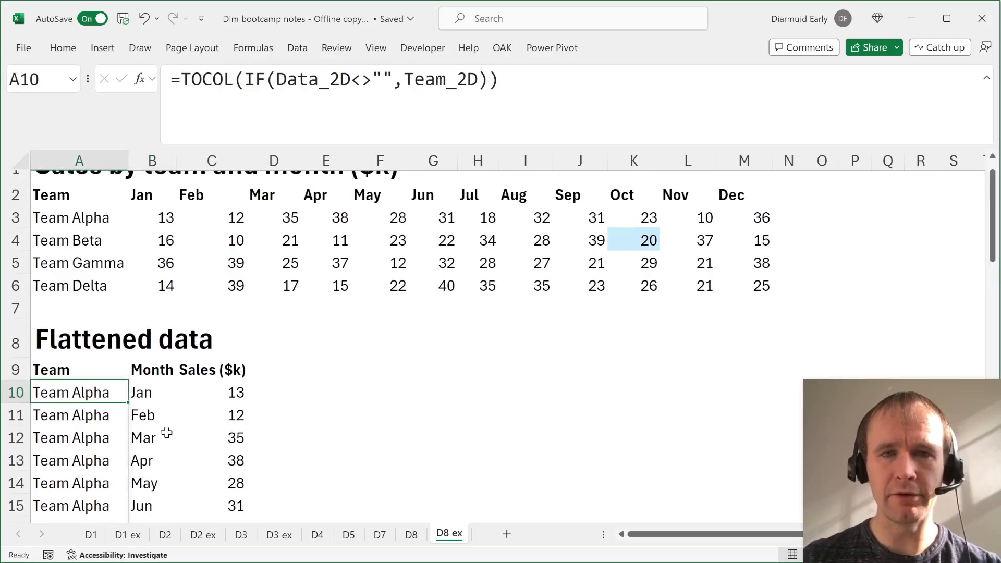
click(410, 534)
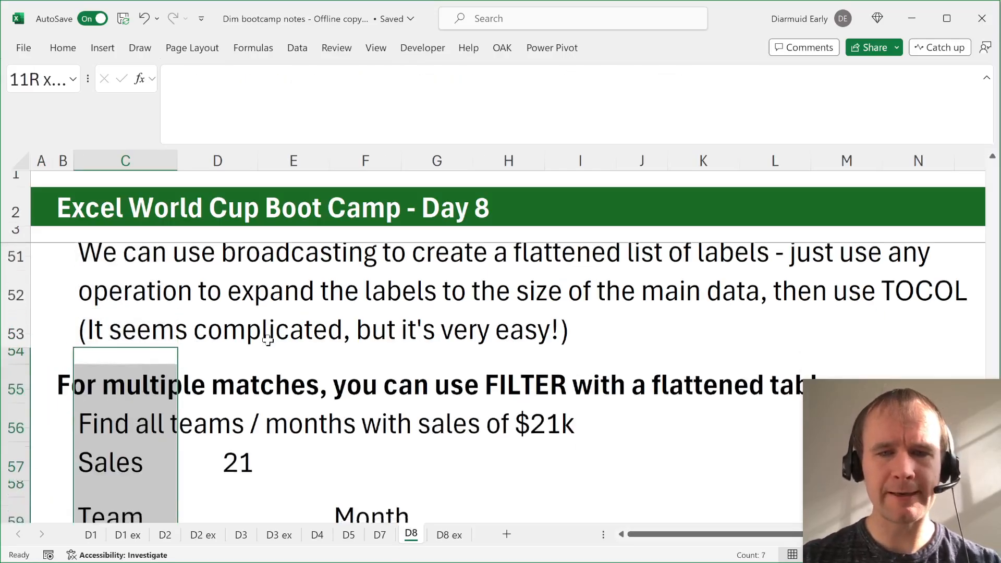
Inspect the C60 FILTER formula that returns the teams with sales of 21.
scroll(down, 3)
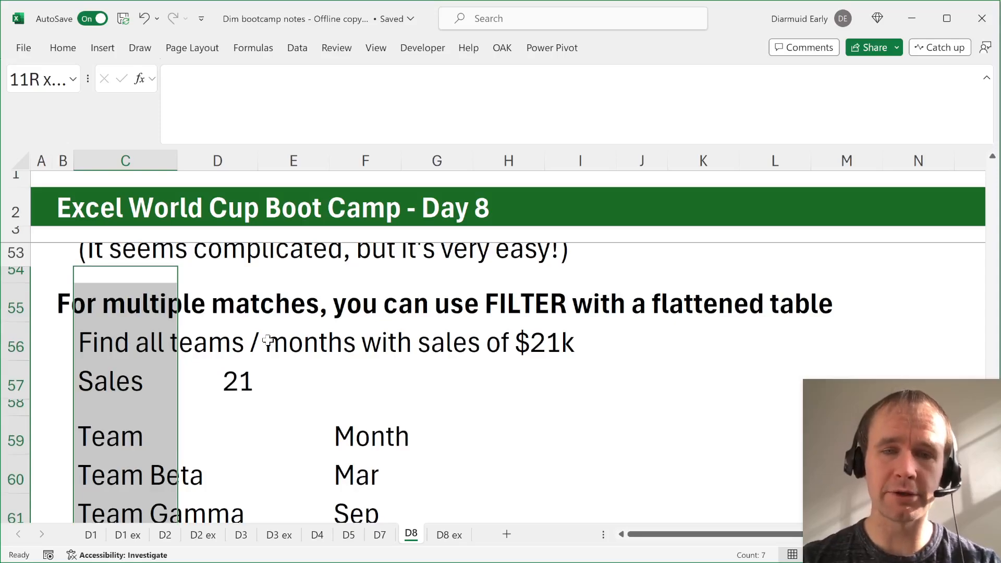
click(217, 380)
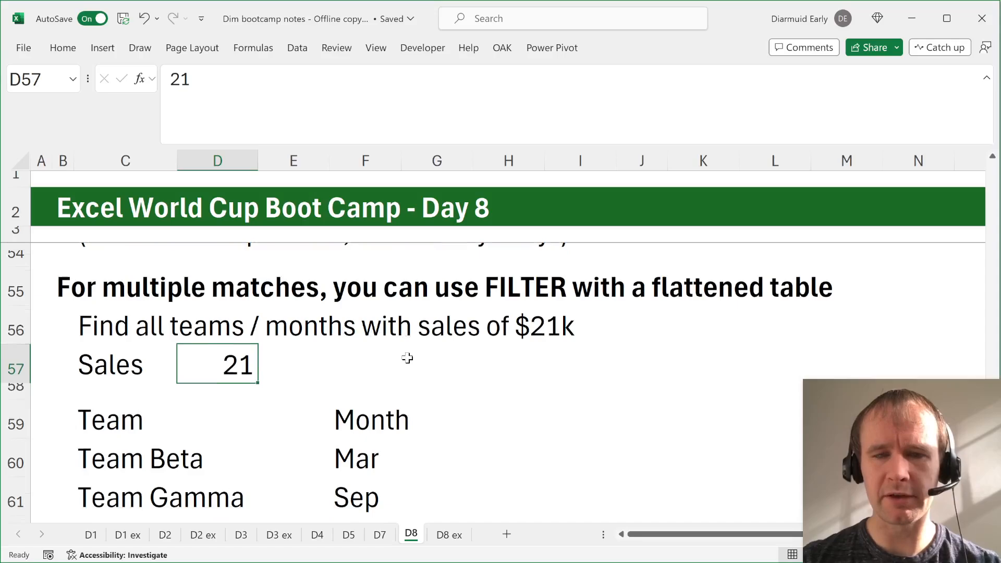
click(125, 421)
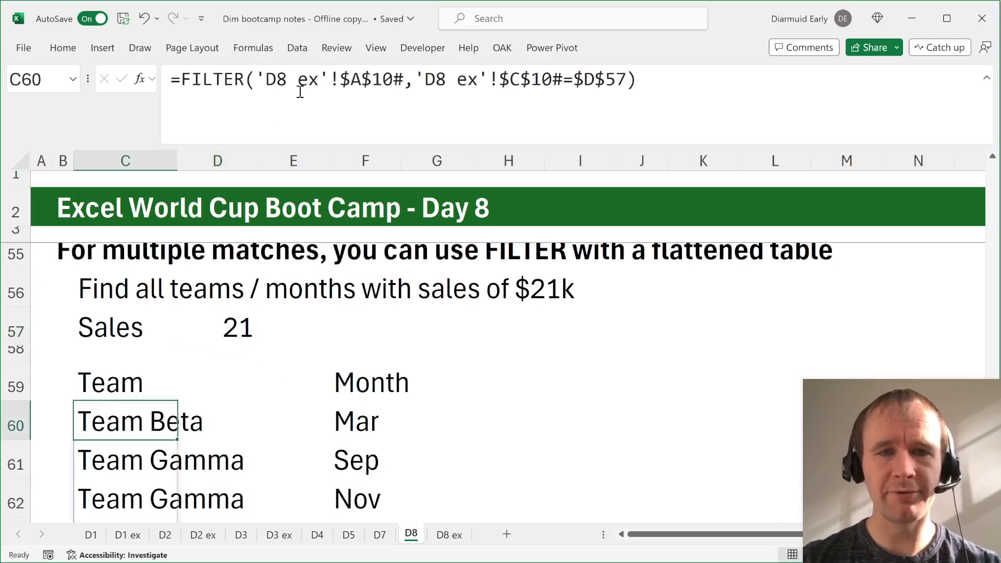
Filter D8 ex Sales ($k) to 21 to confirm the four matches, then return to D8.
click(449, 534)
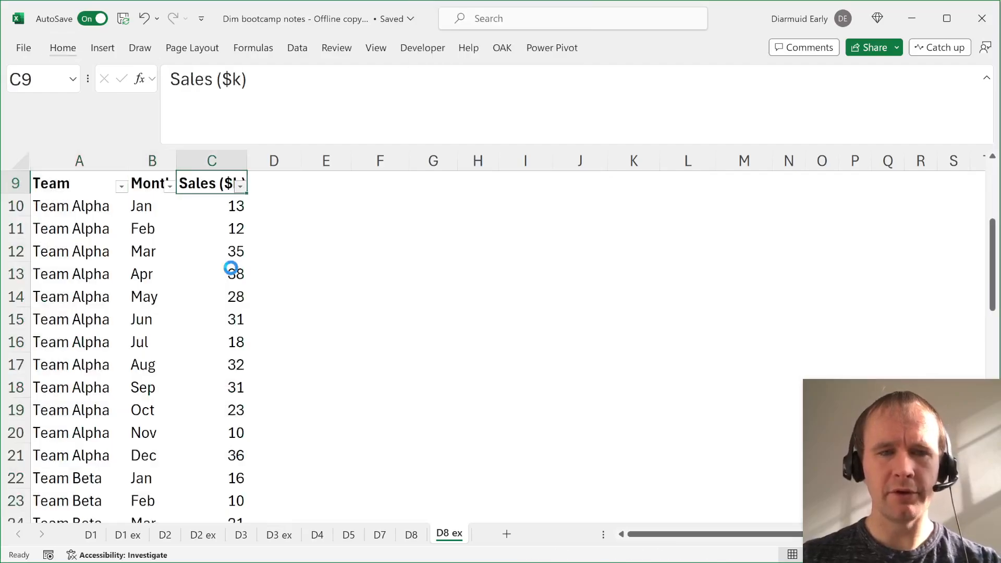
click(240, 183)
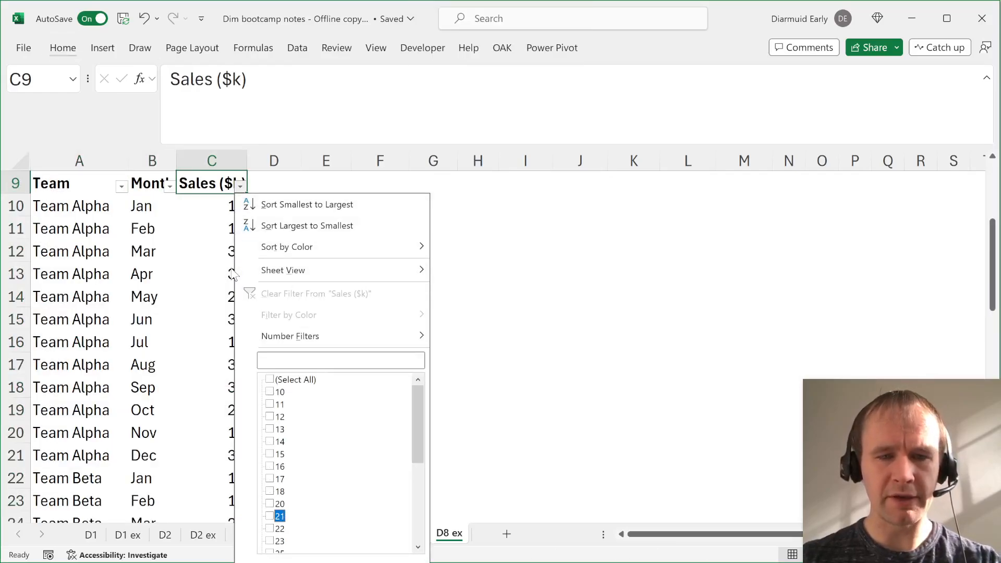
click(270, 515)
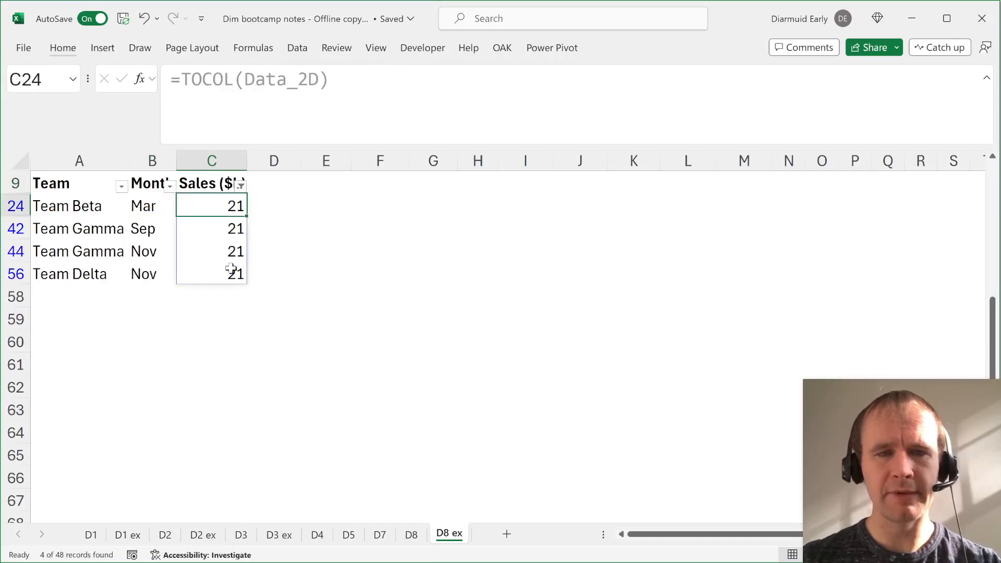
click(410, 534)
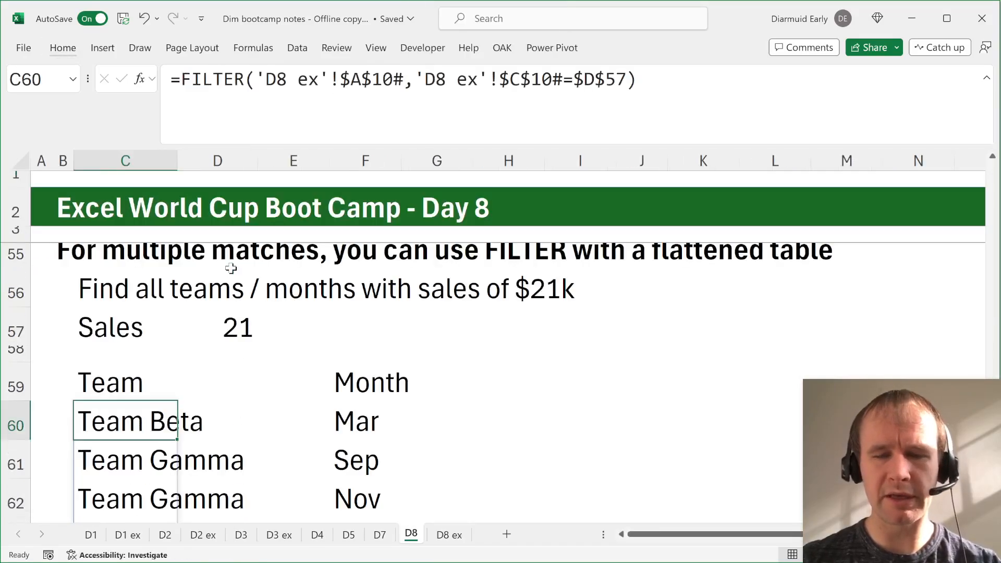
scroll(down, 3)
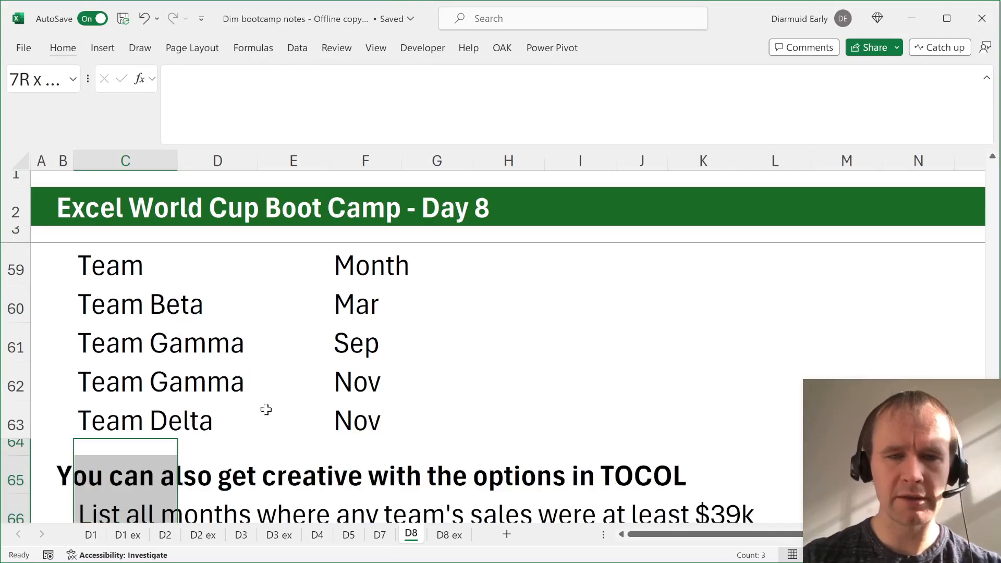
scroll(down, 3)
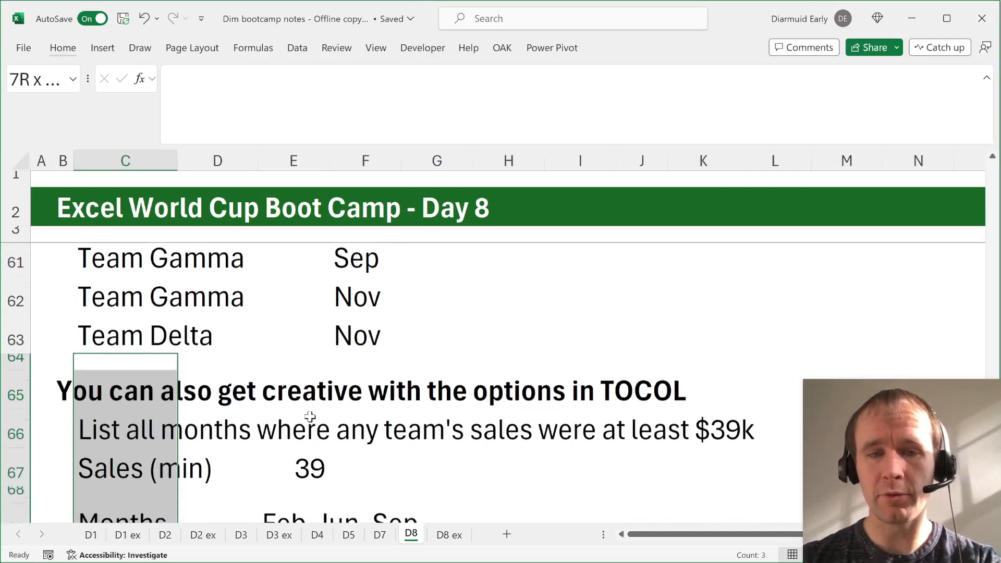
scroll(down, 3)
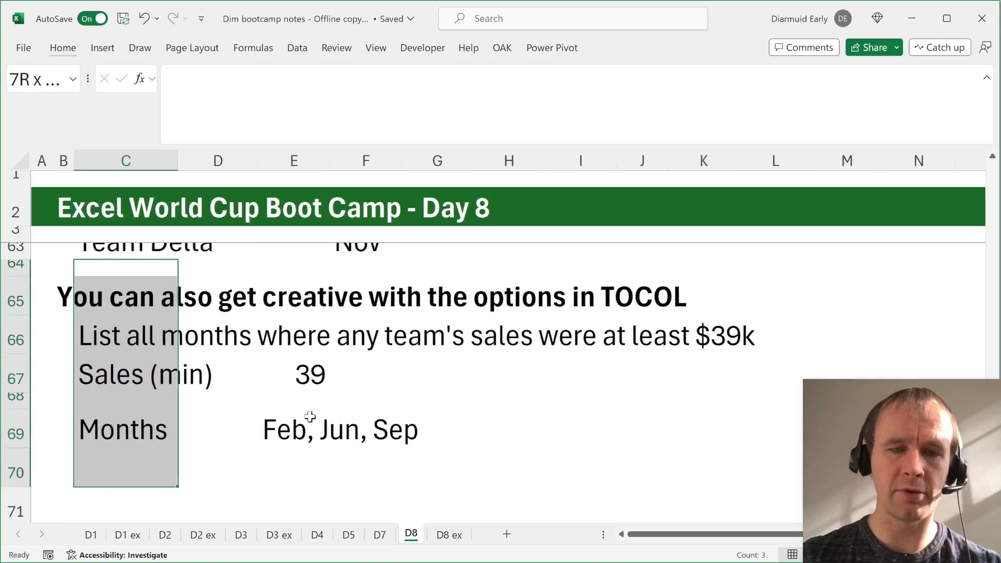
click(125, 335)
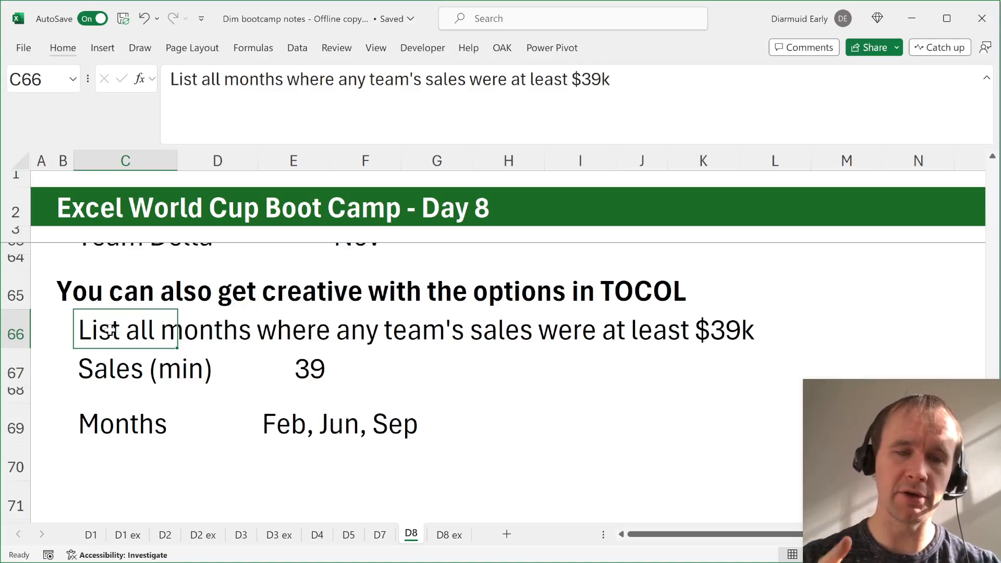
click(449, 535)
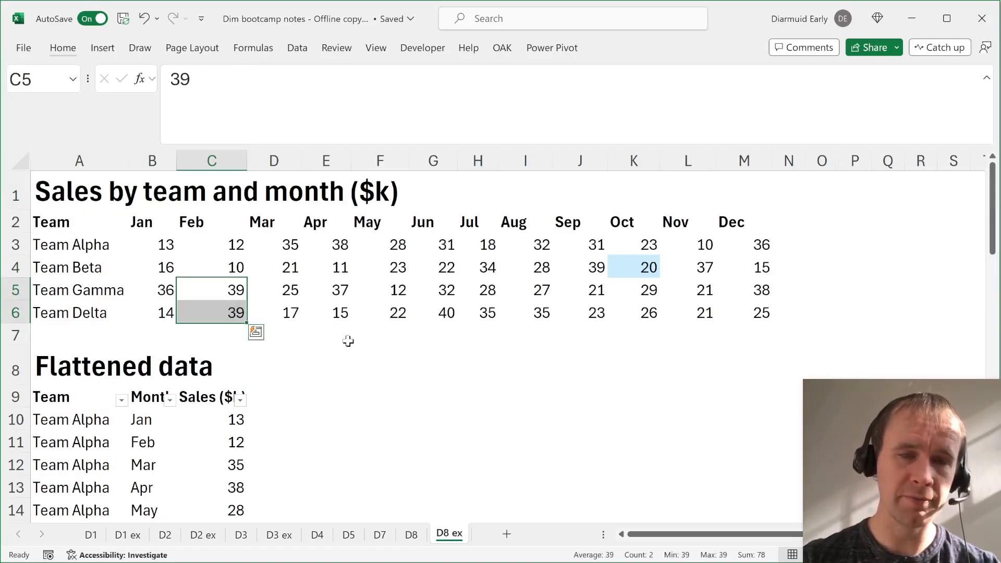
mouse_move(156, 244)
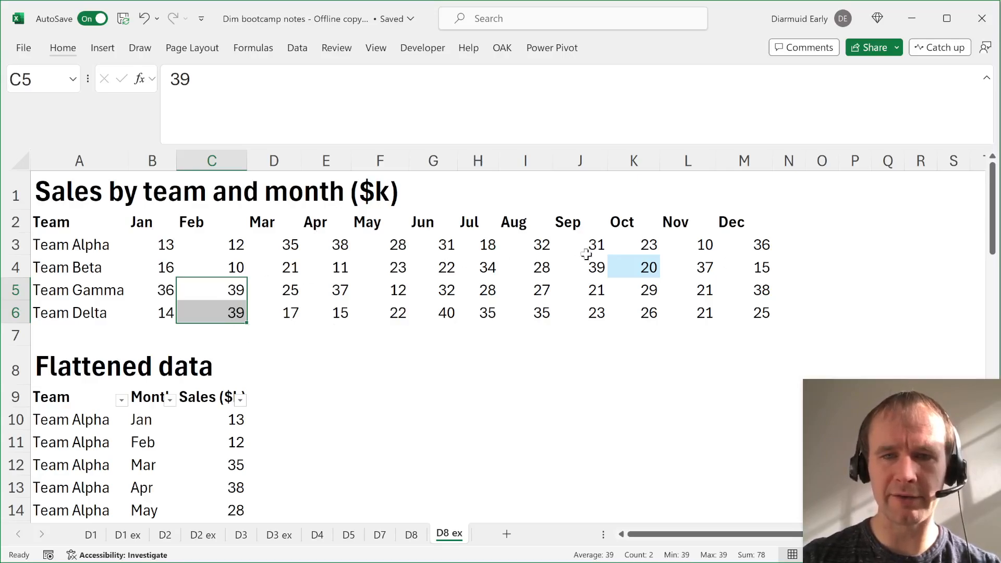
click(579, 267)
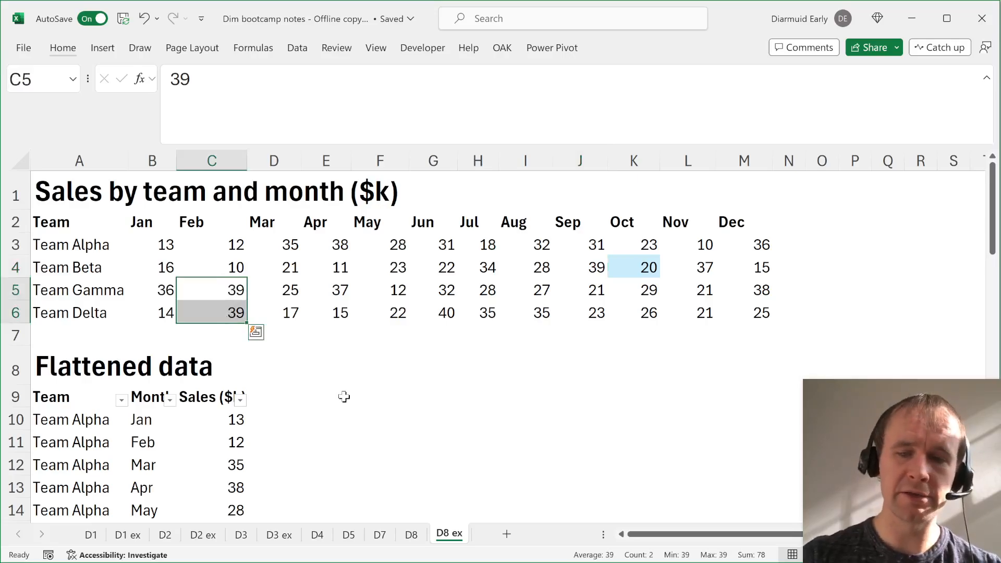
click(410, 535)
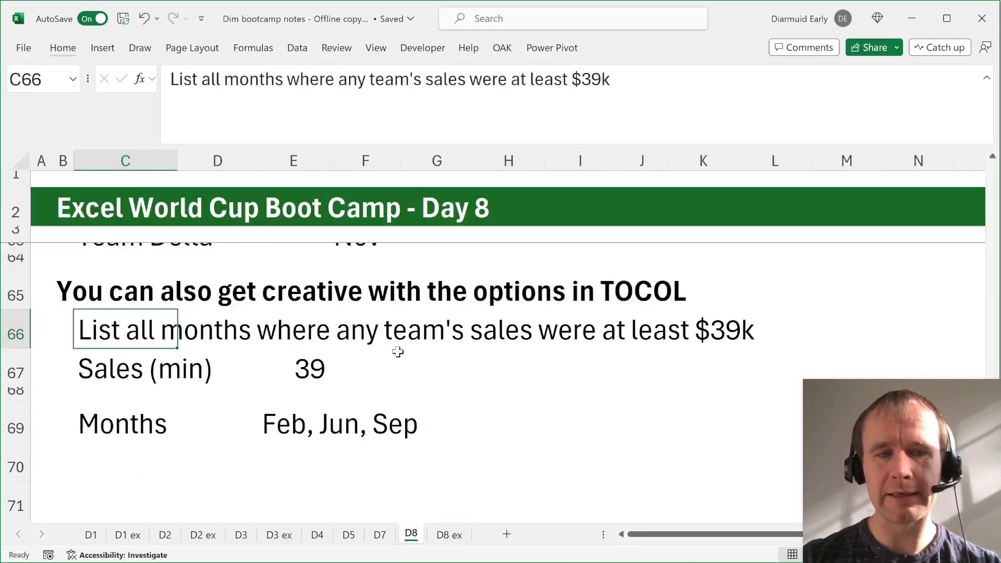
mouse_move(393, 354)
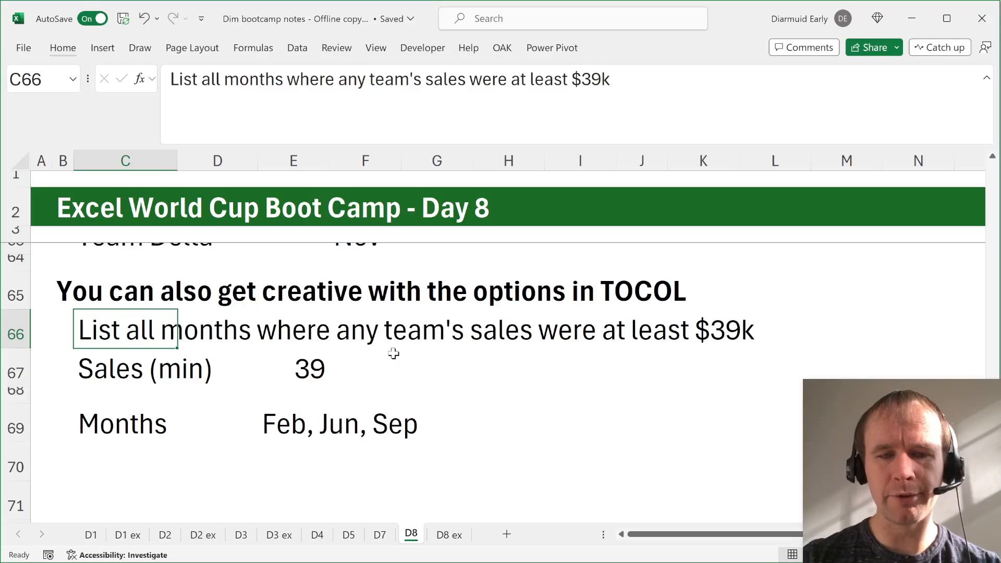
mouse_move(280, 421)
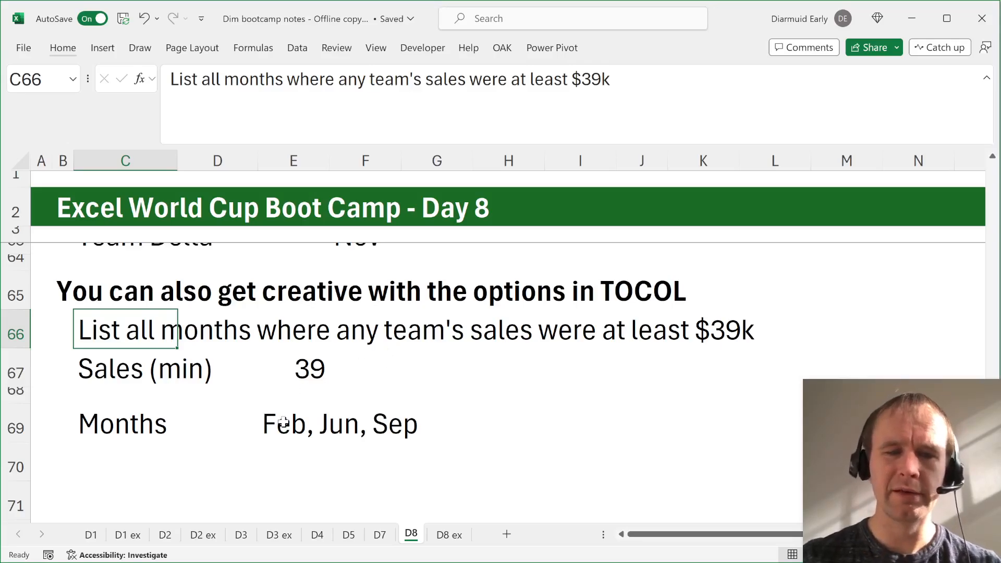
click(293, 423)
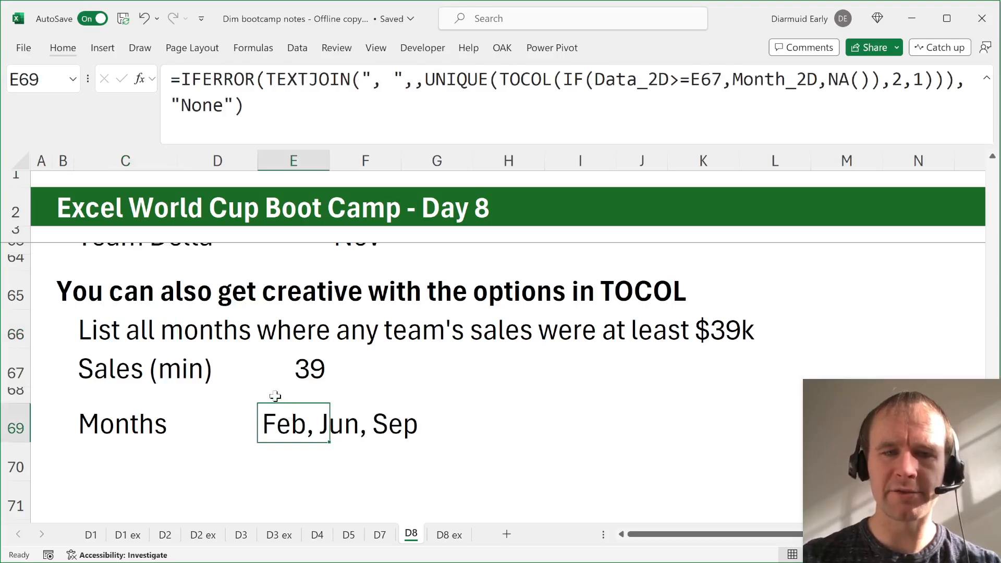
click(41, 394)
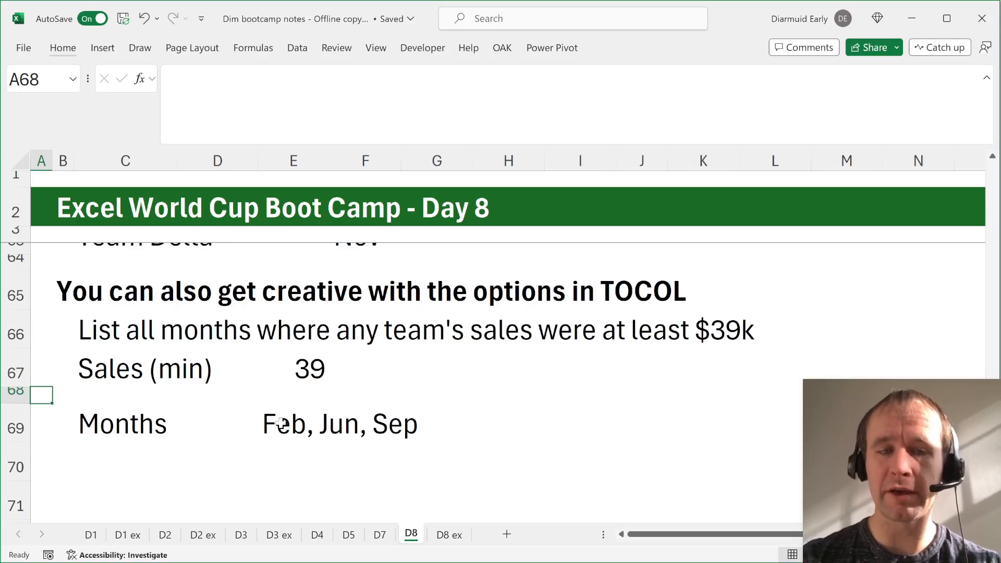
click(217, 395)
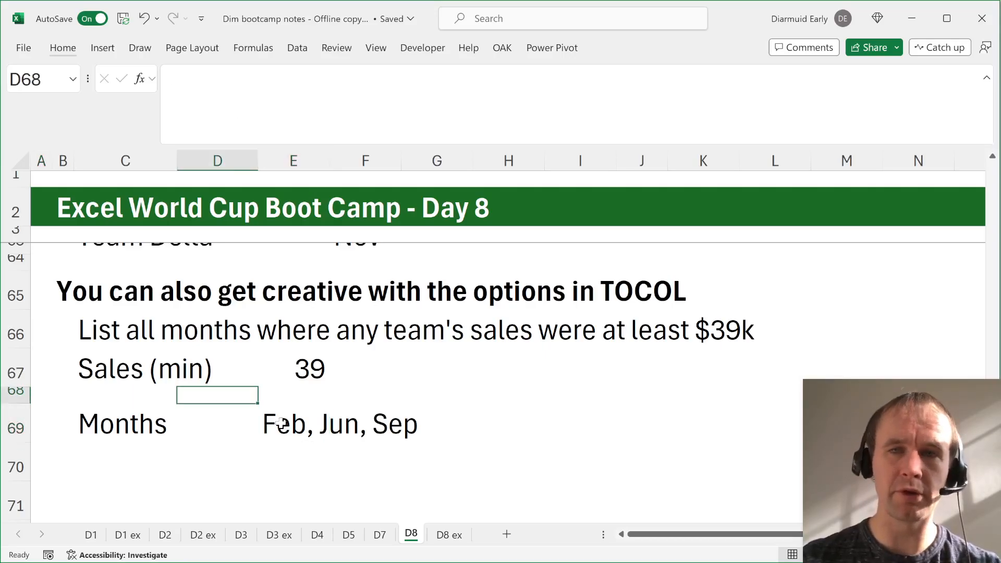
click(40, 395)
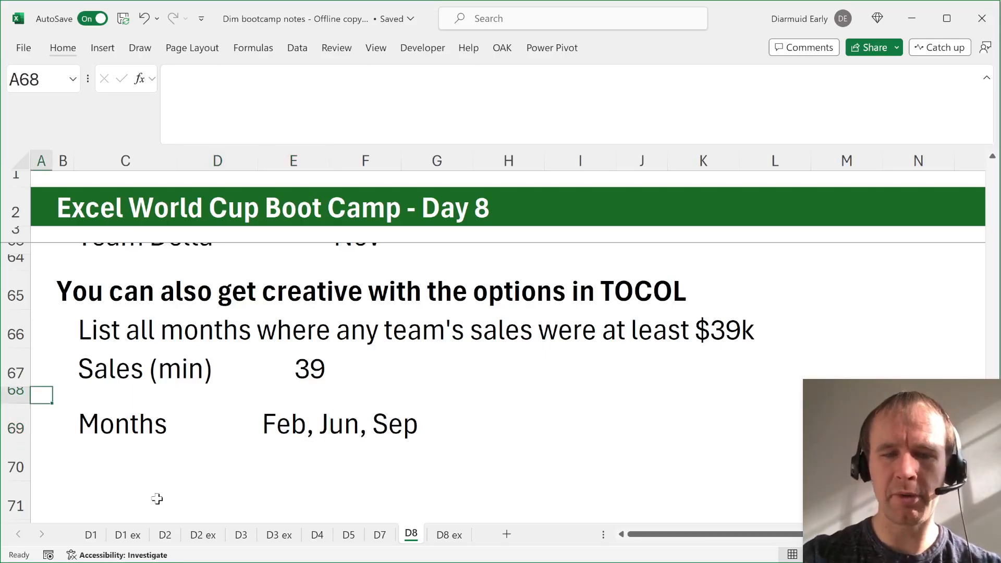
scroll(up, 3)
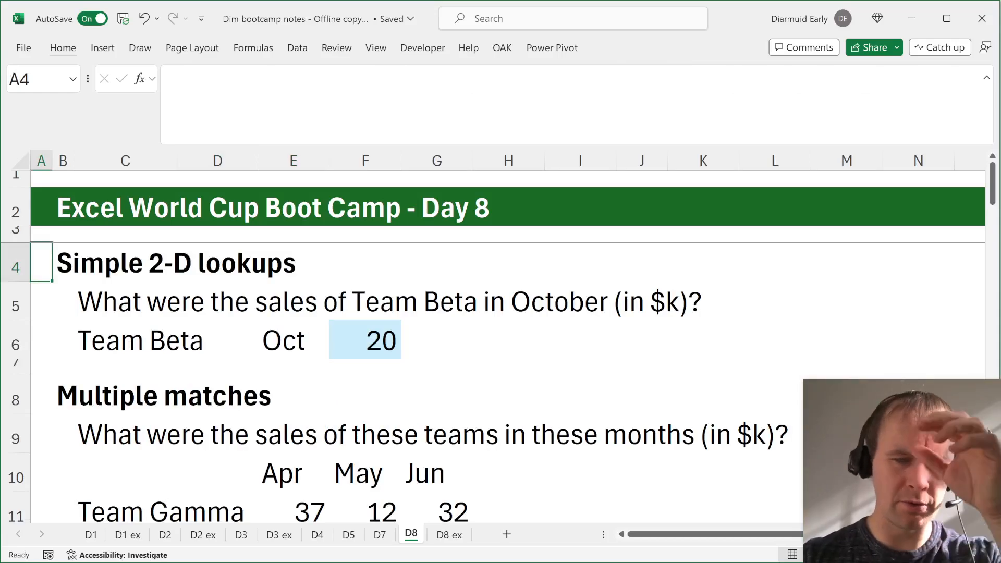
mouse_move(409, 537)
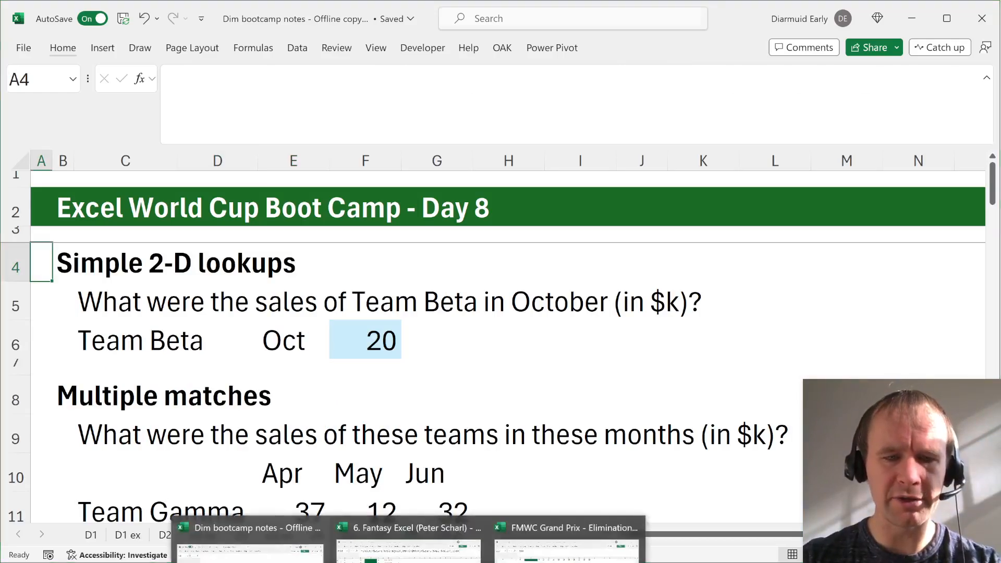
Bring up the FMWC Grand Prix Elimination Race to Las Vegas workbook window.
click(408, 528)
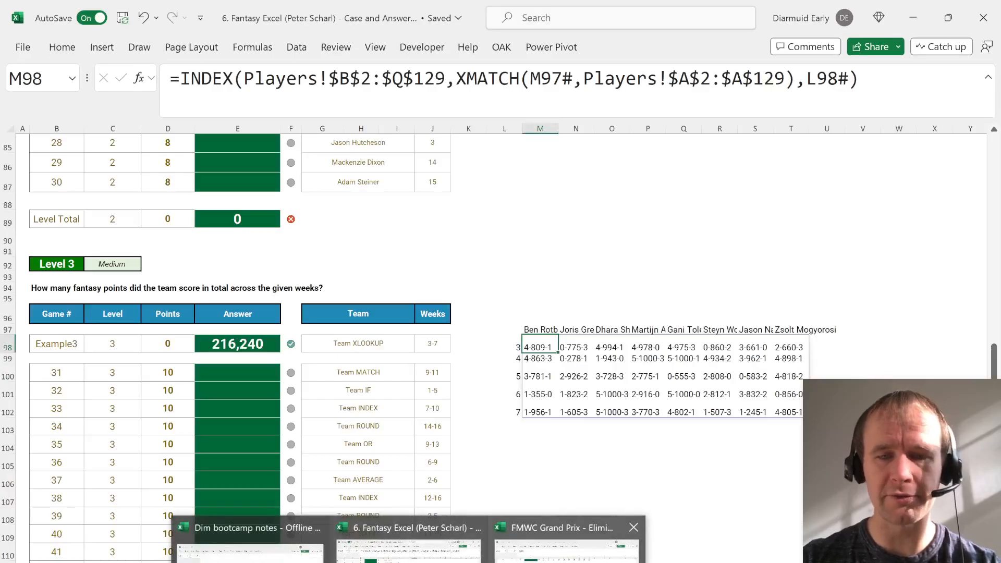
click(567, 527)
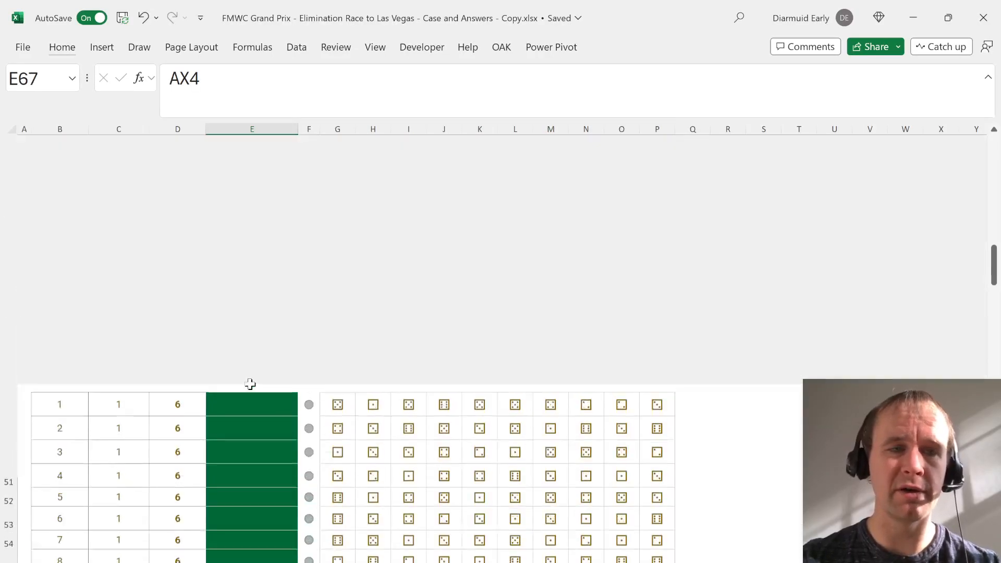
Locate racetrack position 20 on the RaceTrack board and record its address E17.
scroll(up, 3)
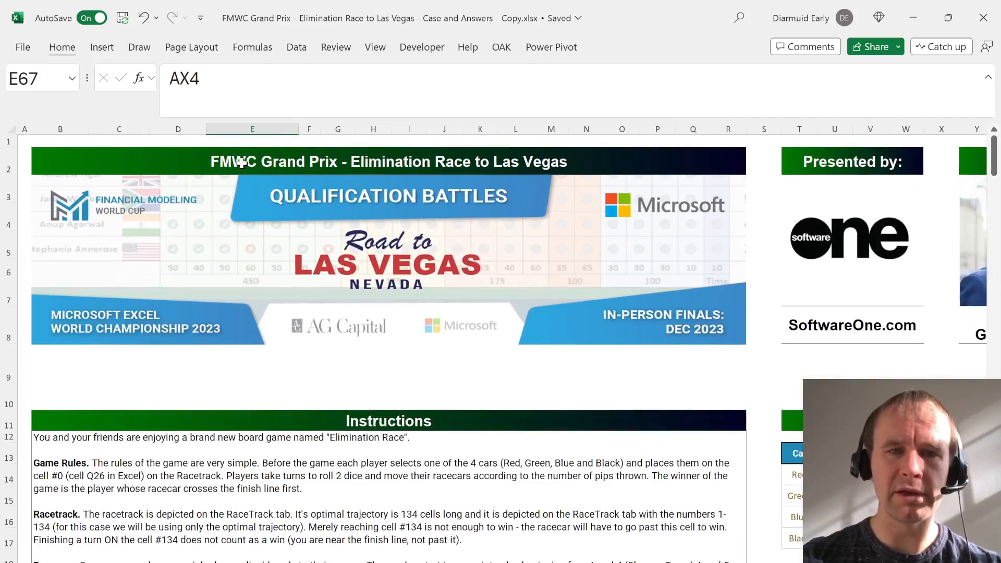
click(388, 161)
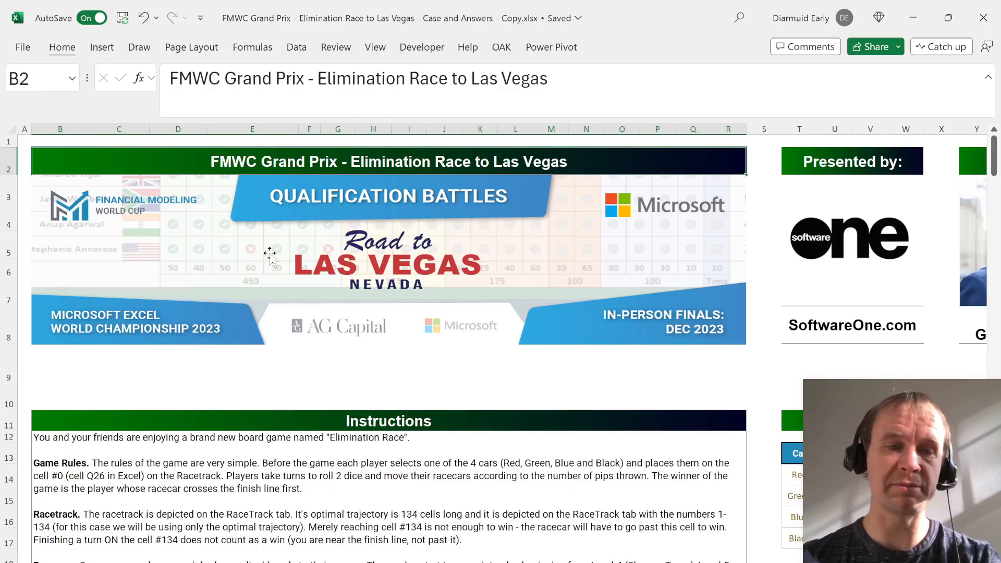
scroll(down, 3)
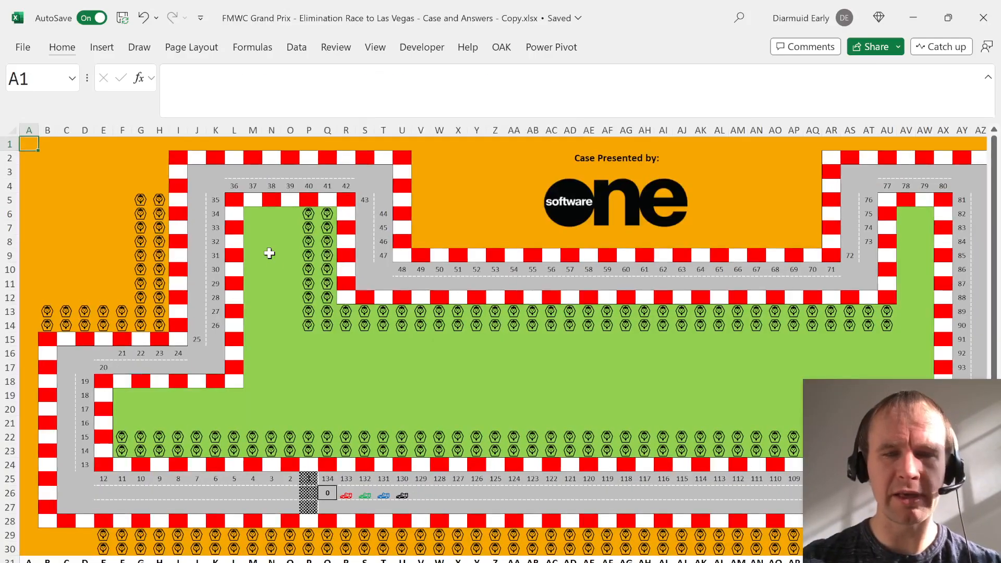
mouse_move(219, 292)
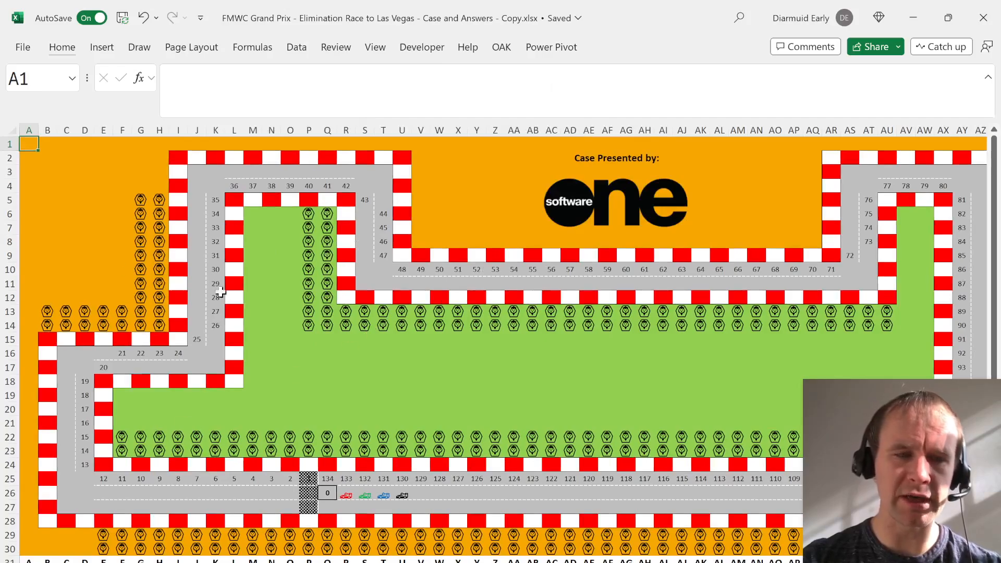
mouse_move(202, 421)
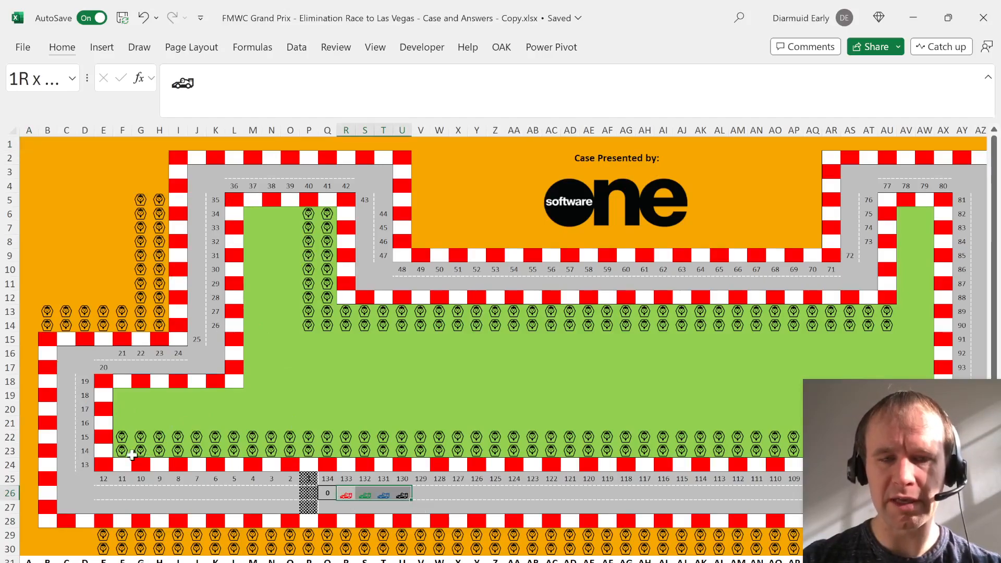
click(196, 478)
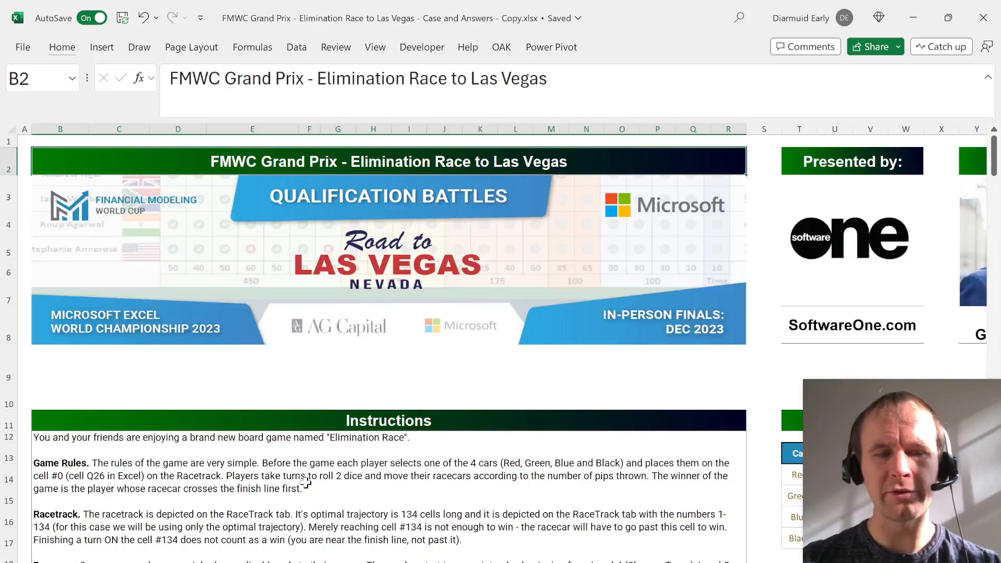
scroll(down, 3)
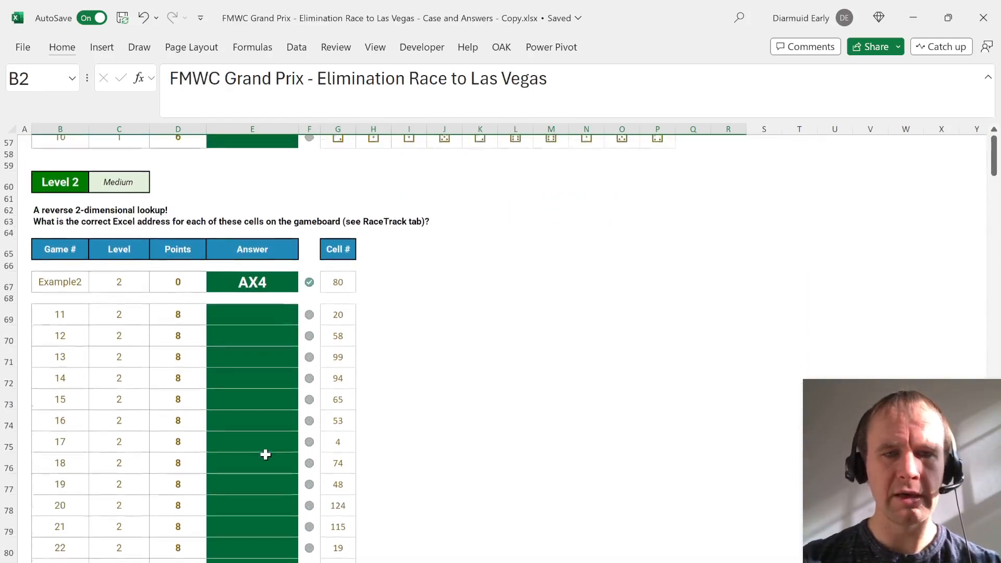
click(337, 314)
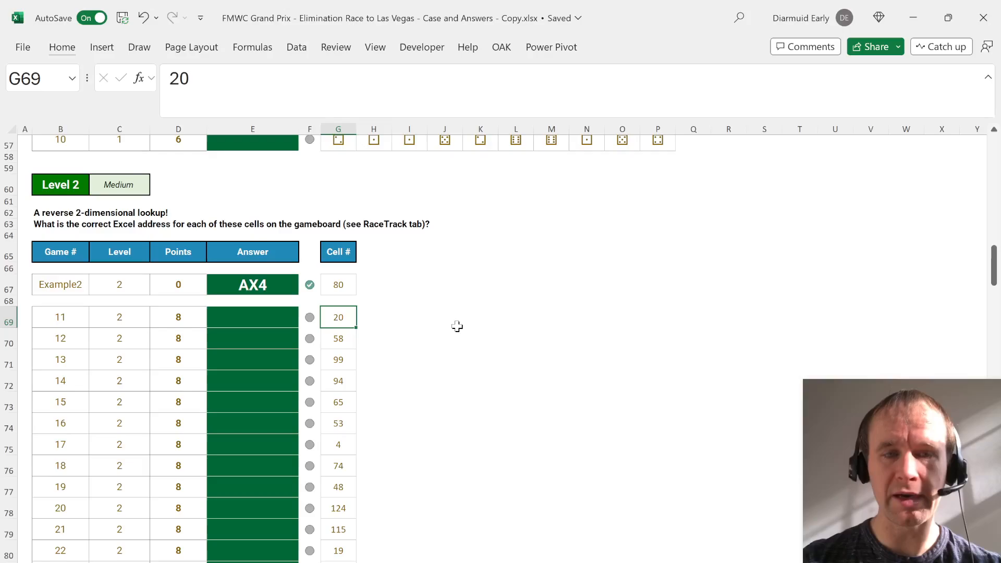
mouse_move(338, 316)
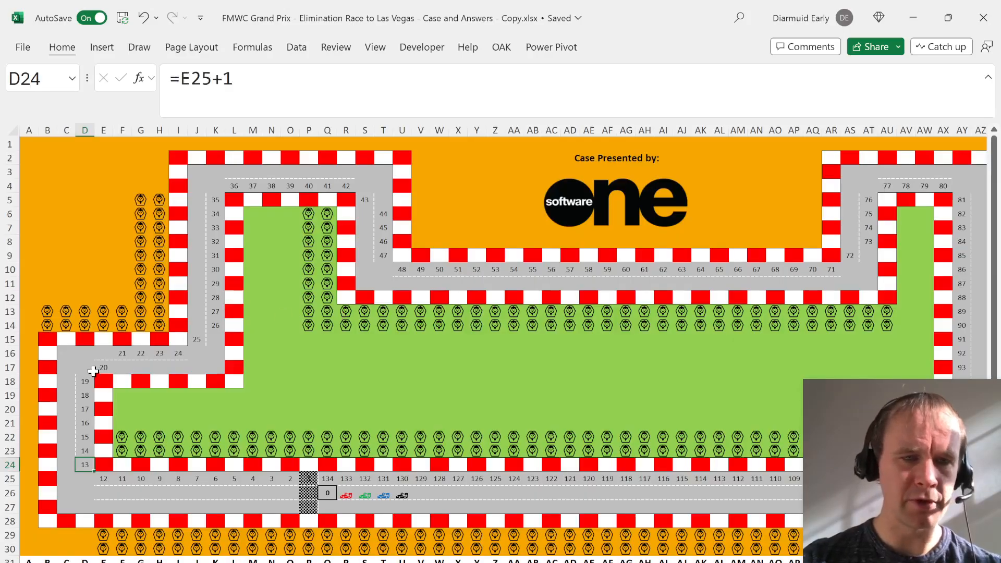
click(102, 367)
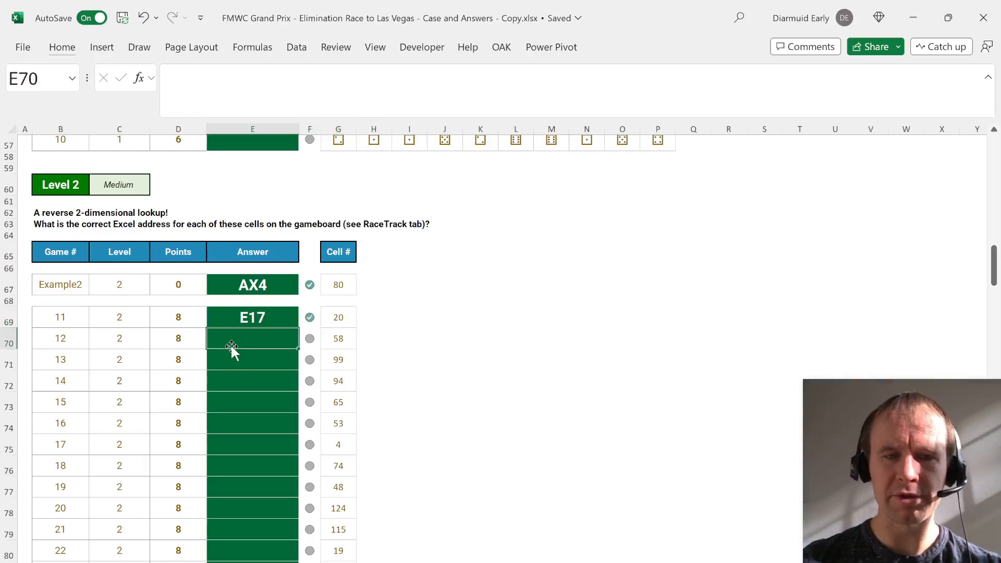
Enter =CONCAT(IF(RaceTrack!$A$1:$BC$30=G70,column&row,"")) in E70 and fill it down.
text(=)
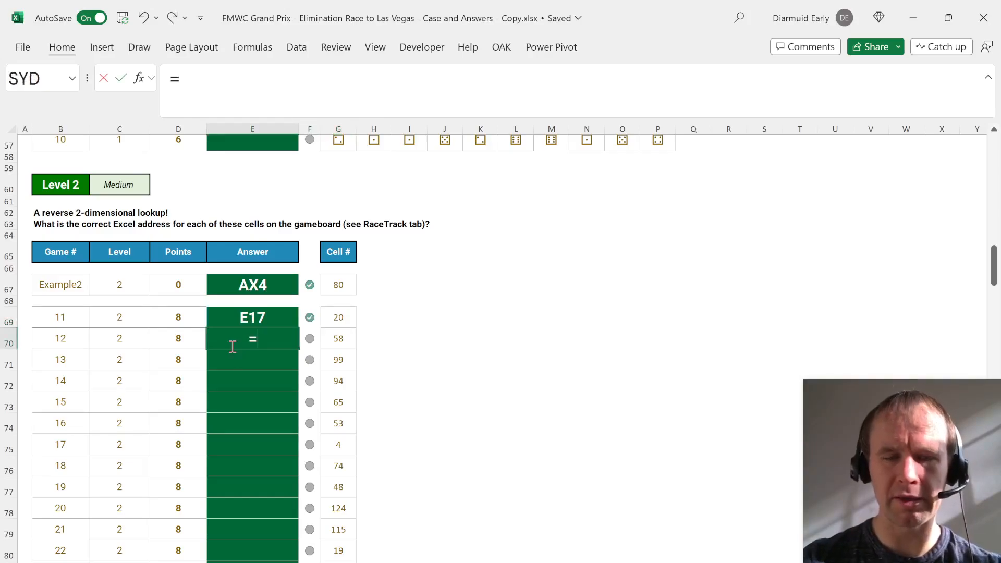
text(conc)
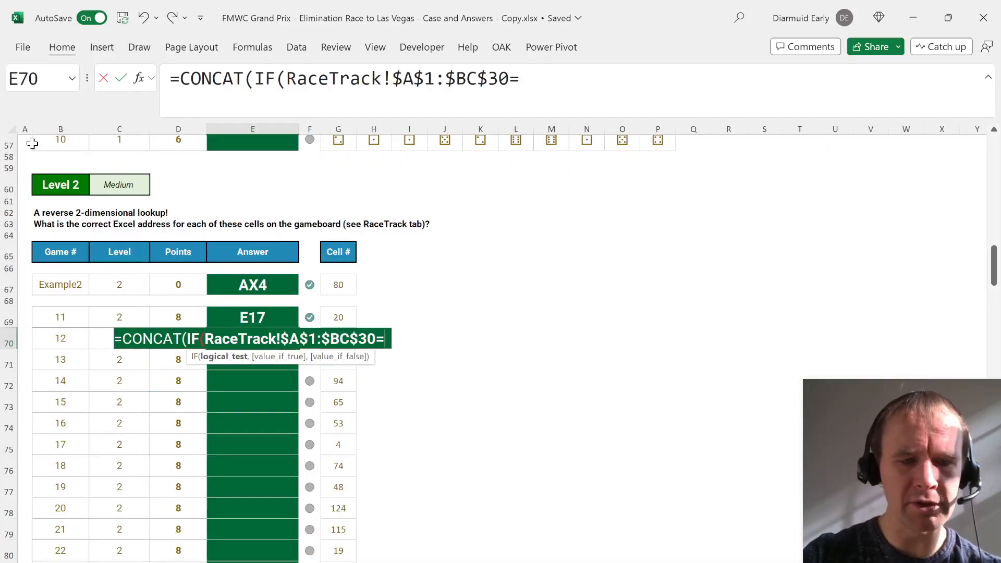
text(G70)
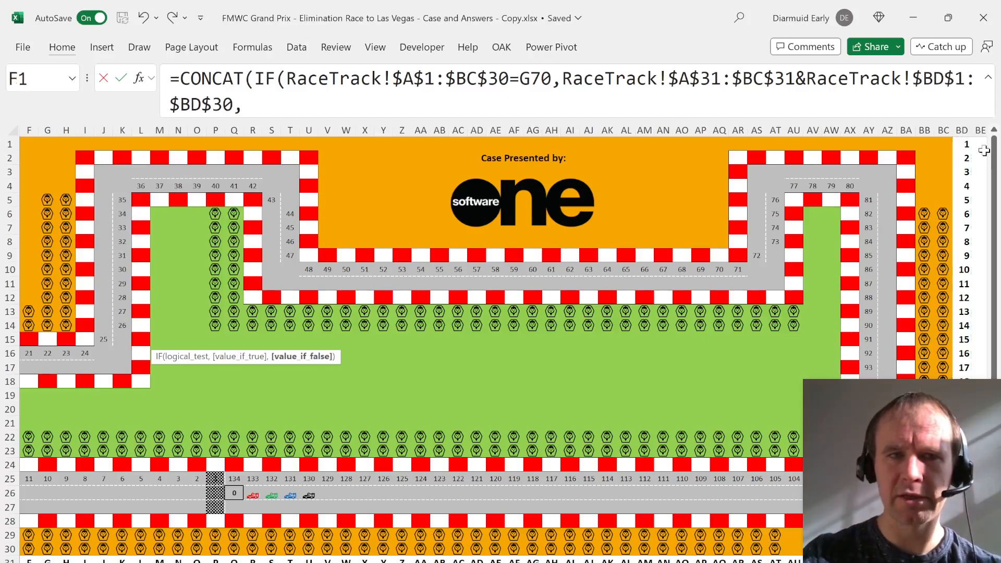
text("")))
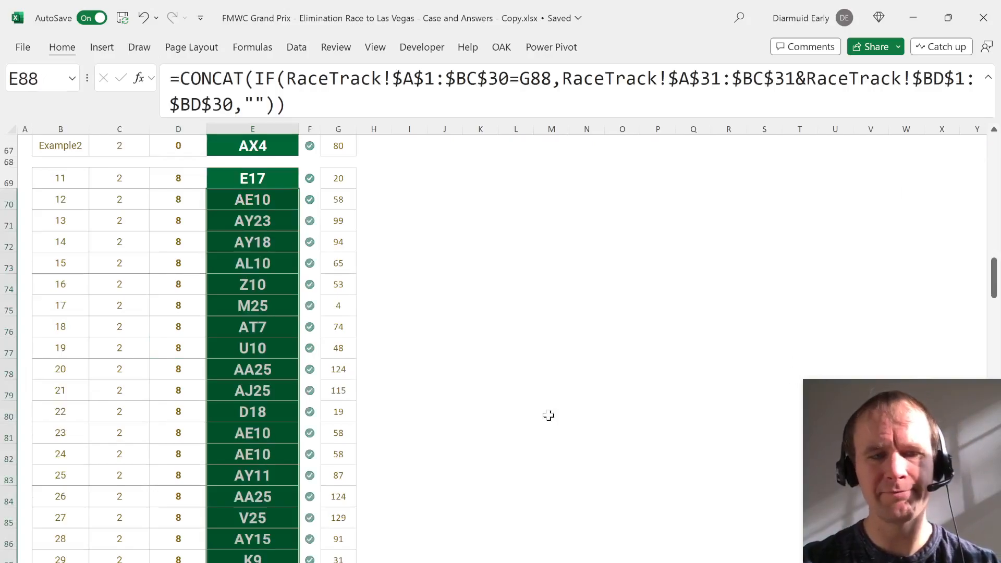
scroll(down, 3)
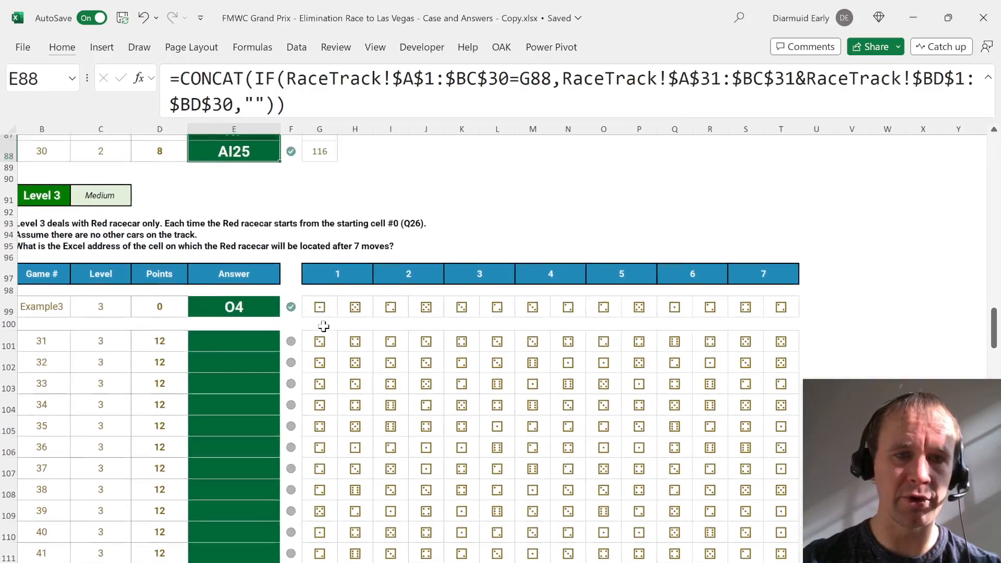
click(319, 352)
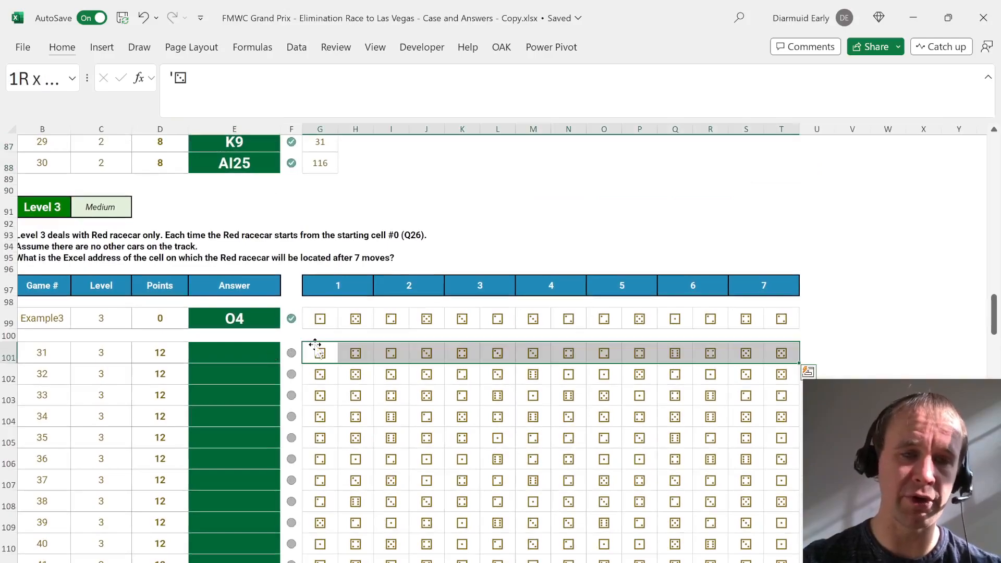
click(267, 352)
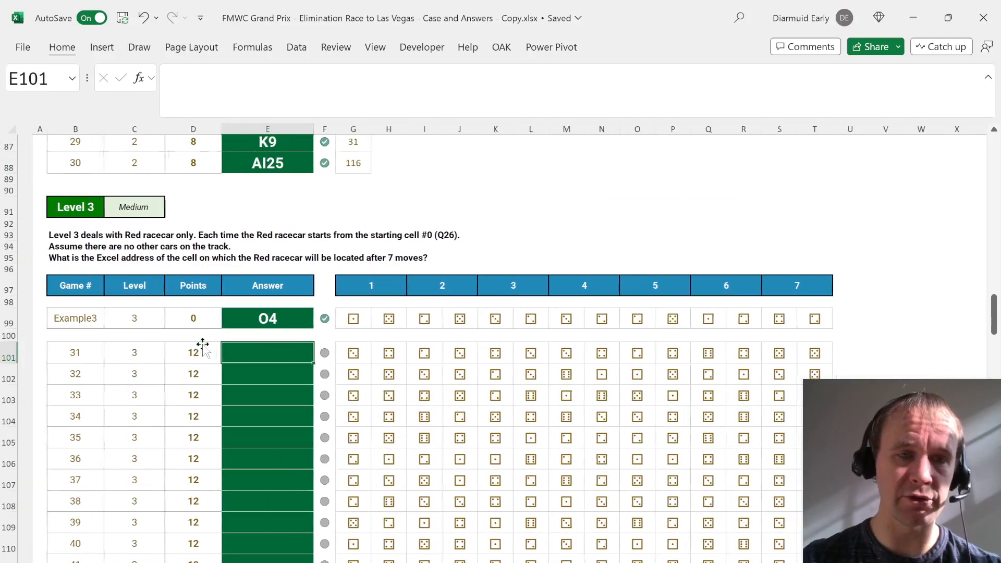
scroll(up, 3)
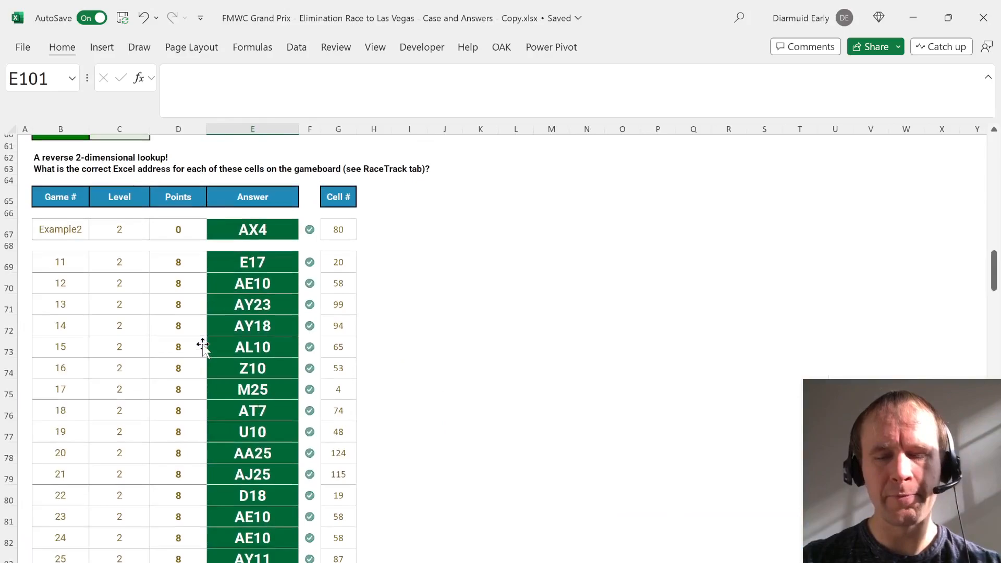